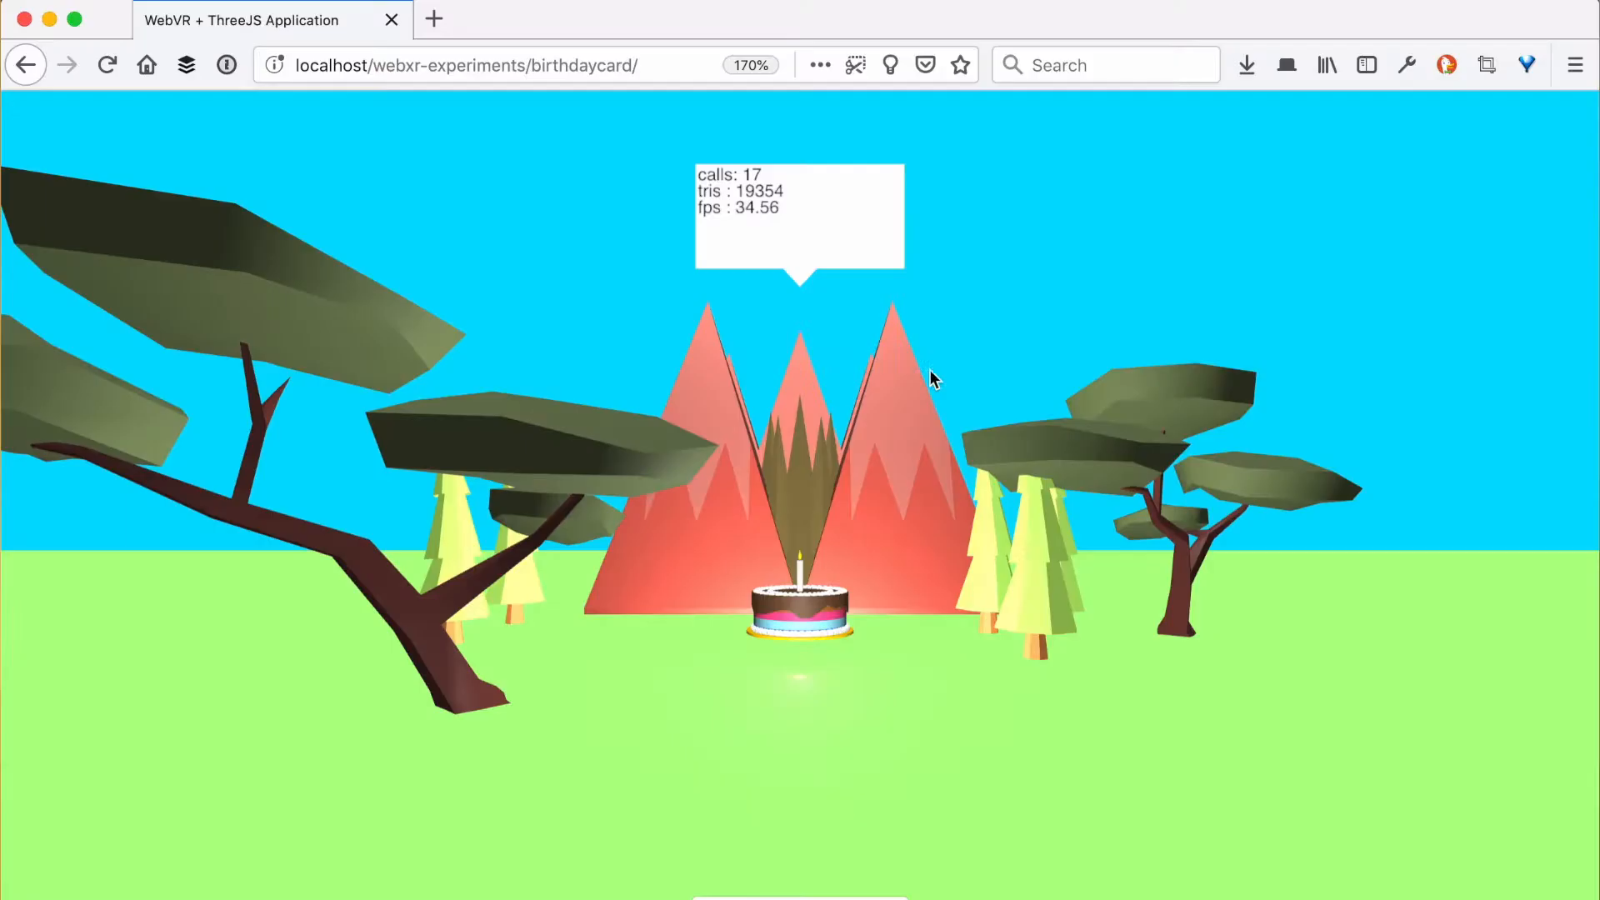
pyautogui.moveTo(884, 625)
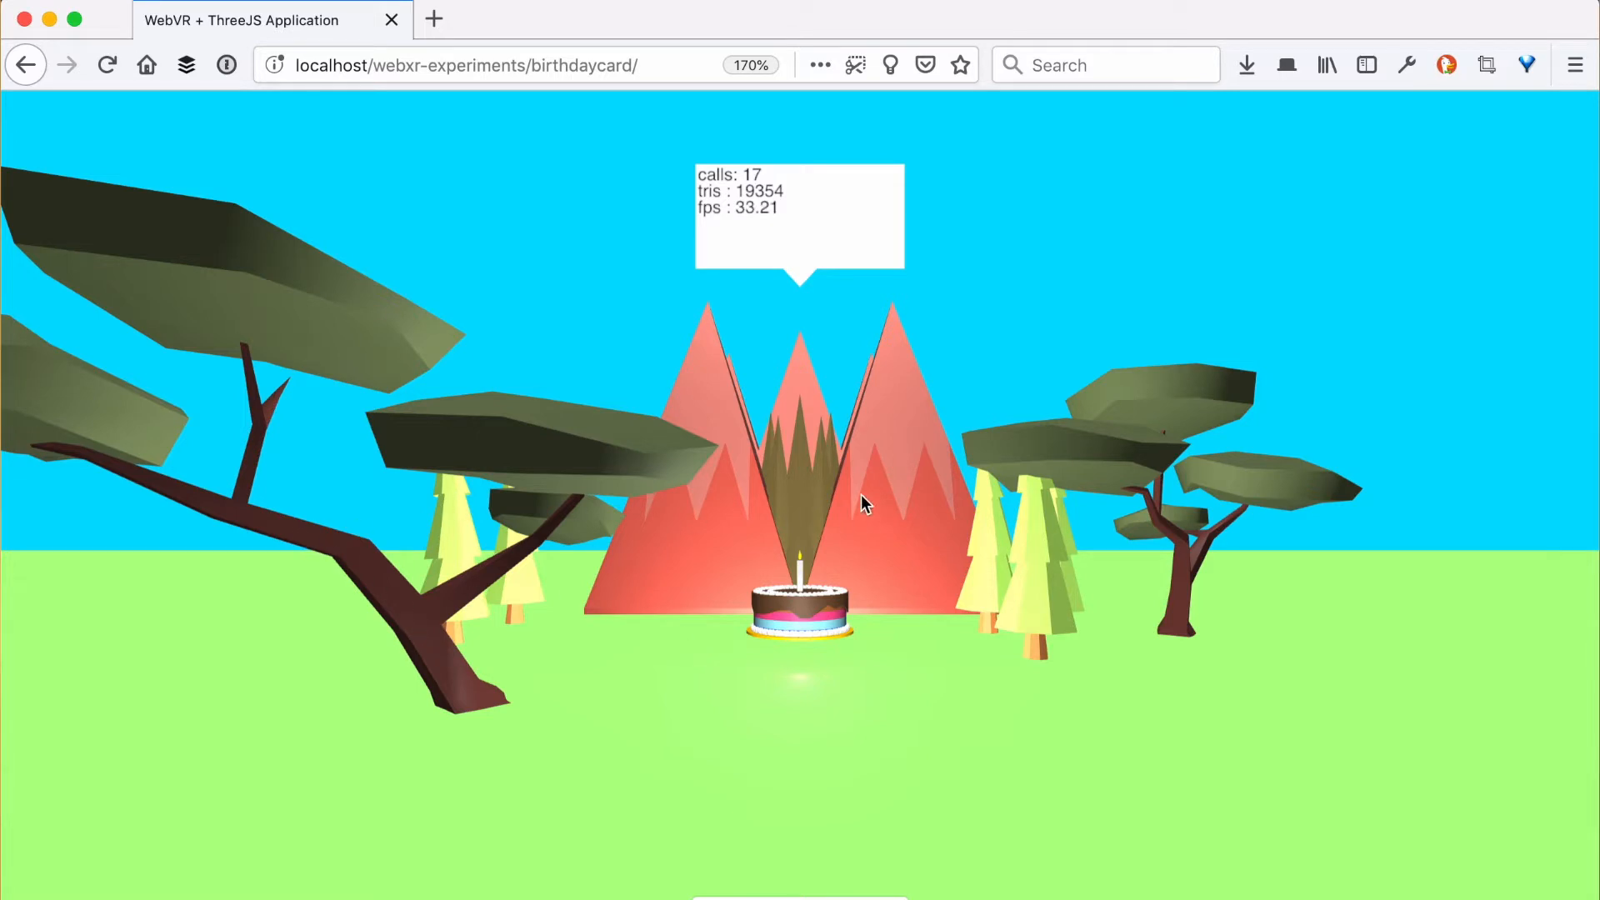
pyautogui.moveTo(888, 668)
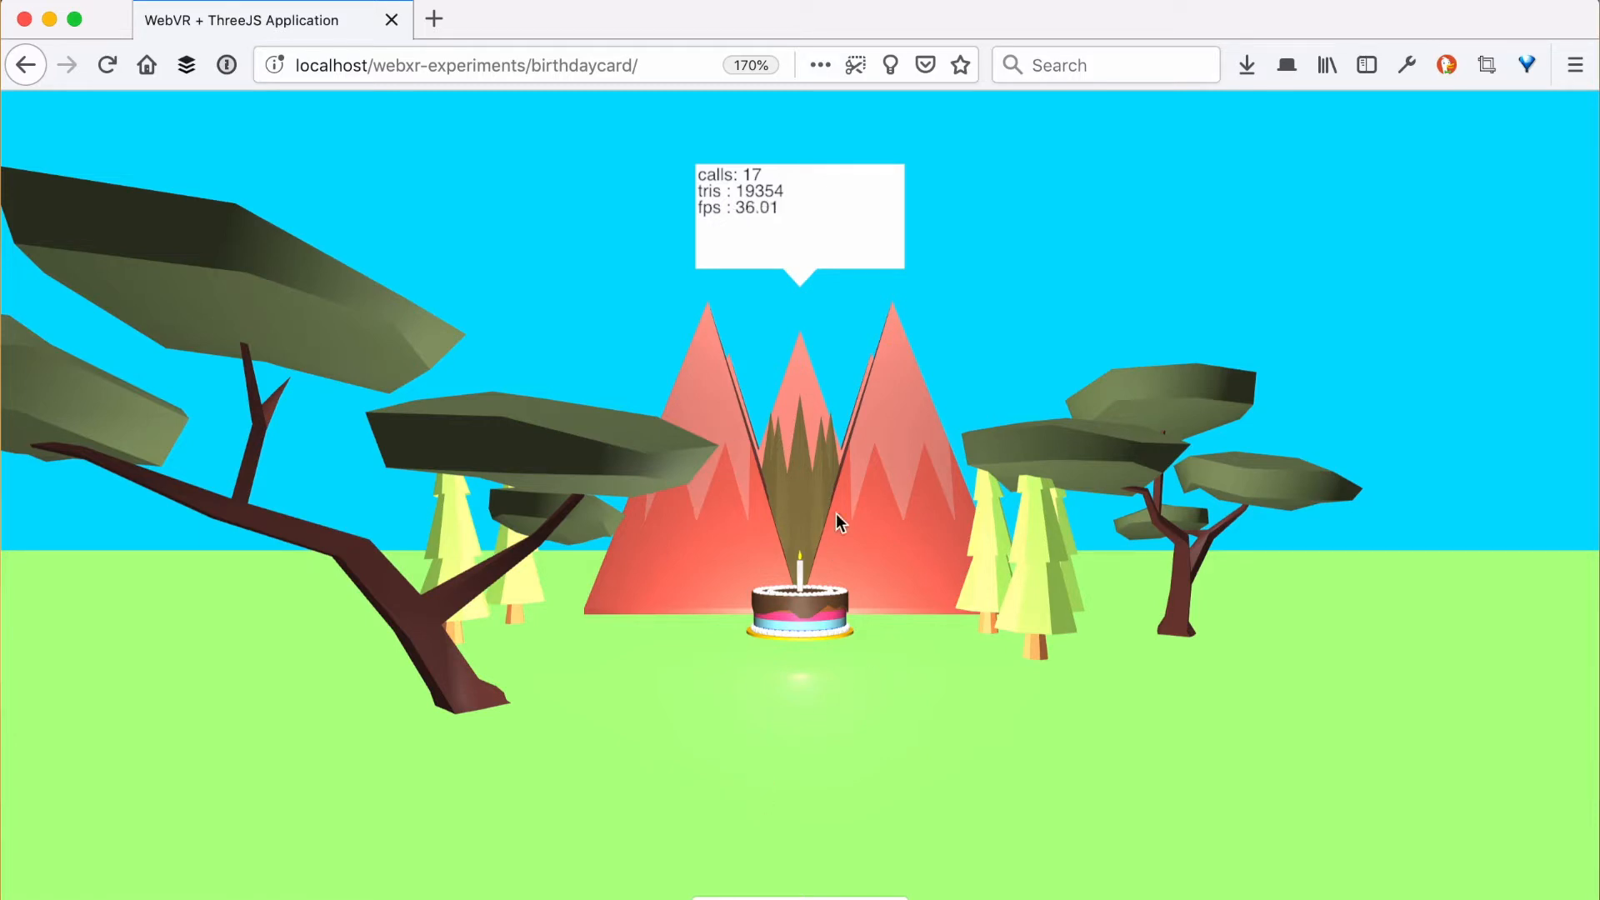
pyautogui.moveTo(809, 673)
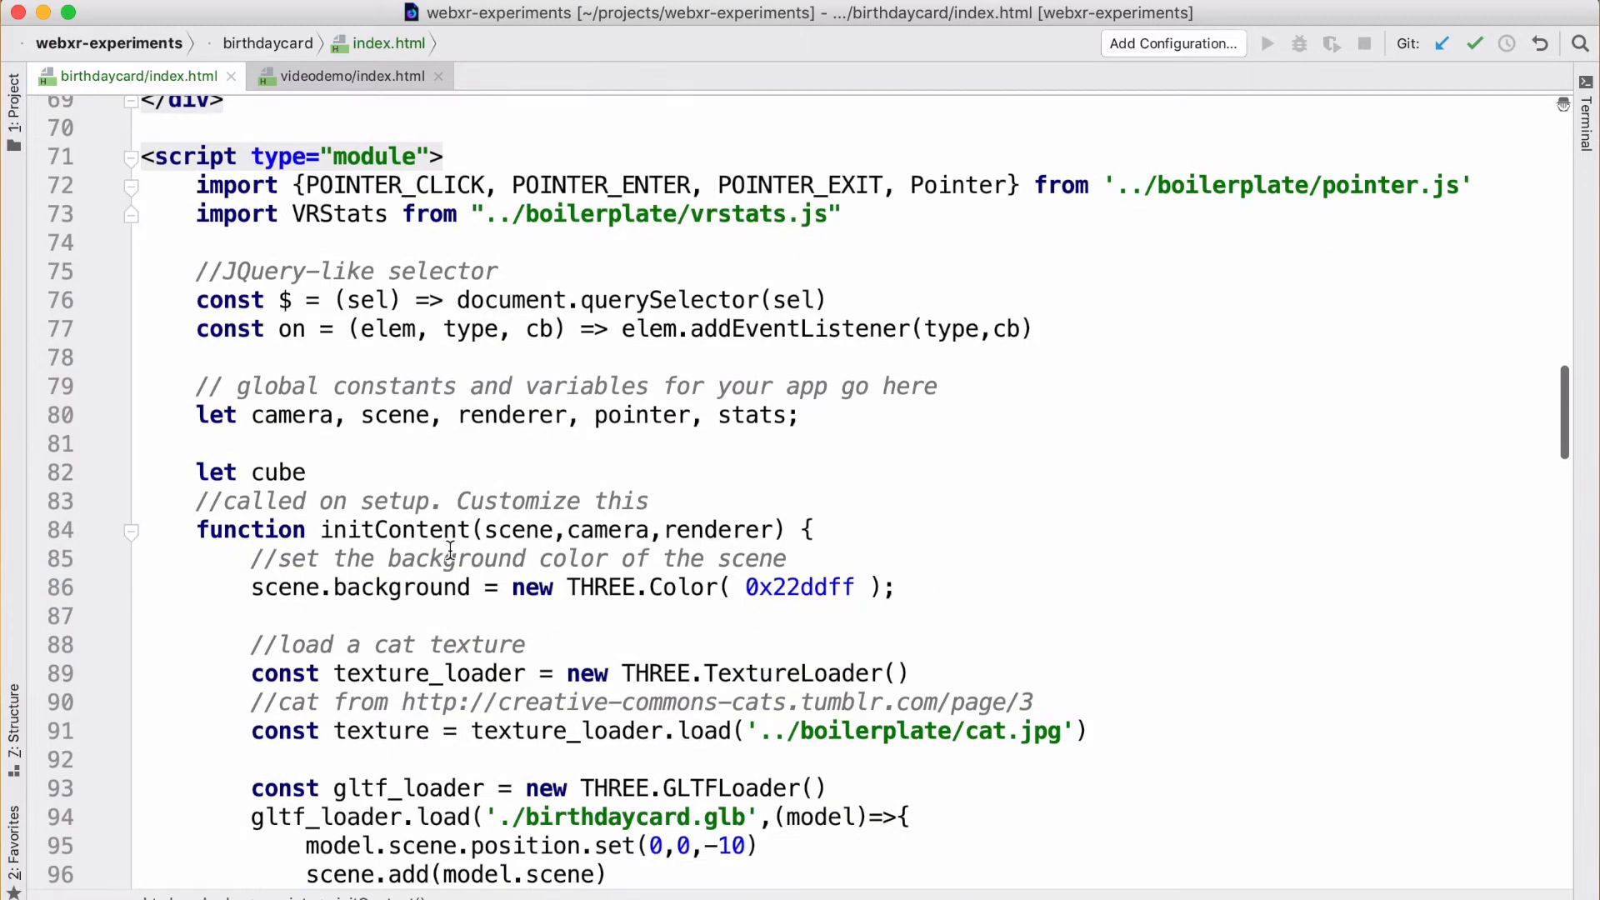
# Step: Define target1 as a THREE.Mesh with SphereGeometry(0.5) and a red MeshLambertMaterial
pyautogui.scroll(-3)
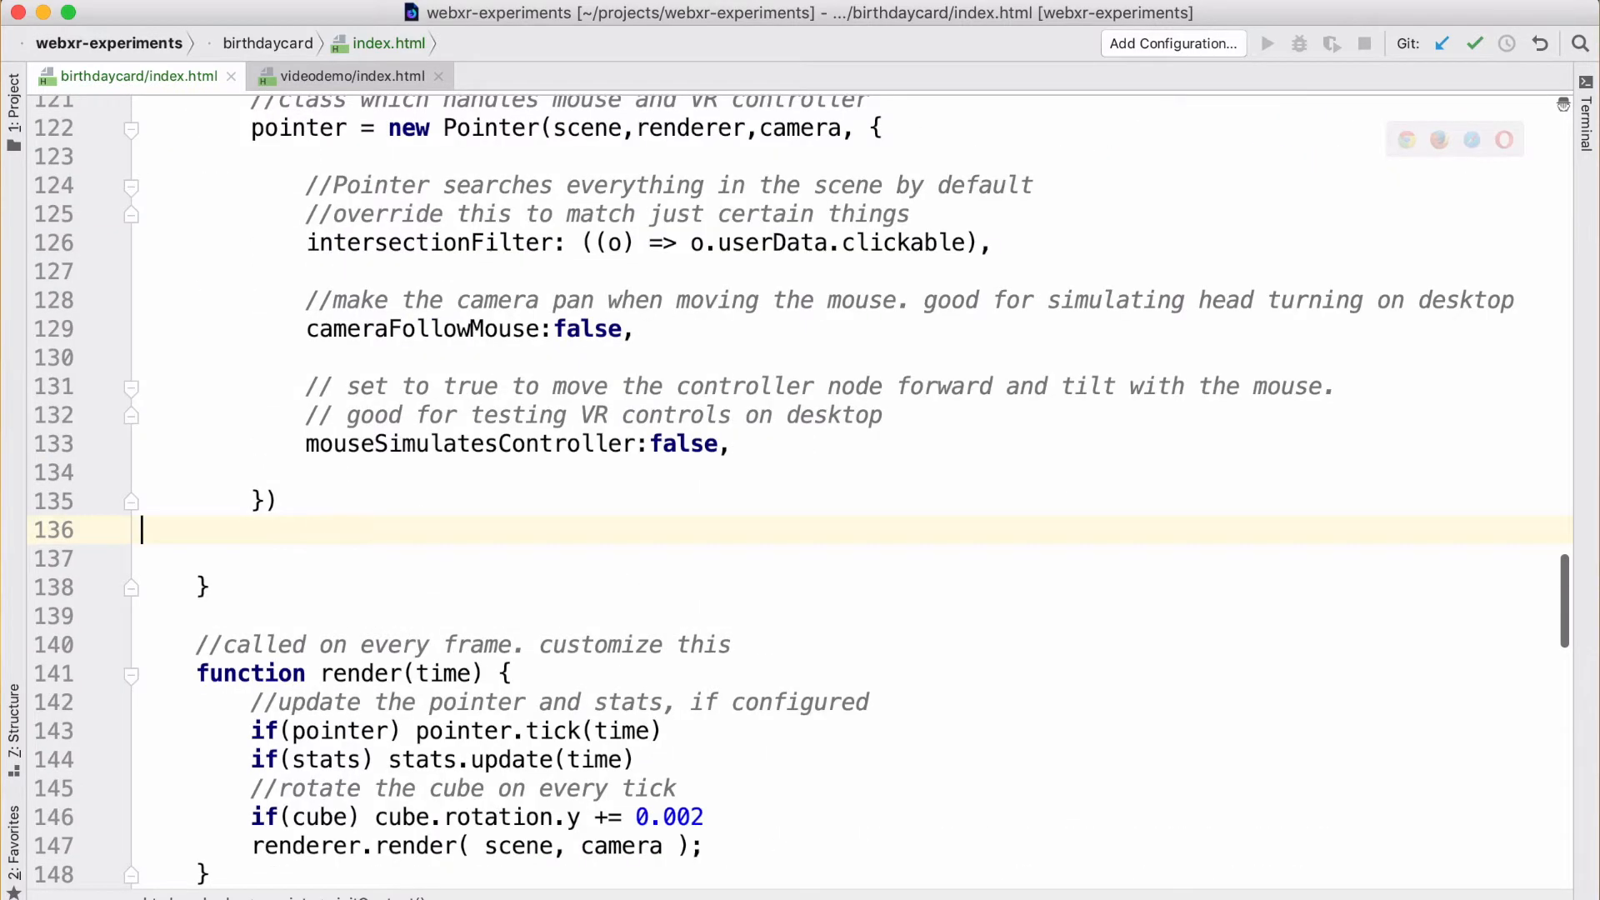
pyautogui.write('const')
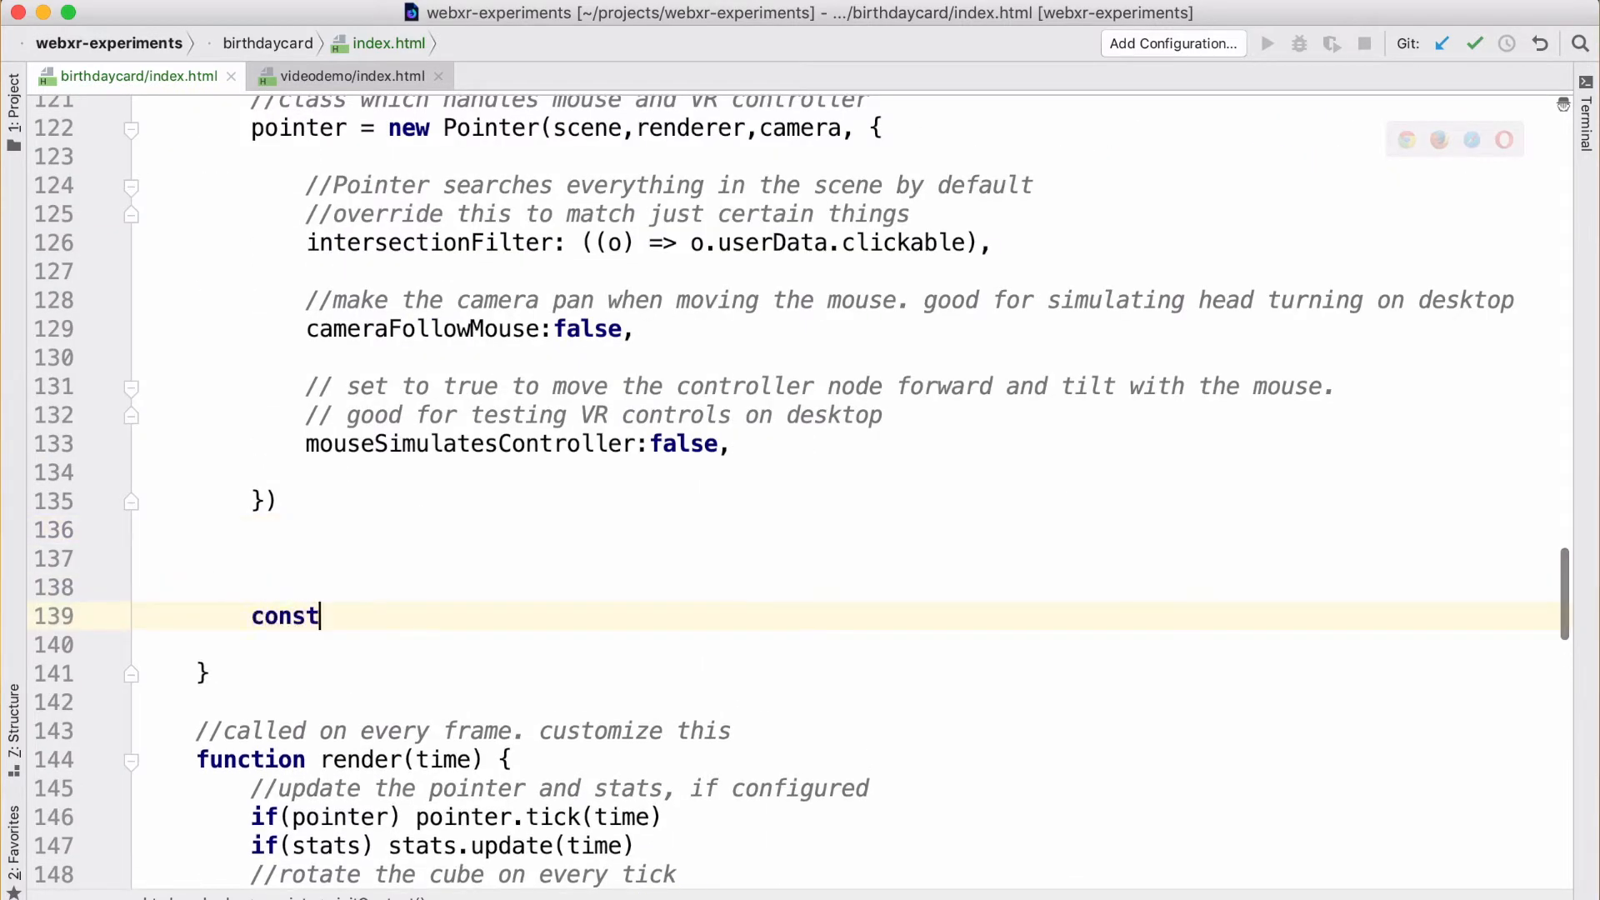
pyautogui.write('target1 =')
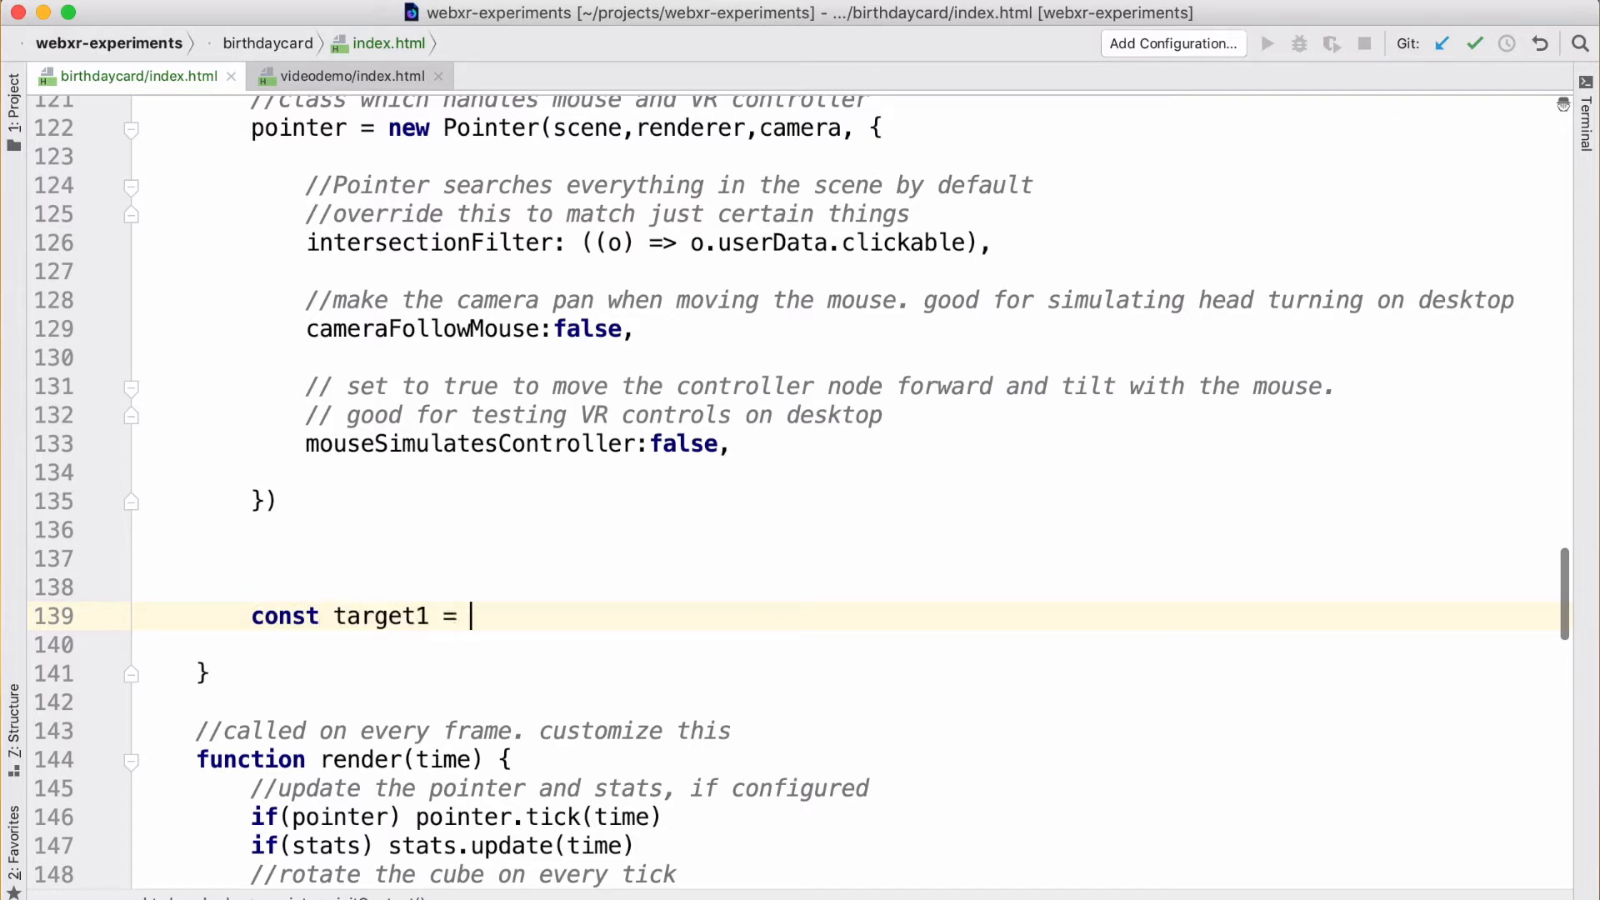
pyautogui.write('new TH')
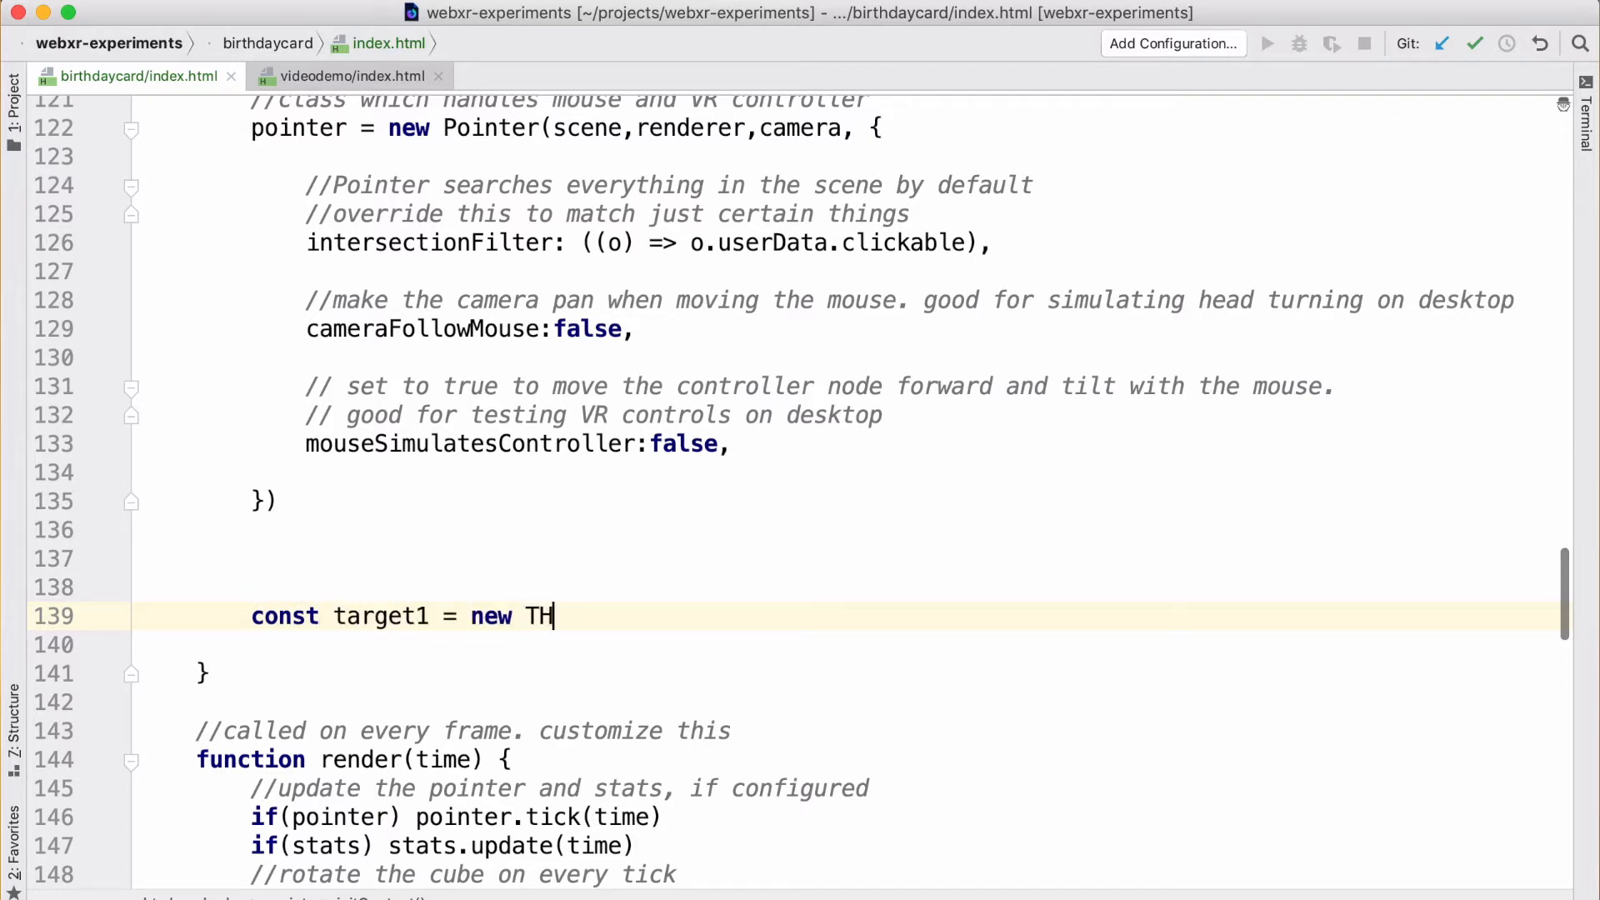
pyautogui.write('REE.')
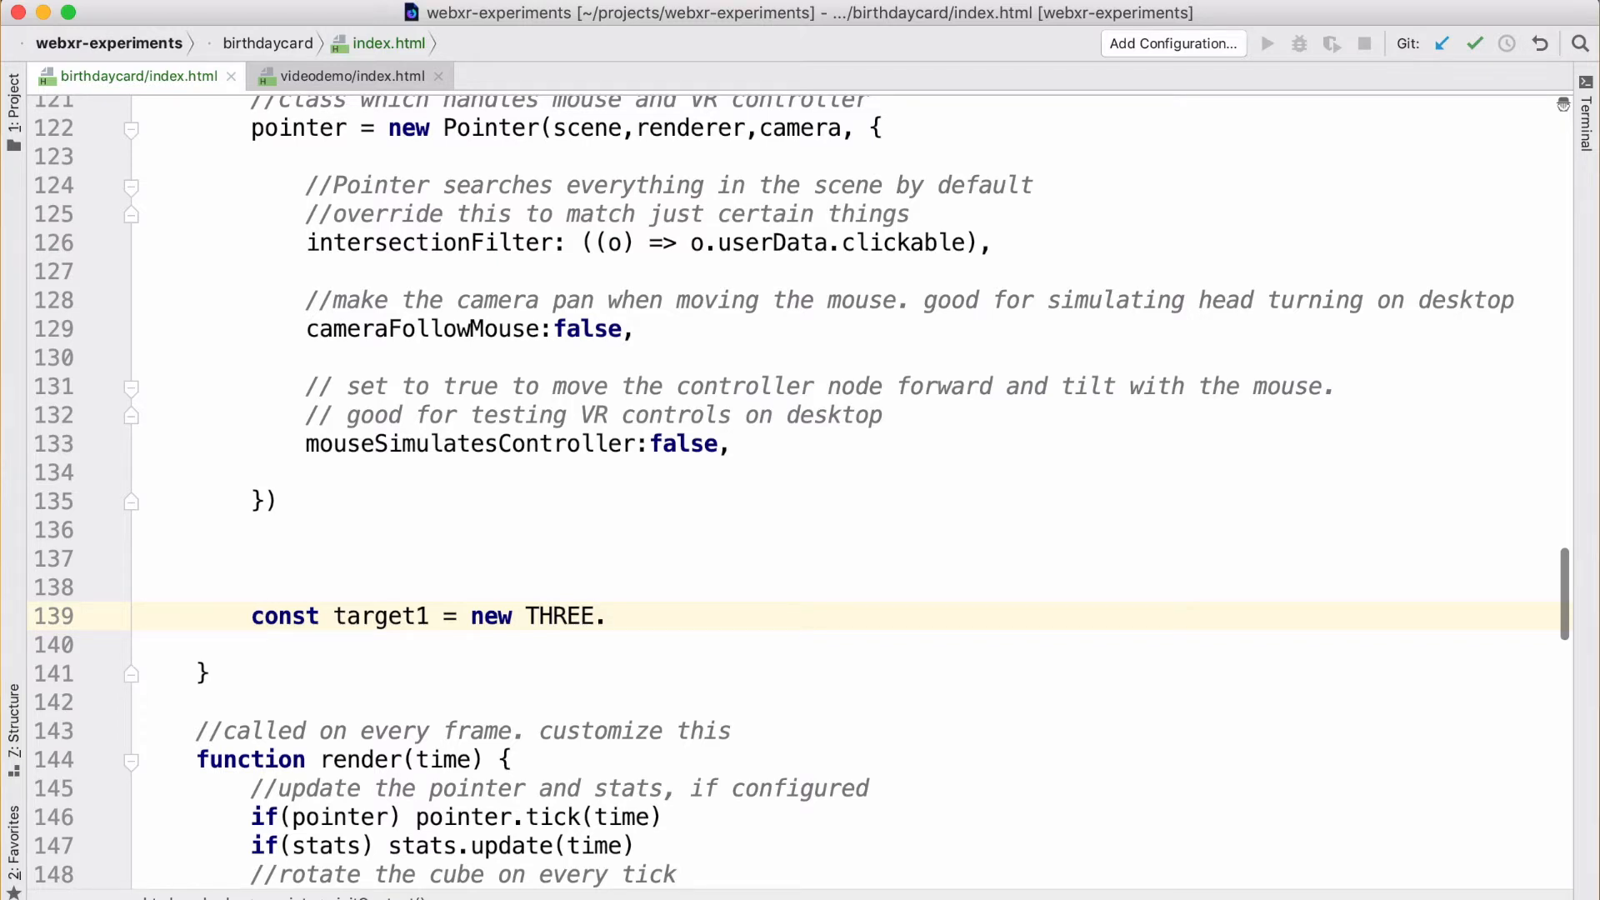
pyautogui.write('Mesh()')
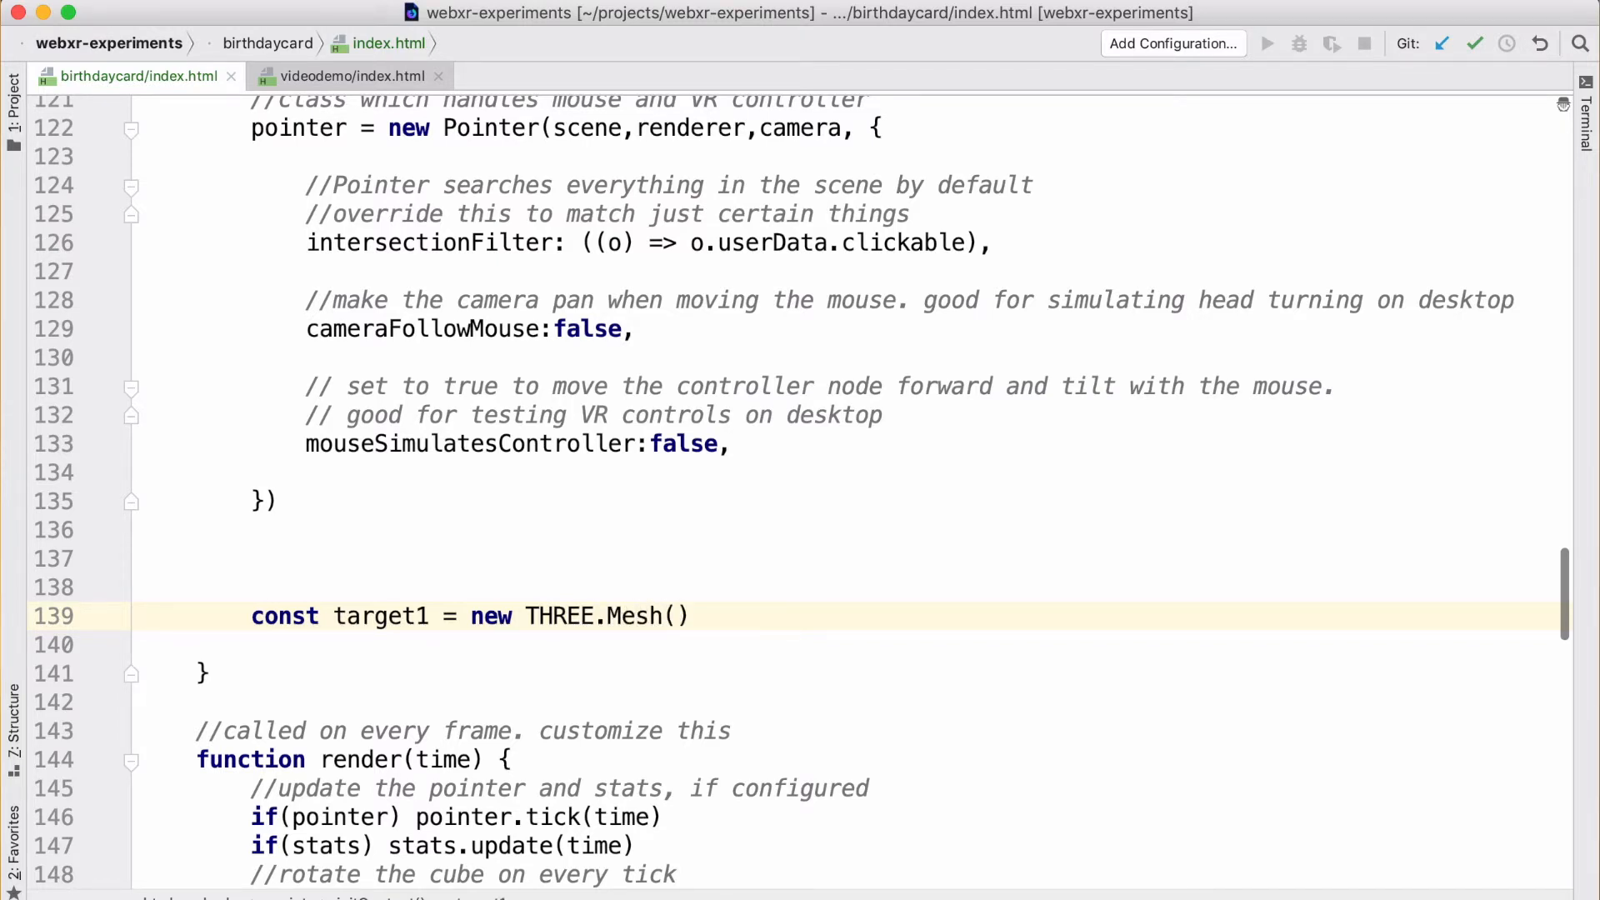
pyautogui.write('new THREE.SphereGeo')
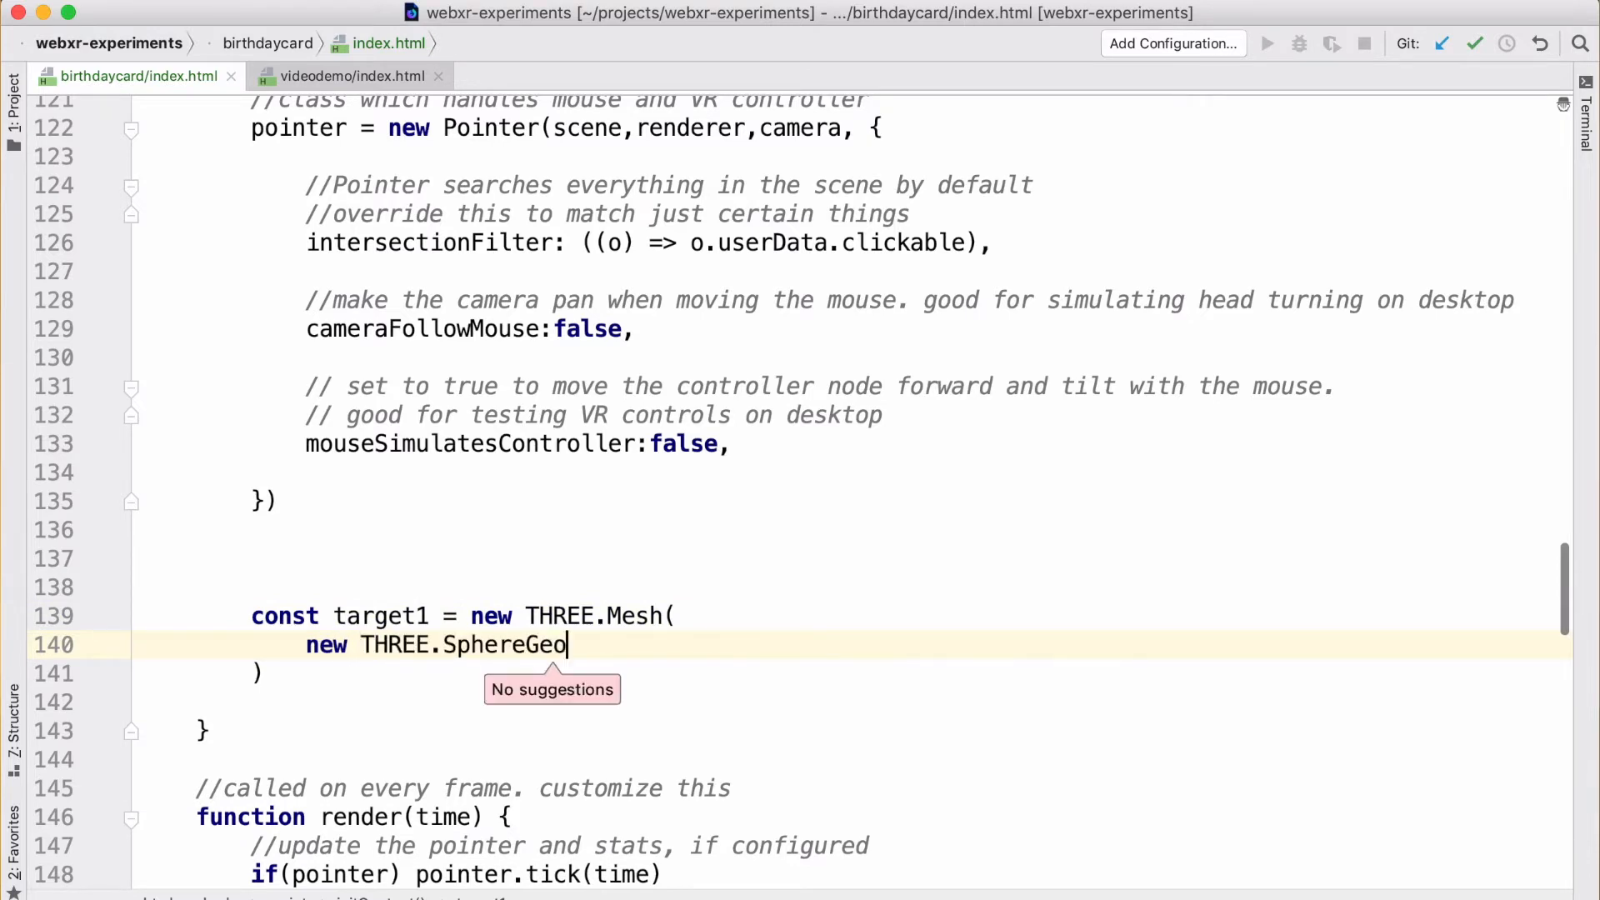
pyautogui.write('metry(0')
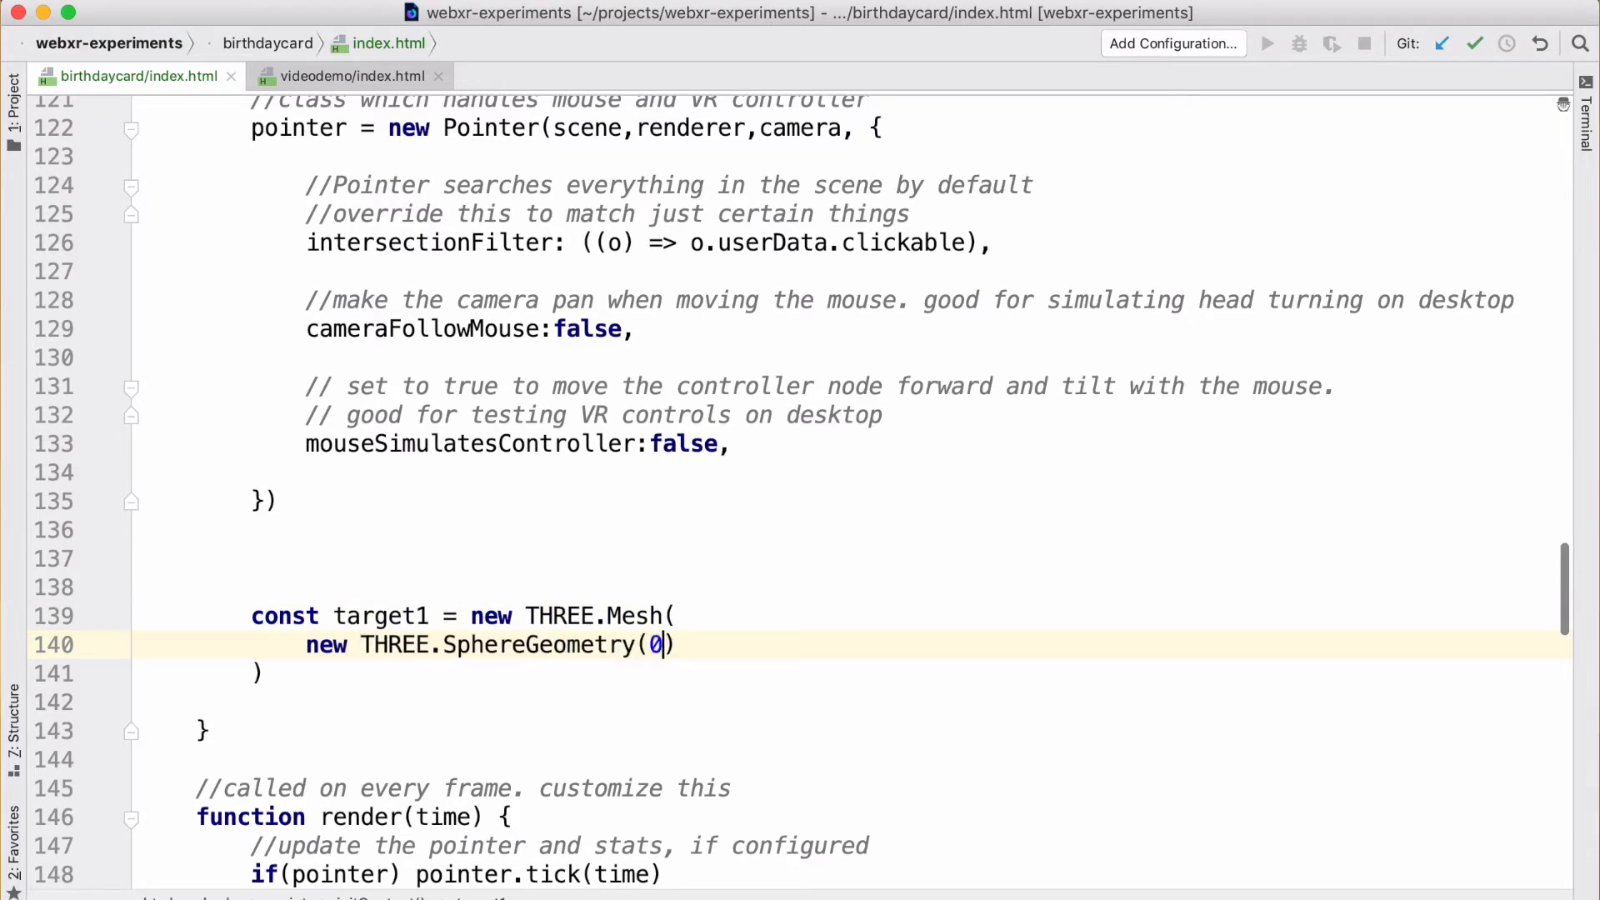
pyautogui.write('.')
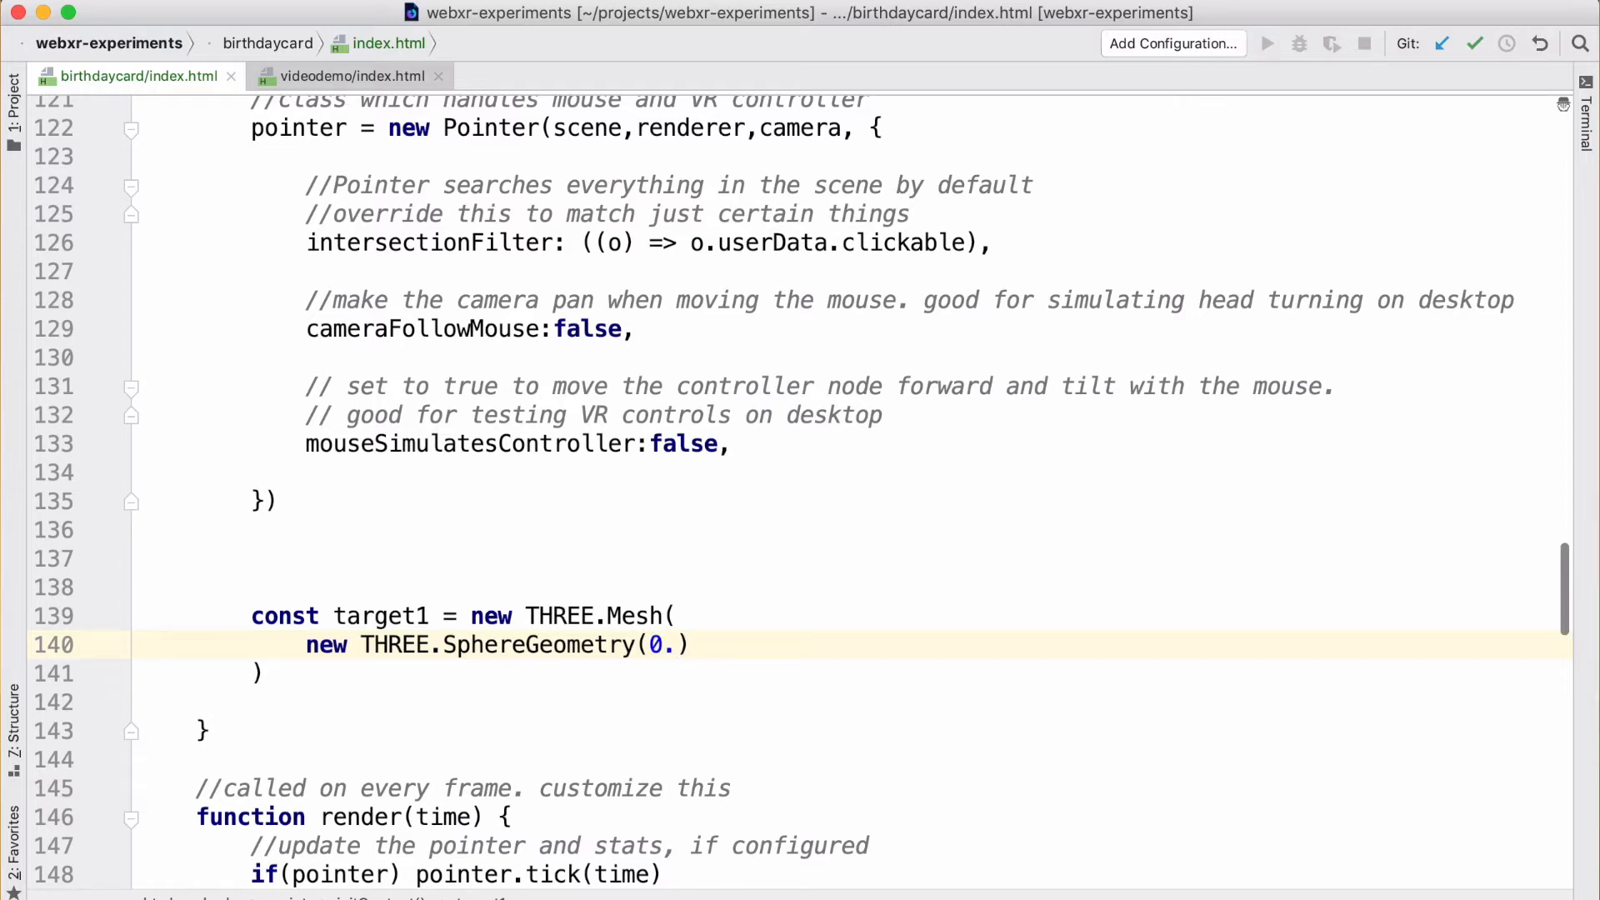
pyautogui.write('5,')
pyautogui.write('new')
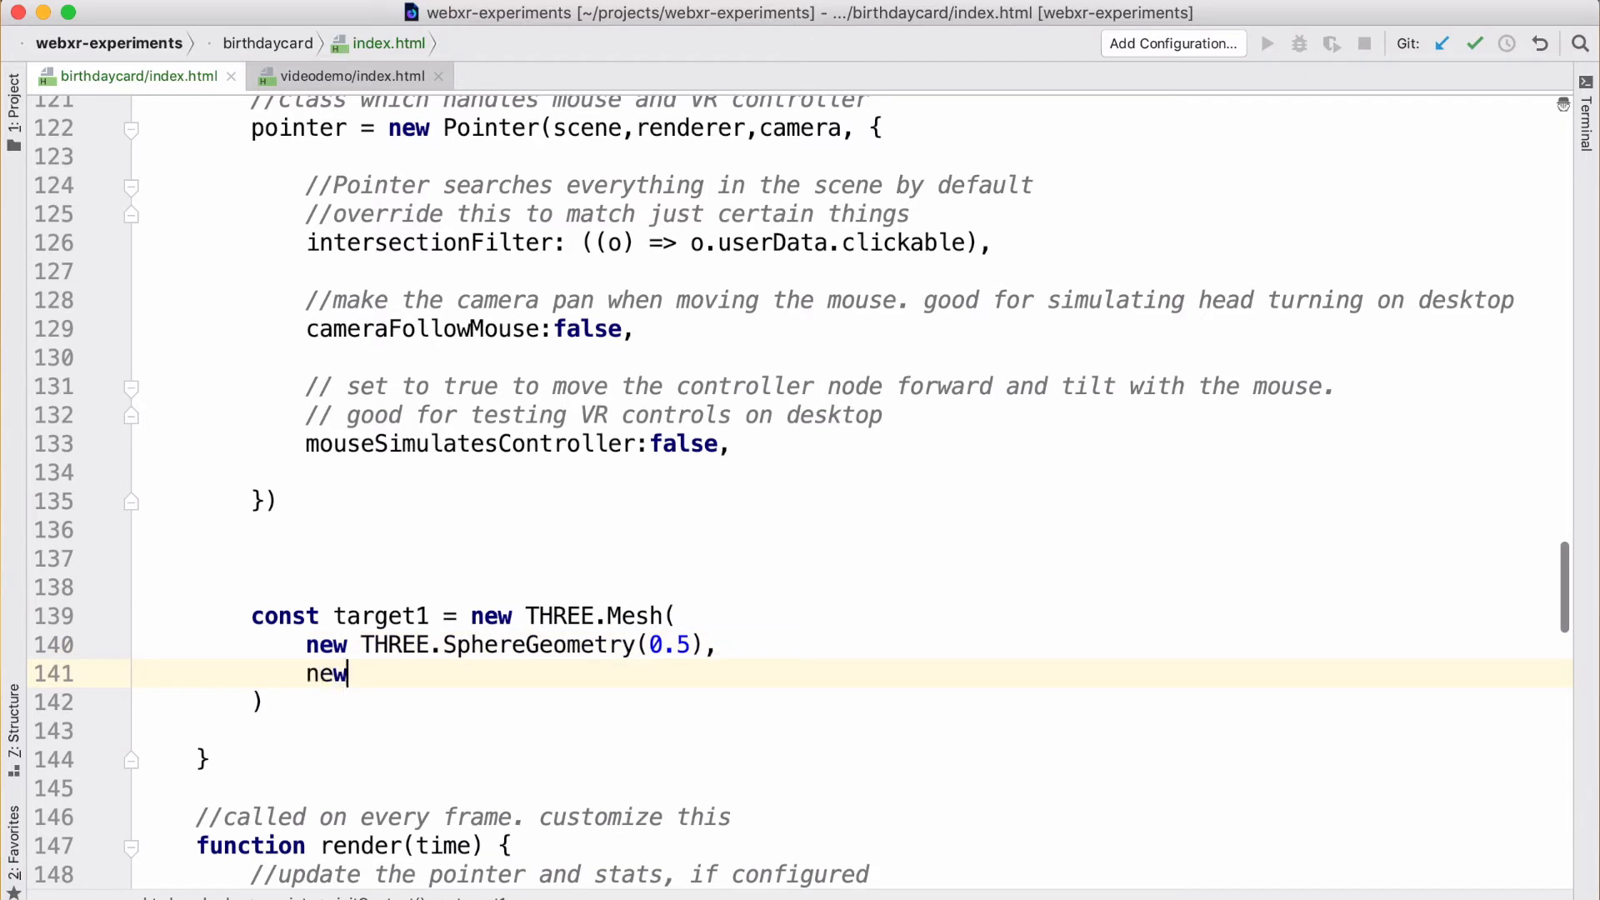
pyautogui.write('THREE')
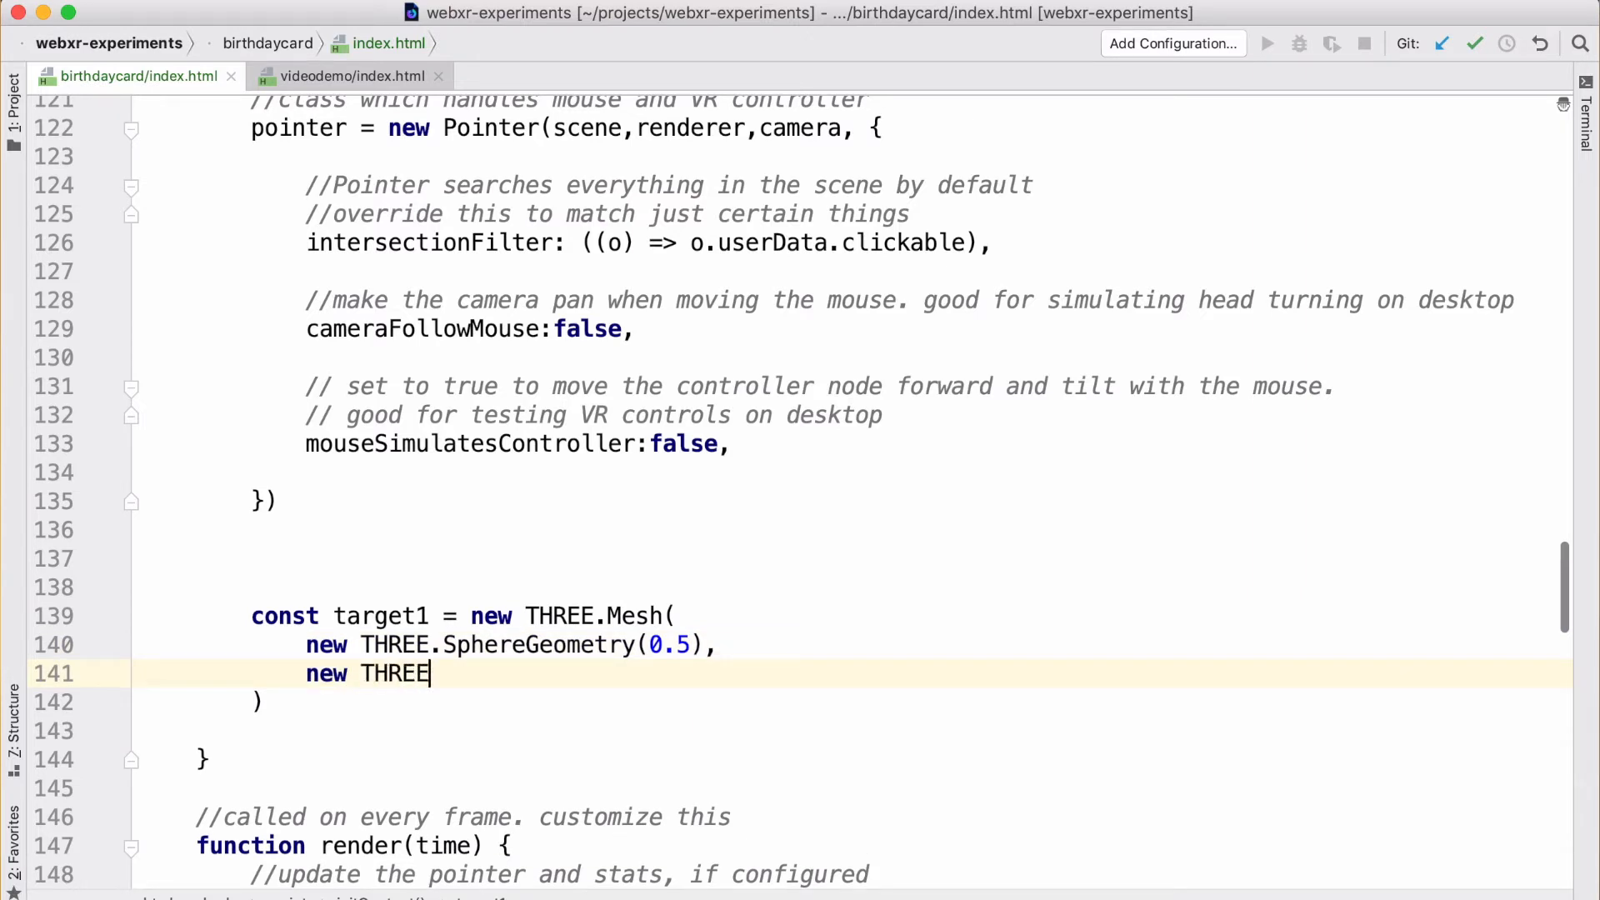
pyautogui.write(".MeshLambertMaterial({color:'red")
pyautogui.click(855, 730)
pyautogui.write('target1')
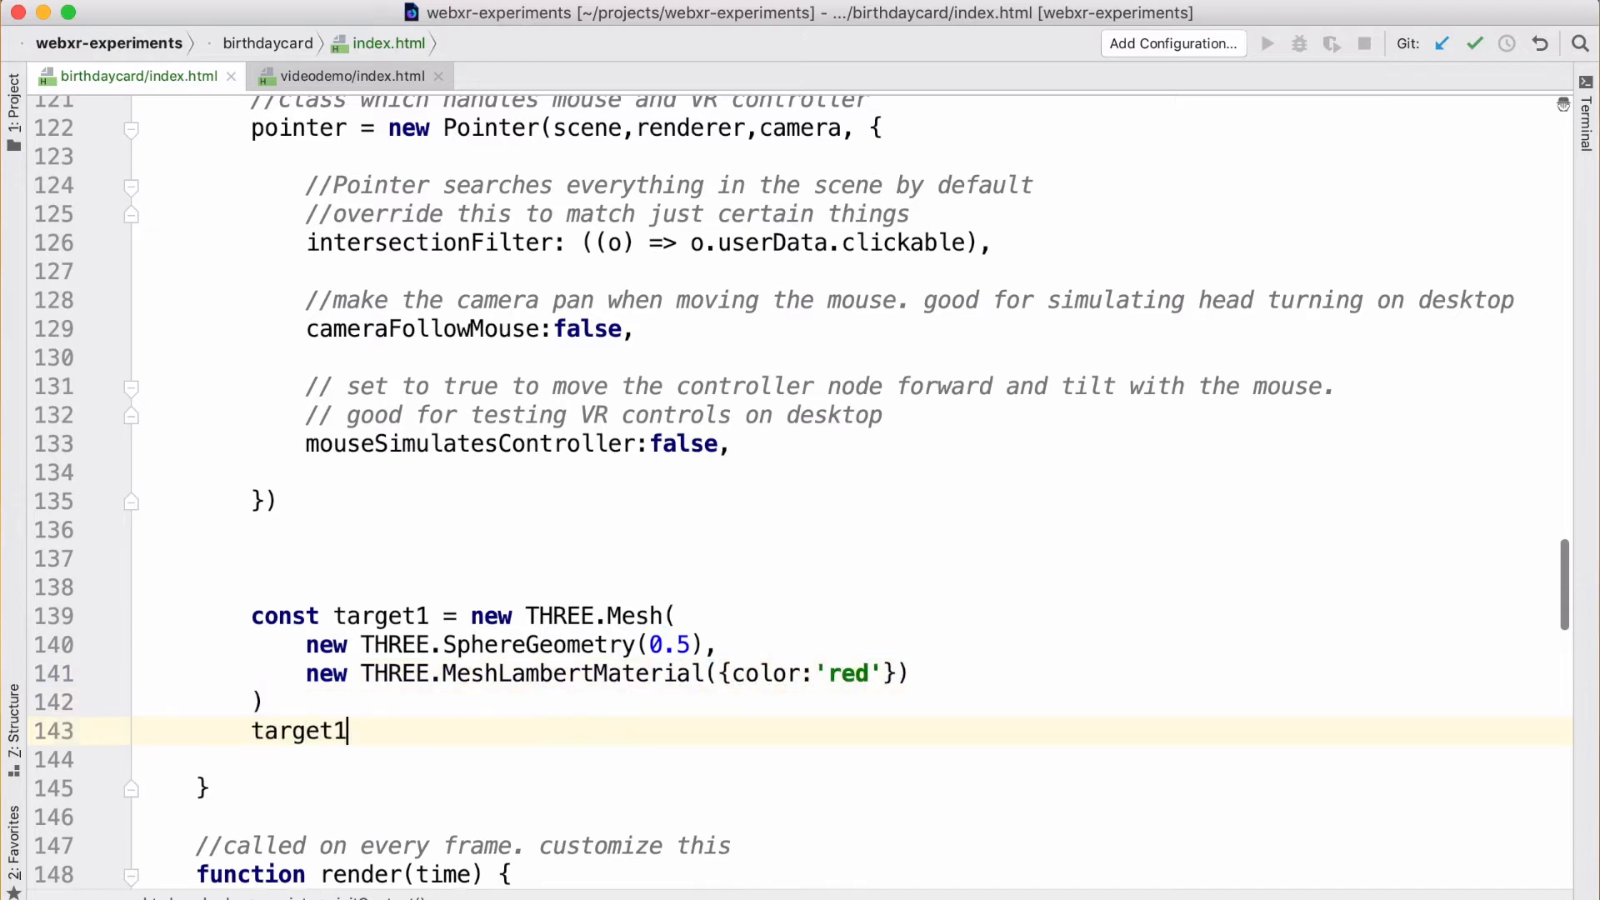
# Step: Set target1.position to (0, 1.5, -3) and add target1 to the scene
pyautogui.write('.position')
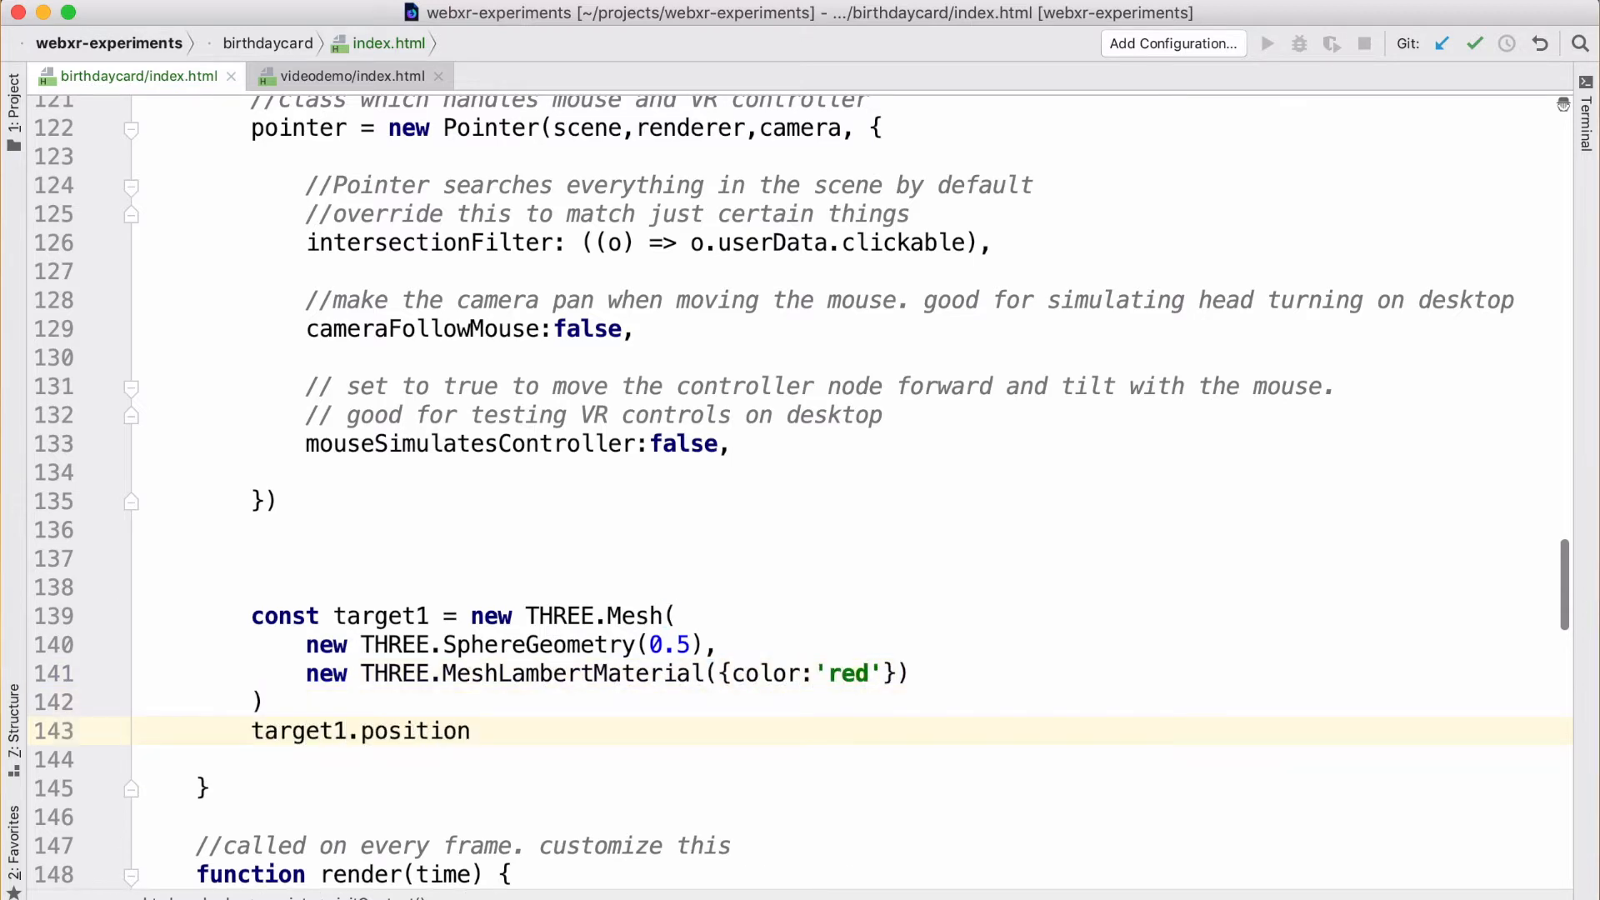
pyautogui.write('.set(0,0')
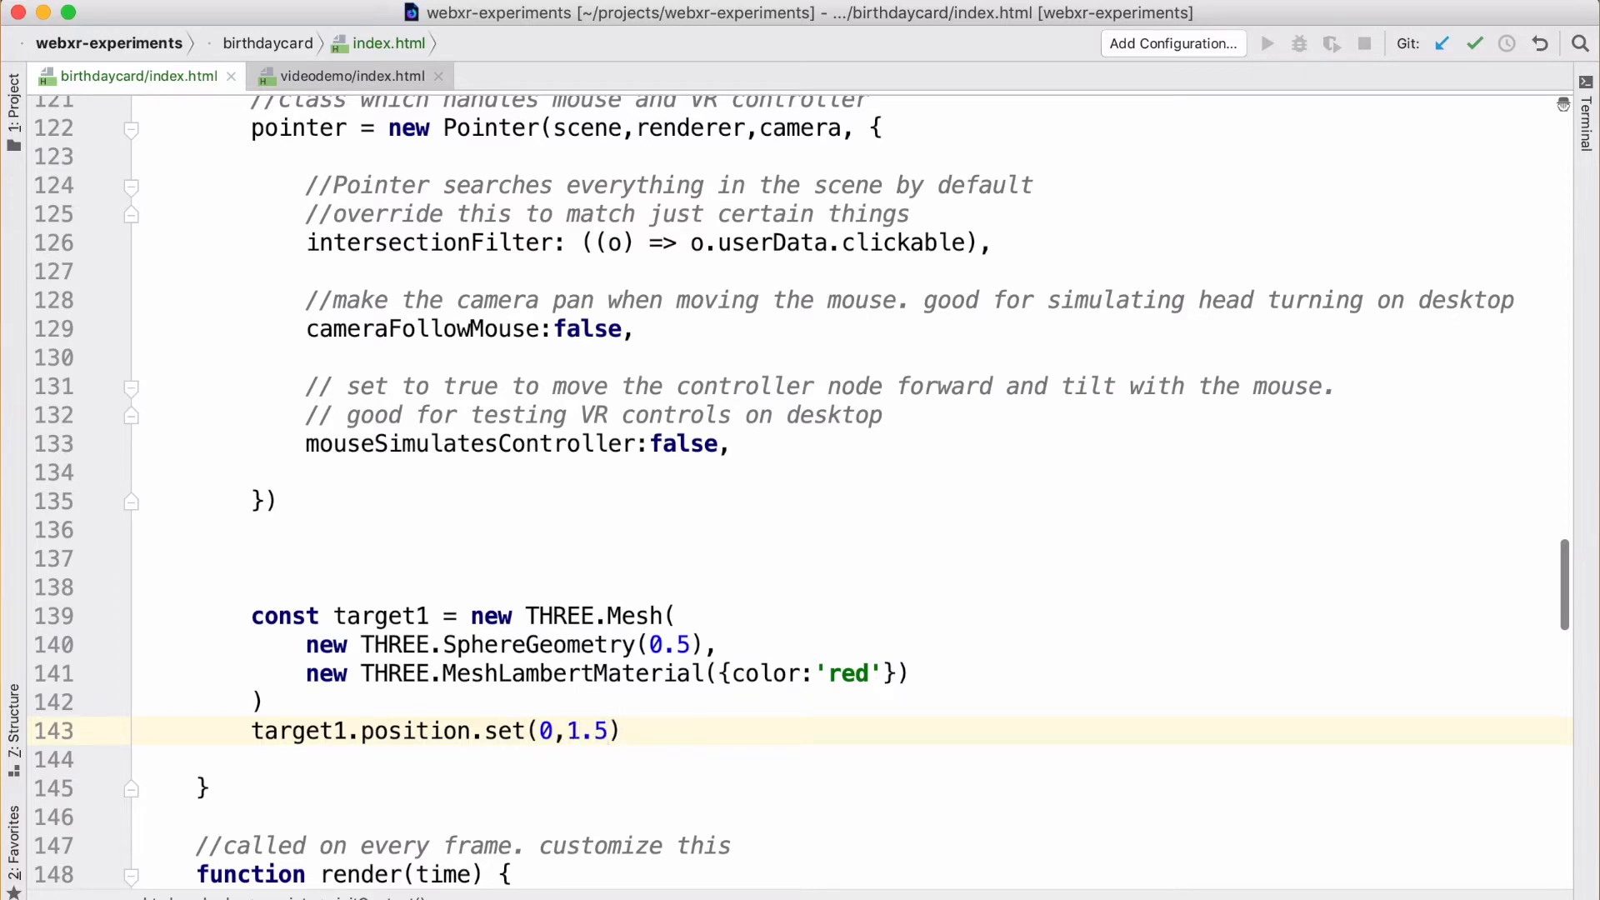
pyautogui.write(',-3')
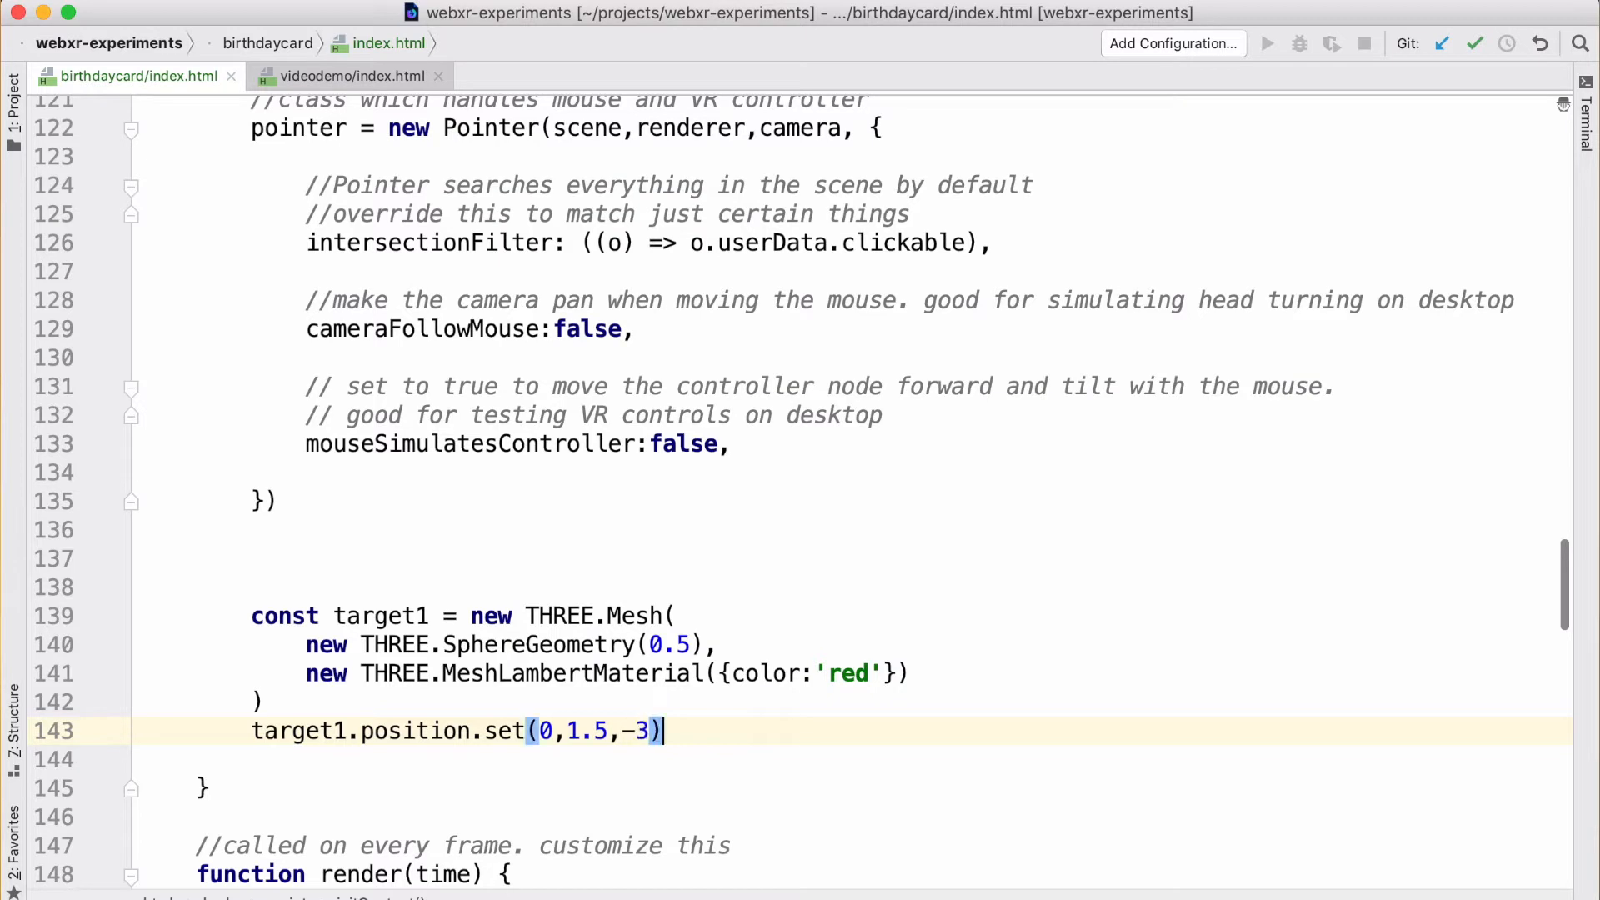
pyautogui.write('scene.add(target1)')
pyautogui.write('6')
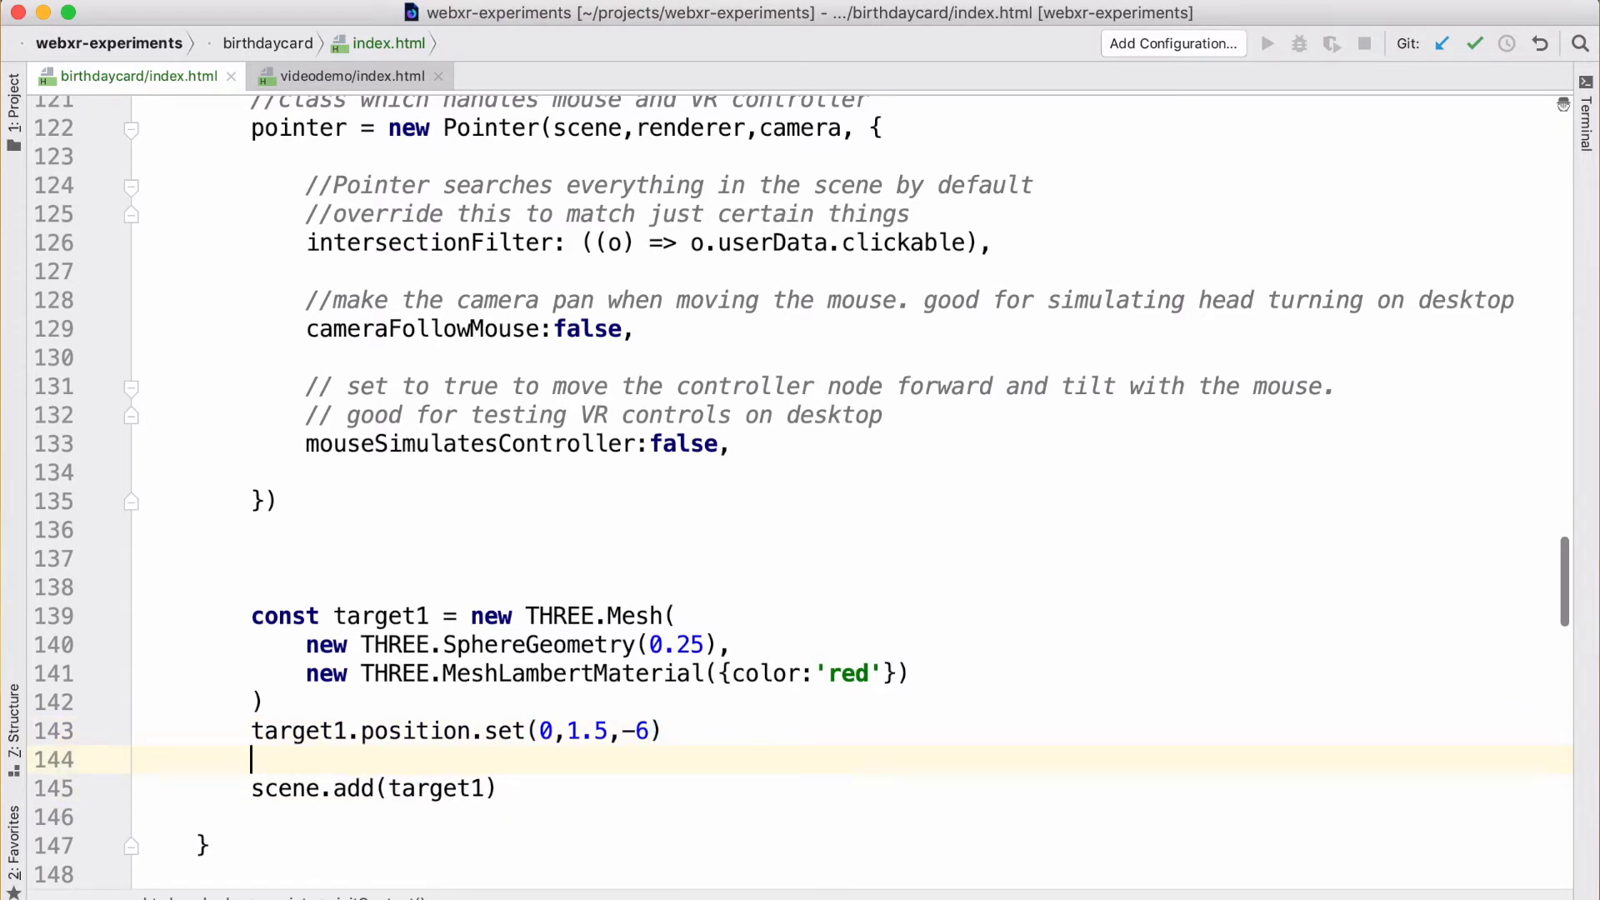
# Step: Begin a targets array to collect the target spheres
pyautogui.write('arr')
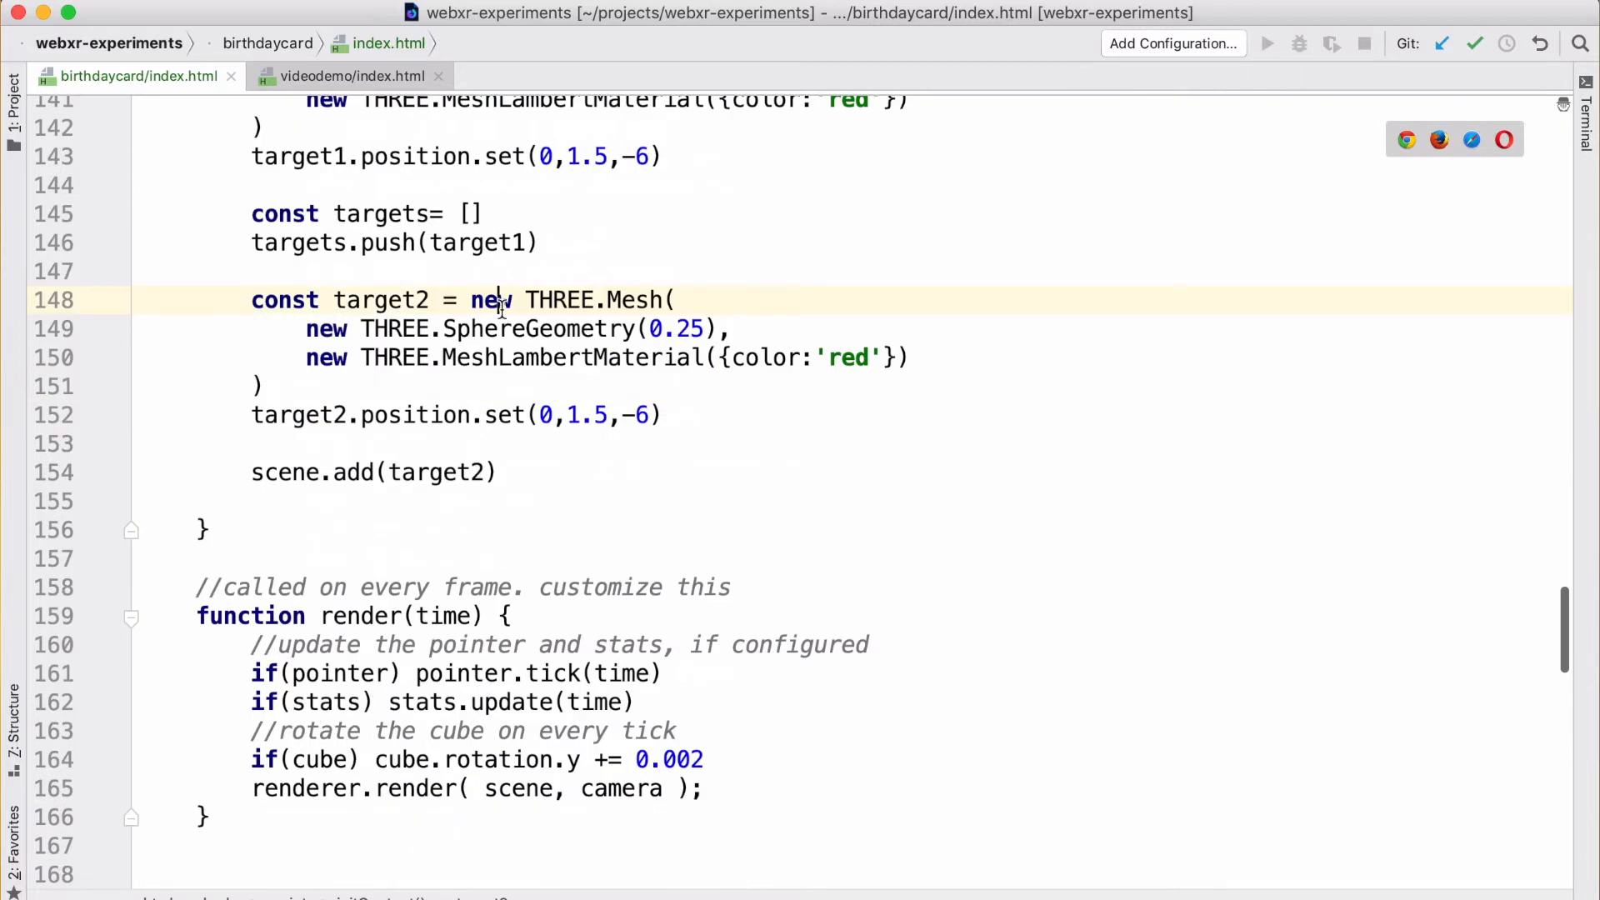
# Step: Change target2's x position to -4 so it sits off to the left
pyautogui.click(443, 328)
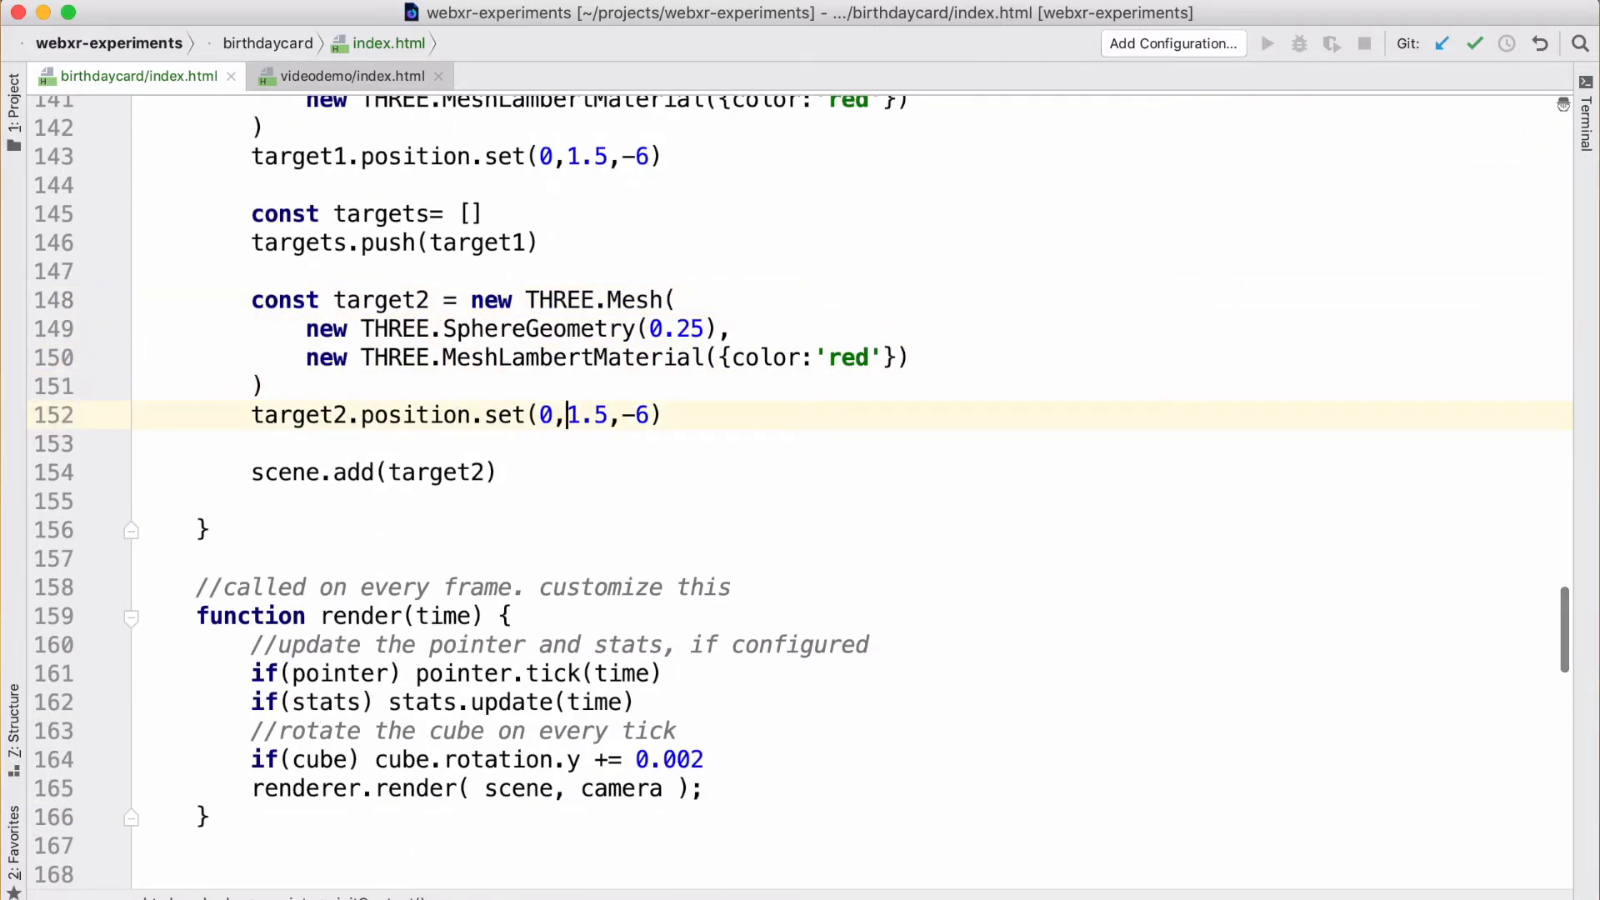
pyautogui.write('-')
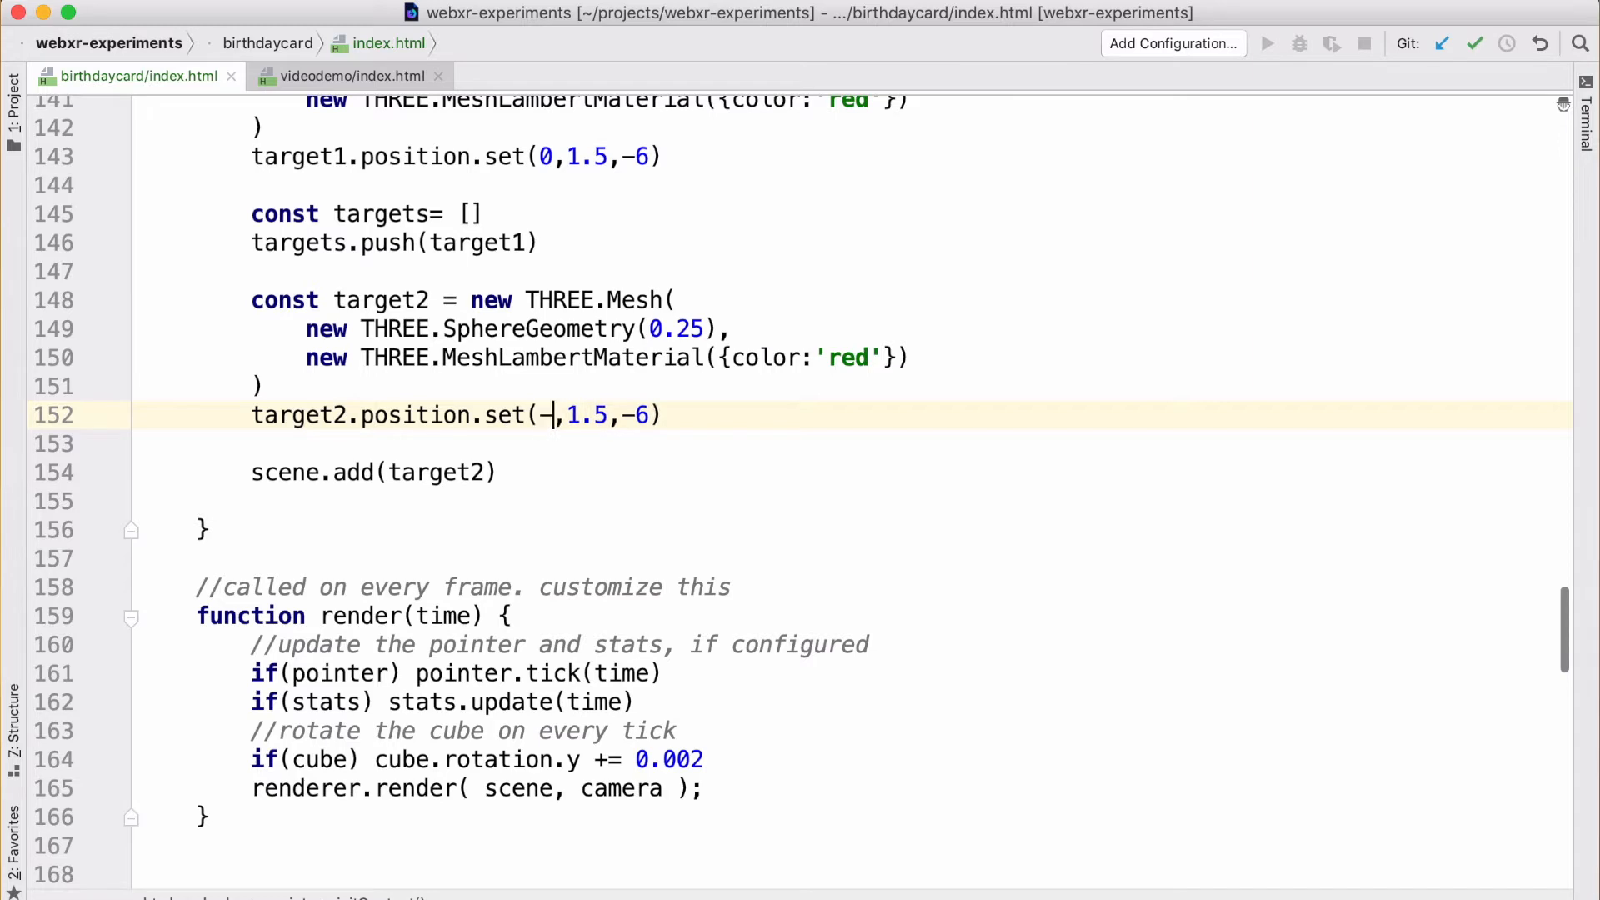
pyautogui.write('4')
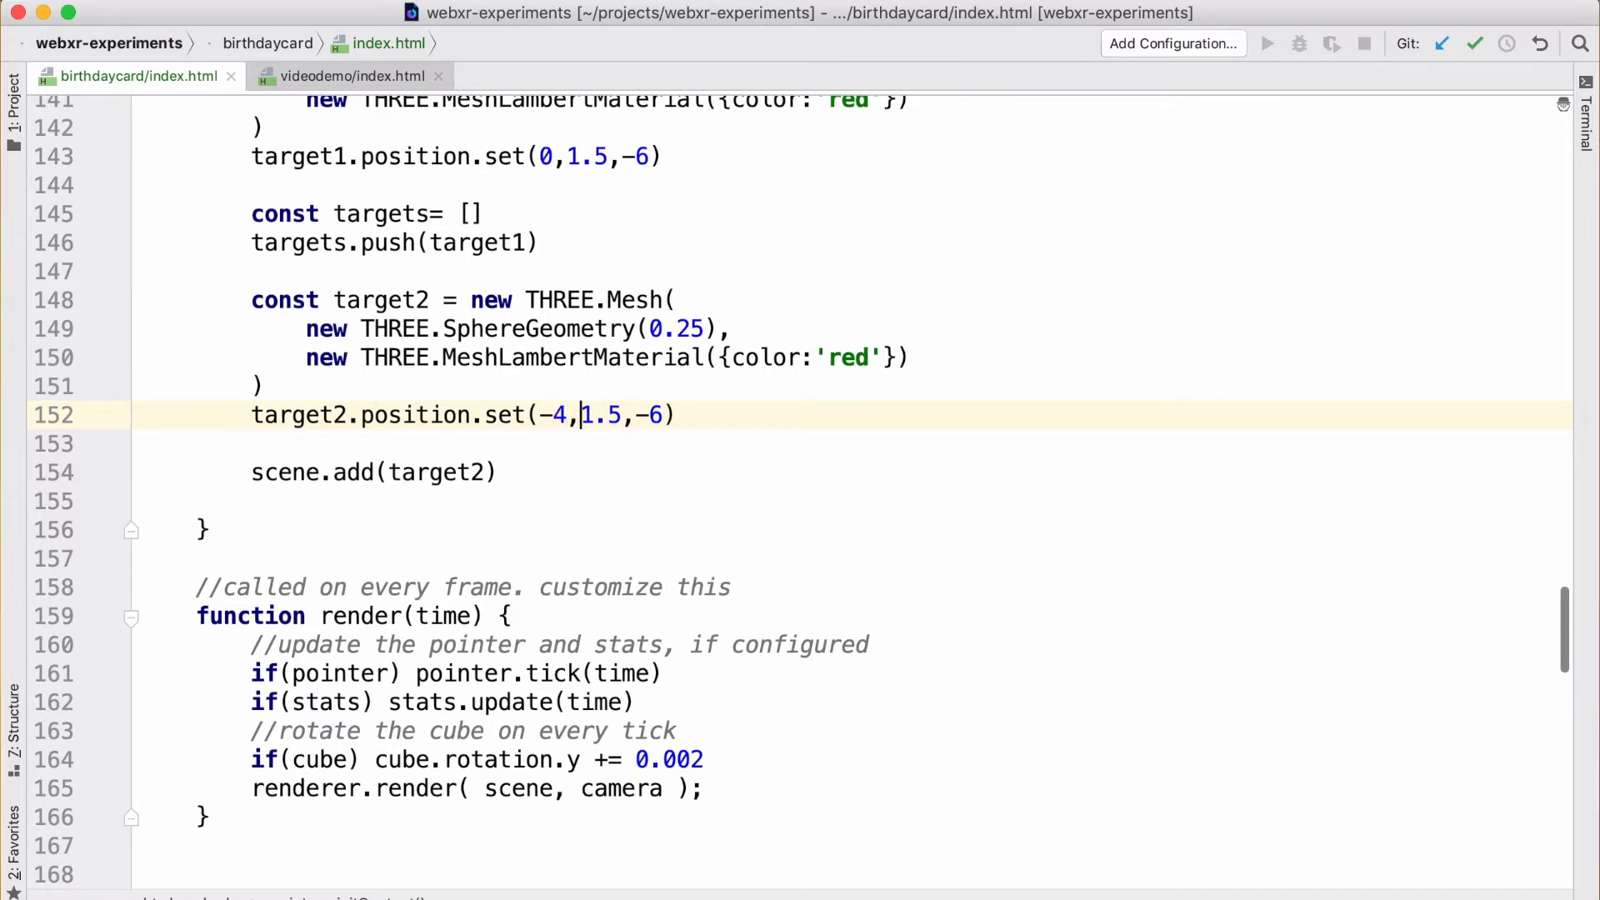
pyautogui.write('-4')
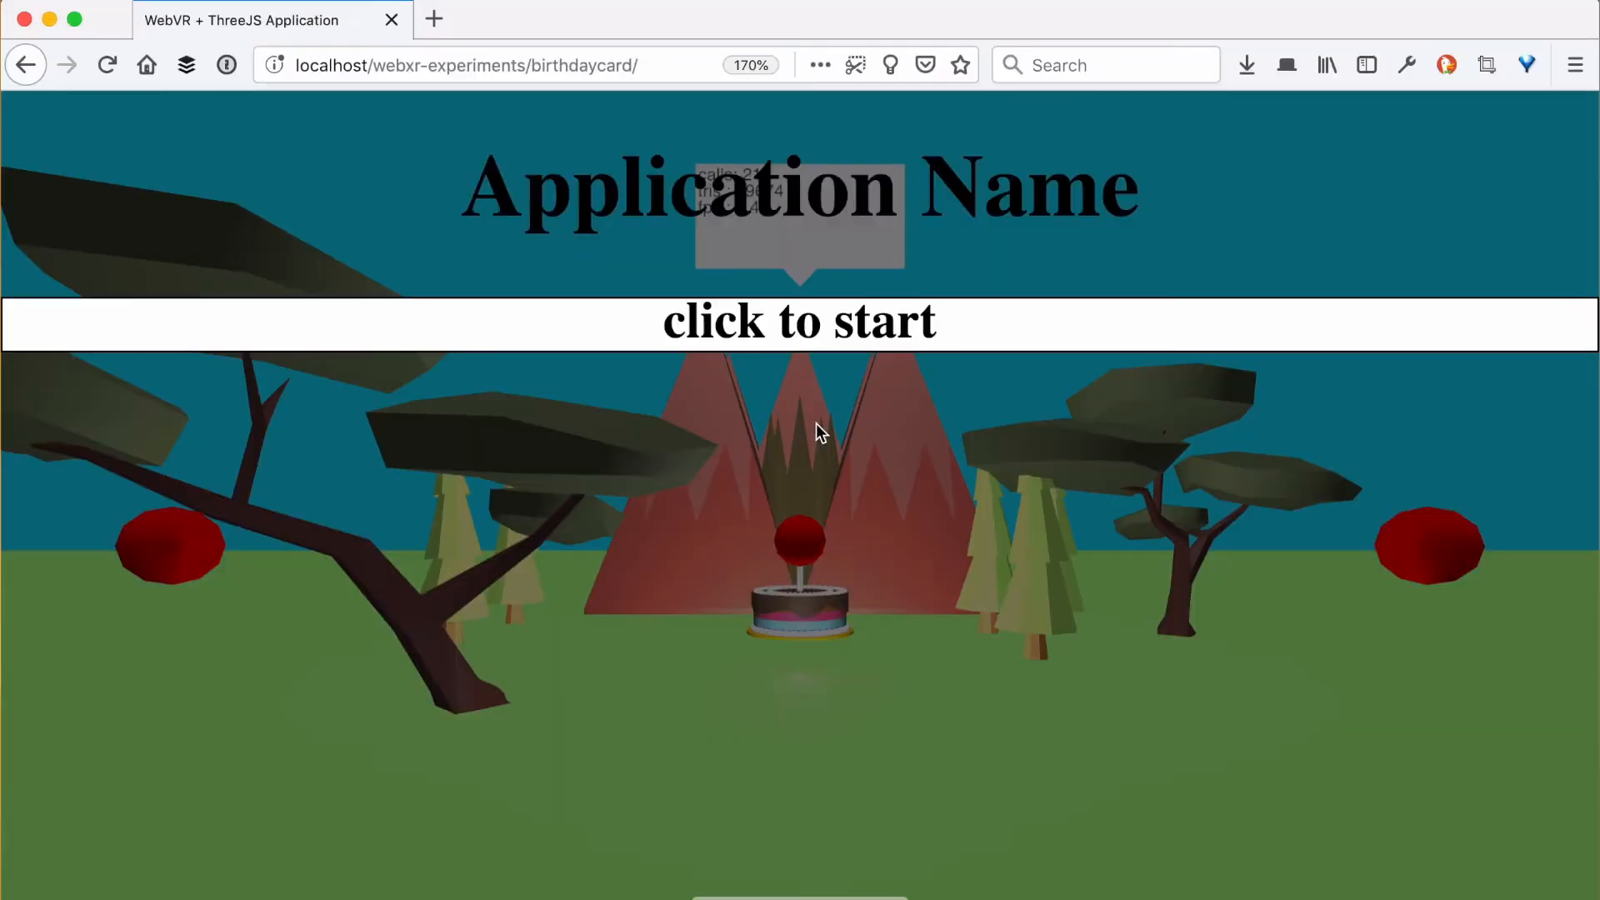
# Step: Start the reloaded scene showing the new red sphere targets
pyautogui.click(798, 322)
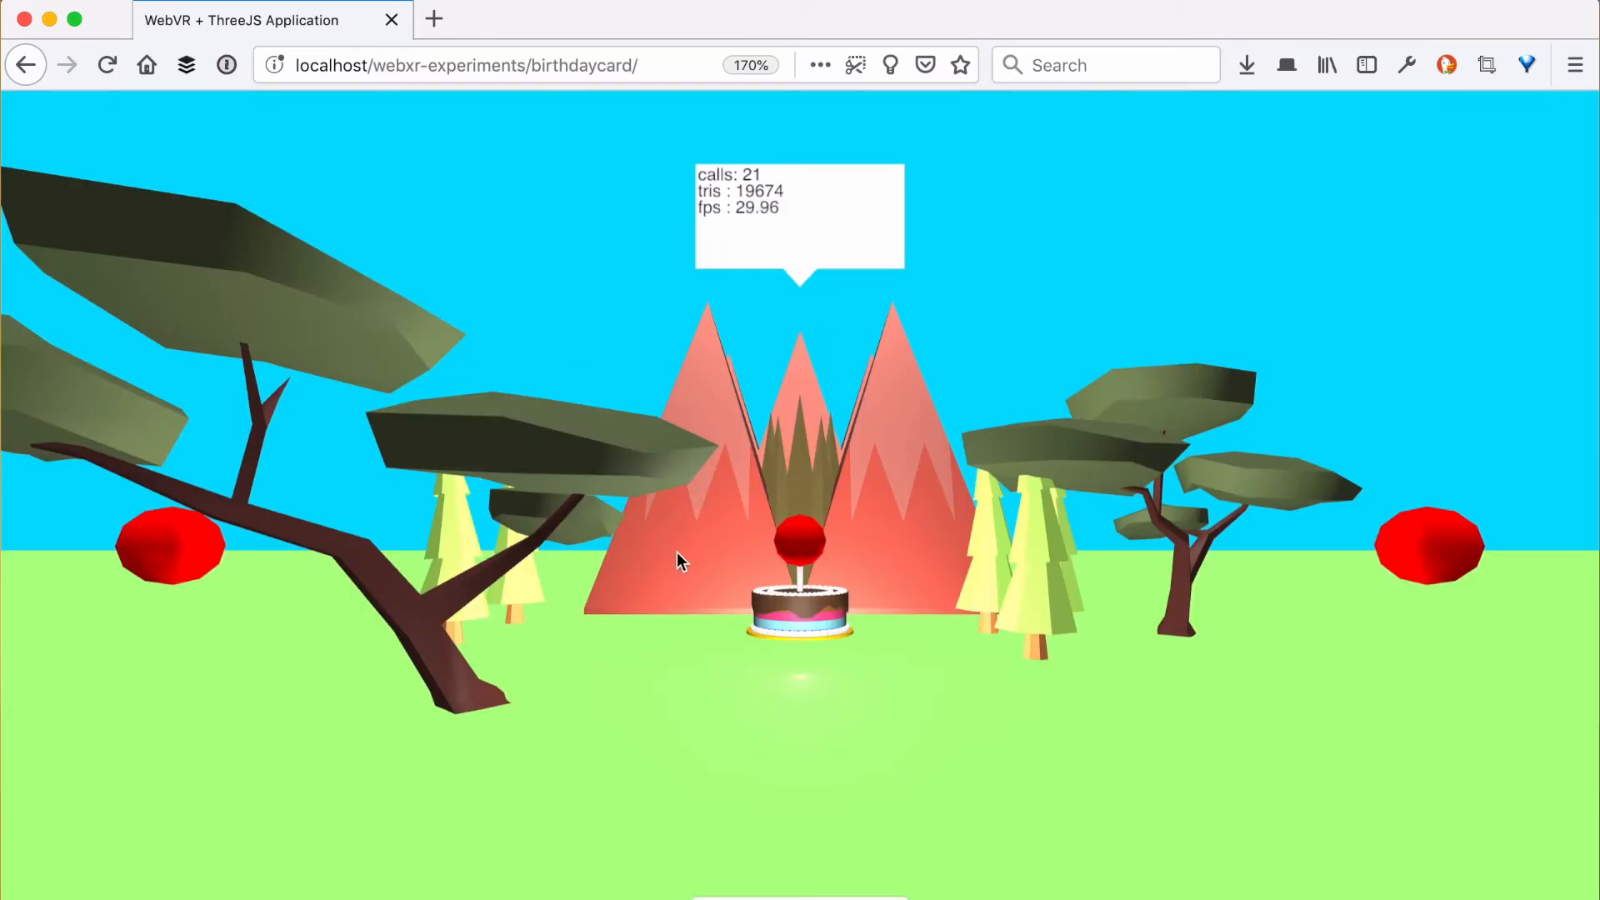
pyautogui.moveTo(270, 547)
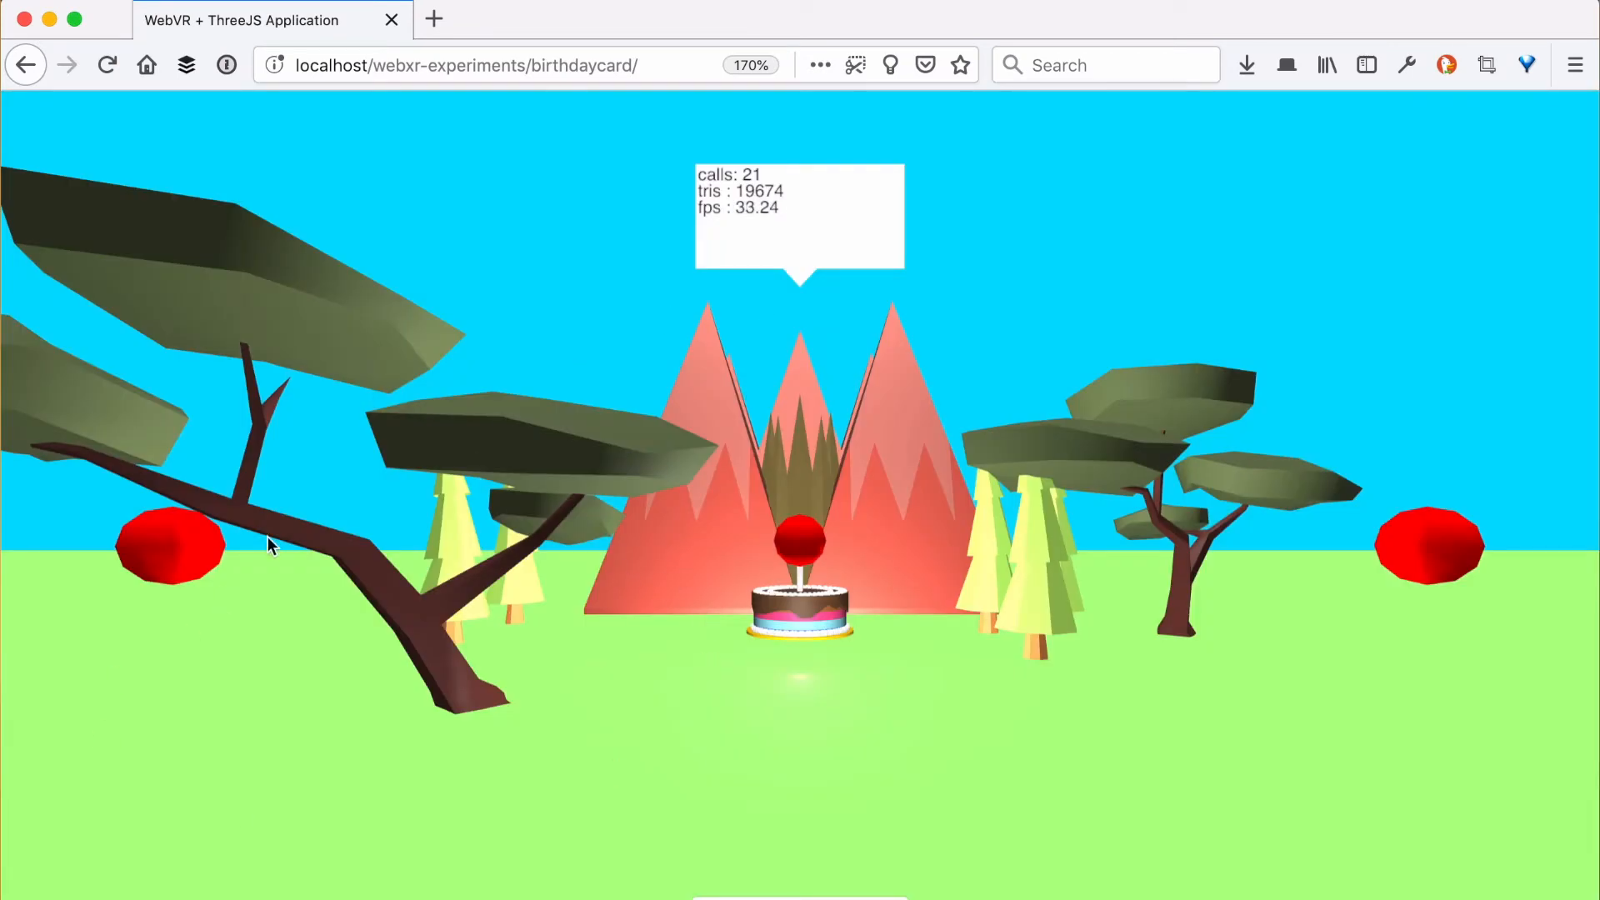
pyautogui.moveTo(844, 760)
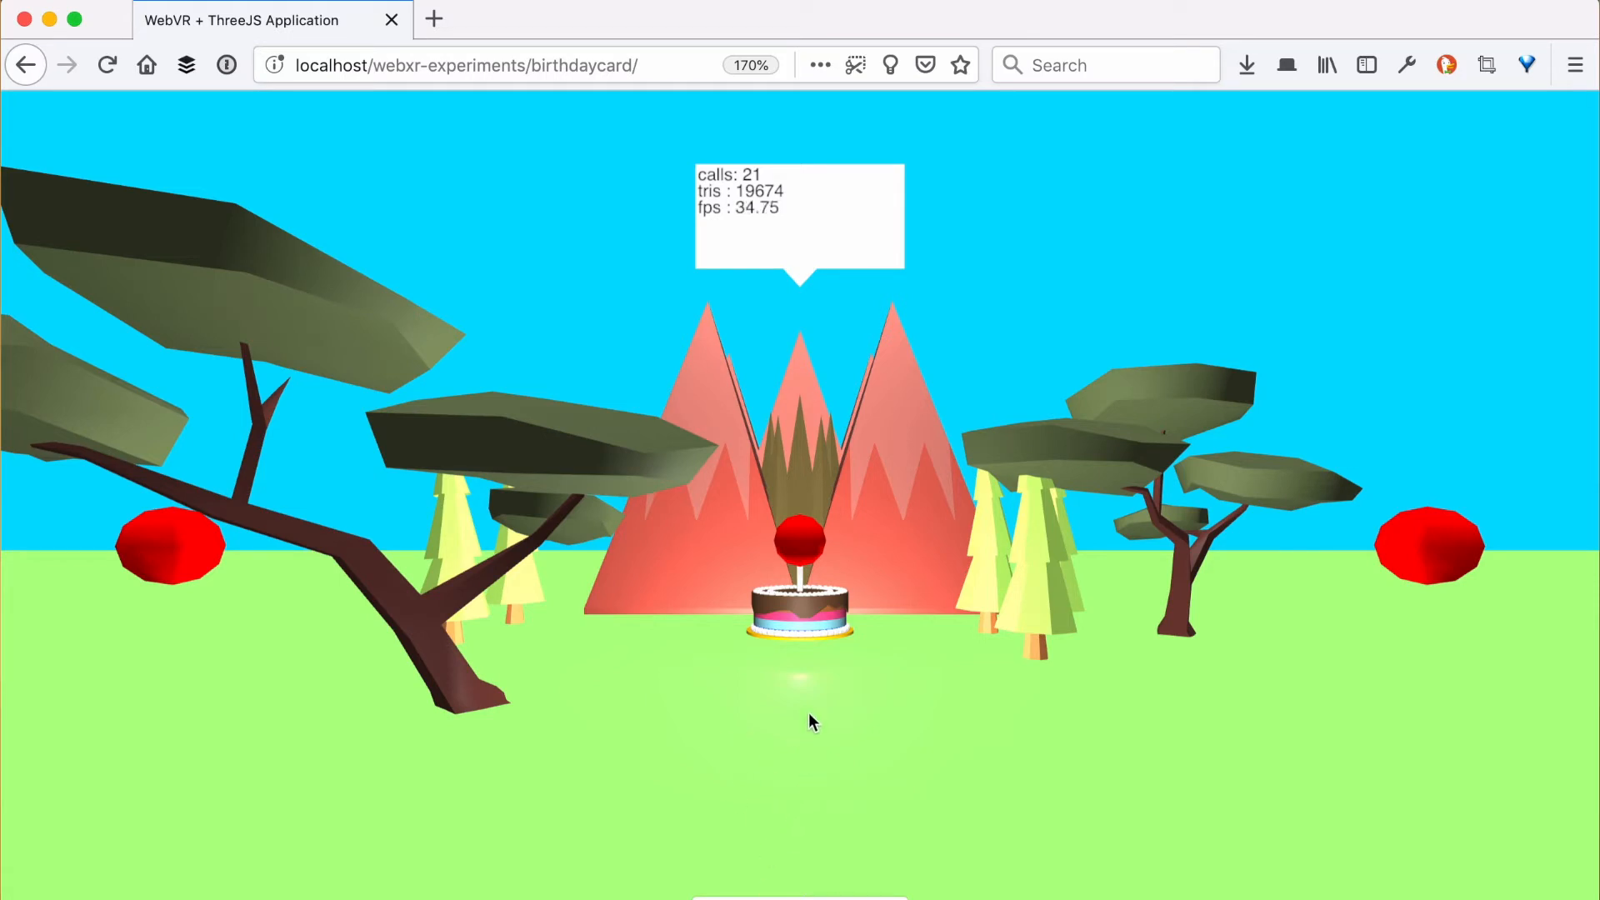
pyautogui.moveTo(806, 540)
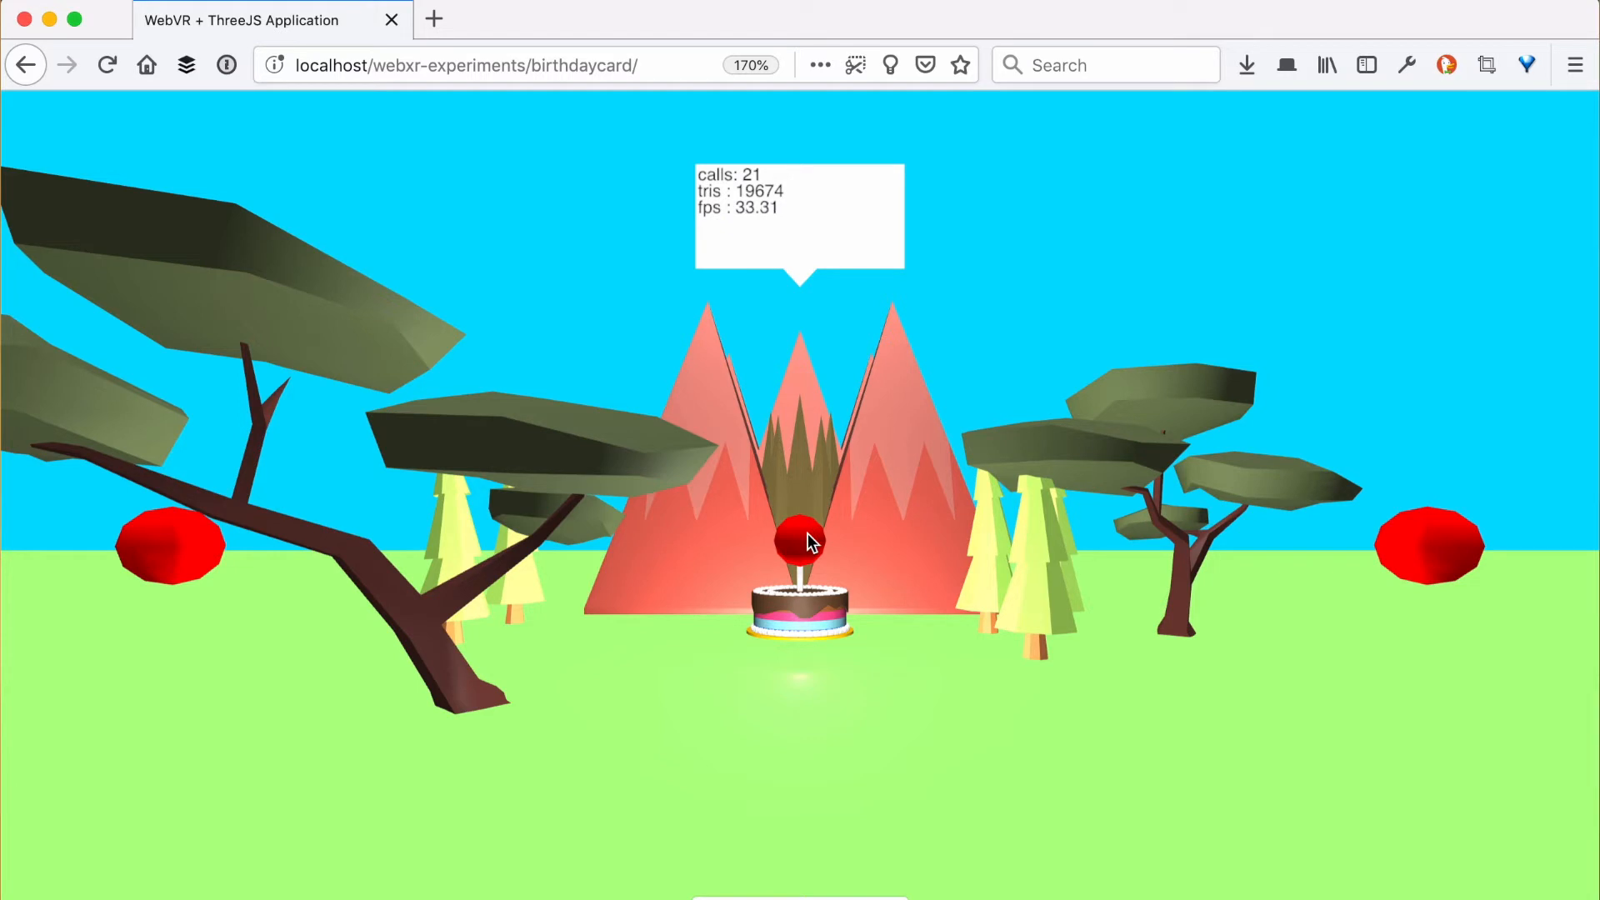
pyautogui.moveTo(743, 543)
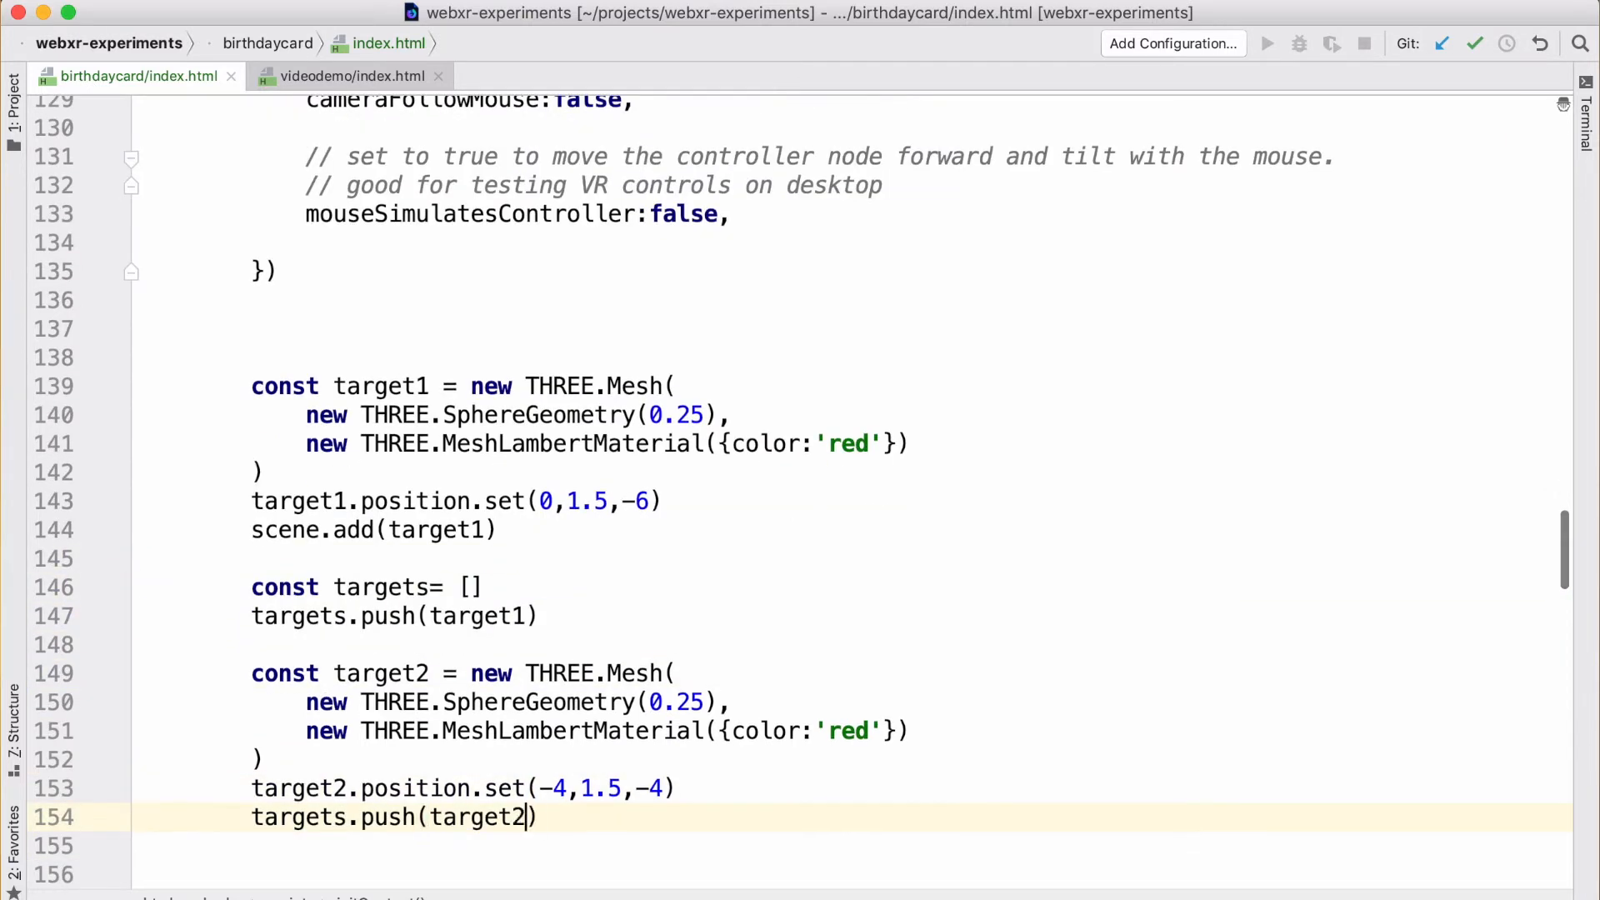
# Step: Write a targets.forEach loop that attaches a 'click' handler to each target
pyautogui.scroll(-3)
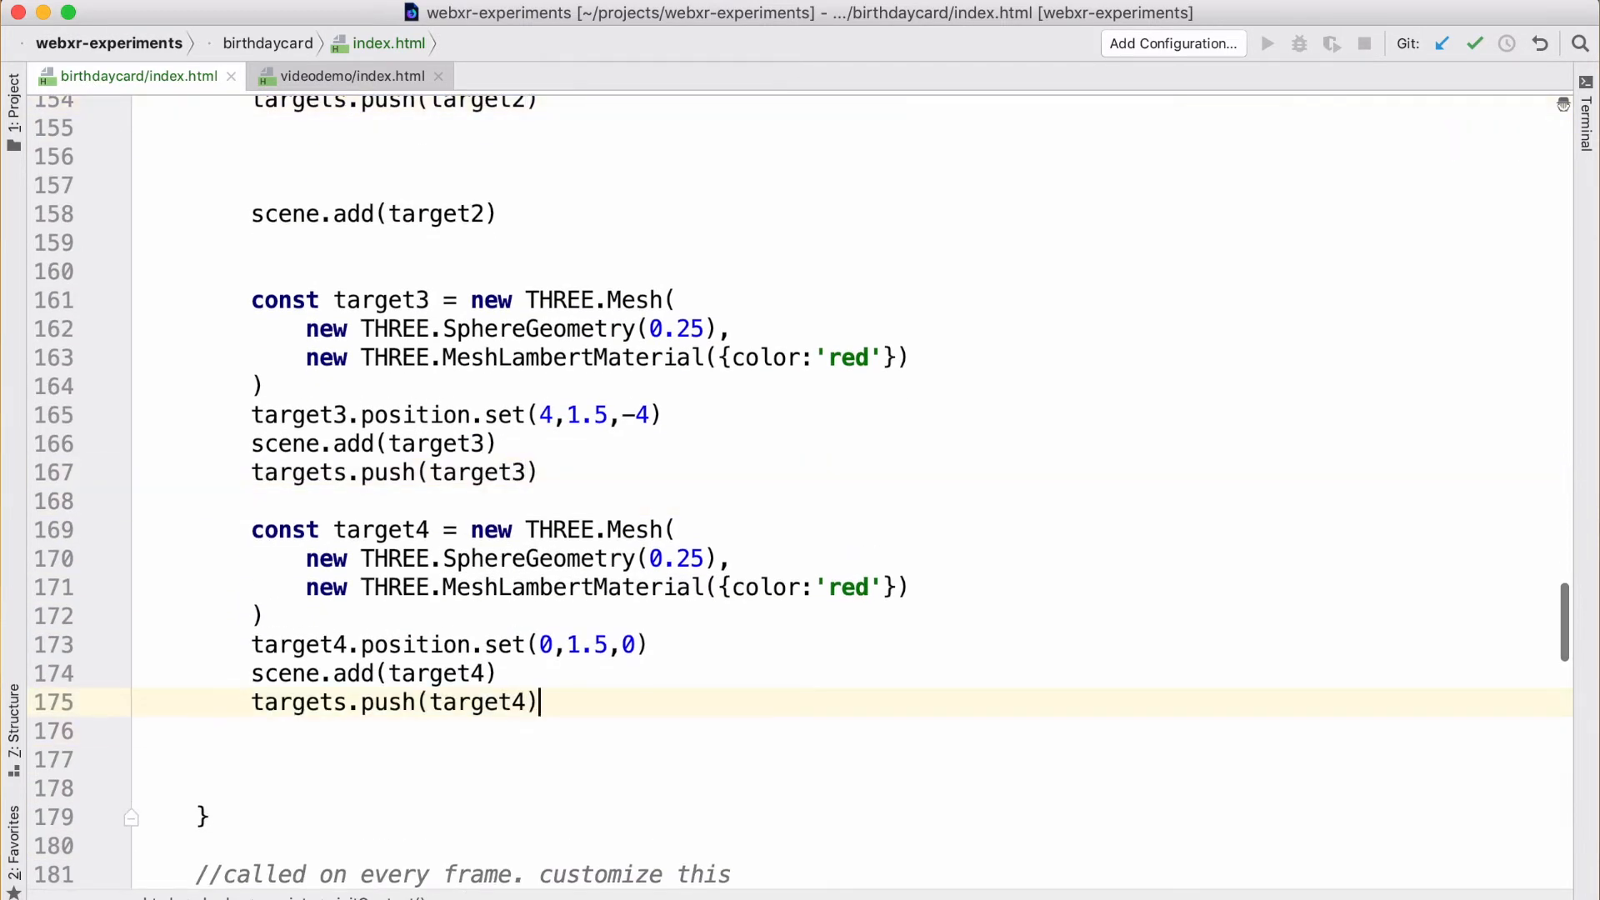
pyautogui.write('targets.forEach((target)=>{')
pyautogui.write('scene.add(target')
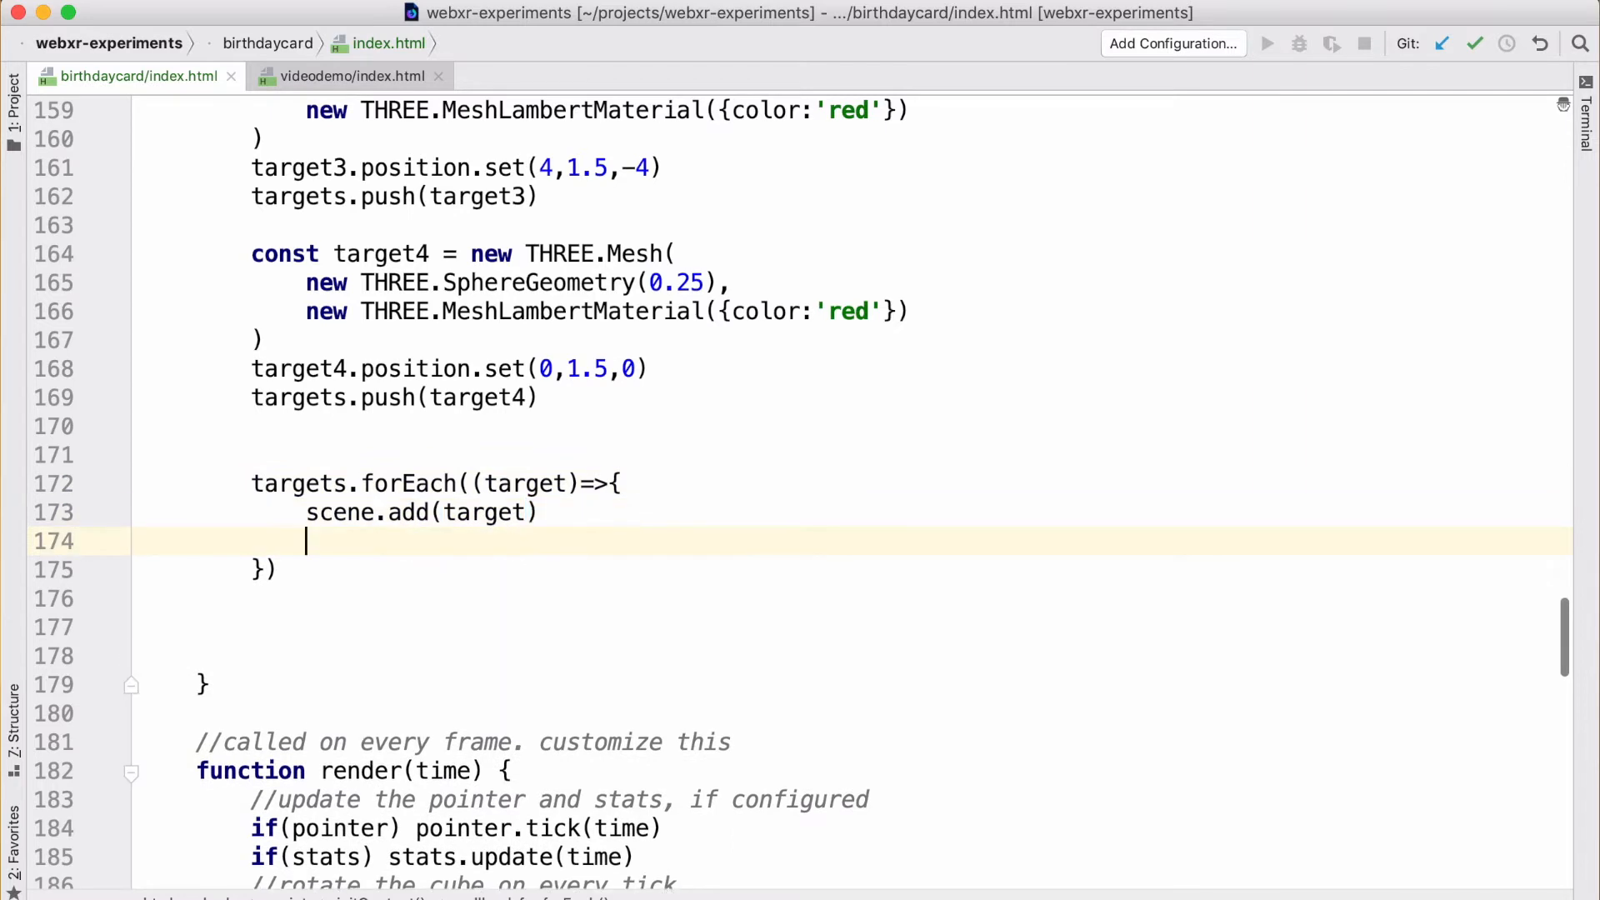
pyautogui.write('on')
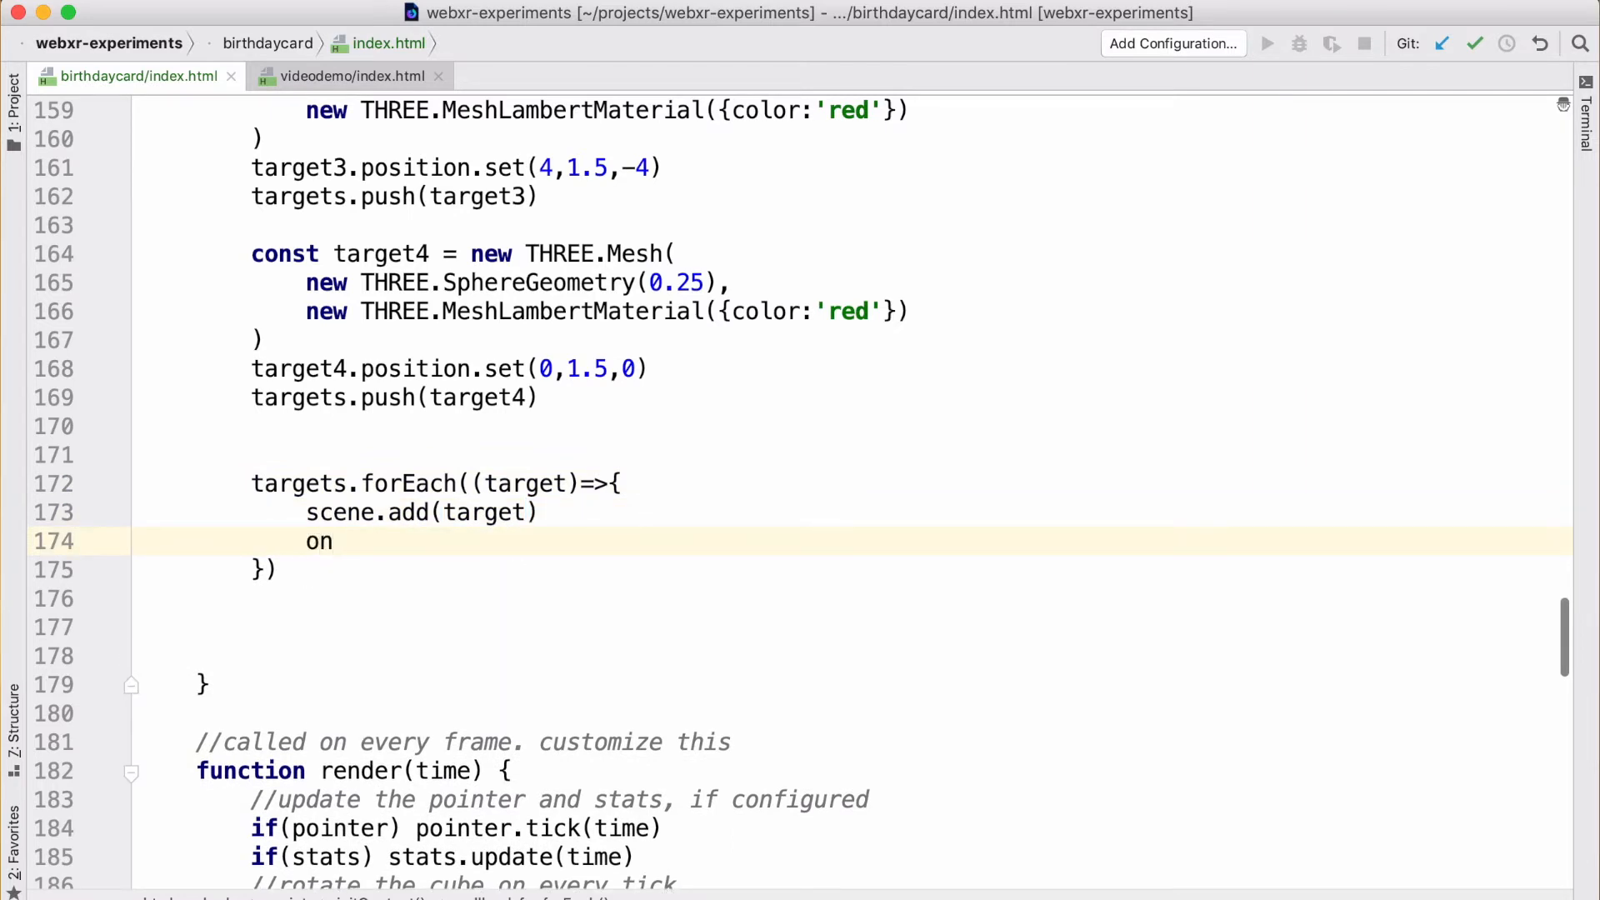
pyautogui.write("(target,'cl'")
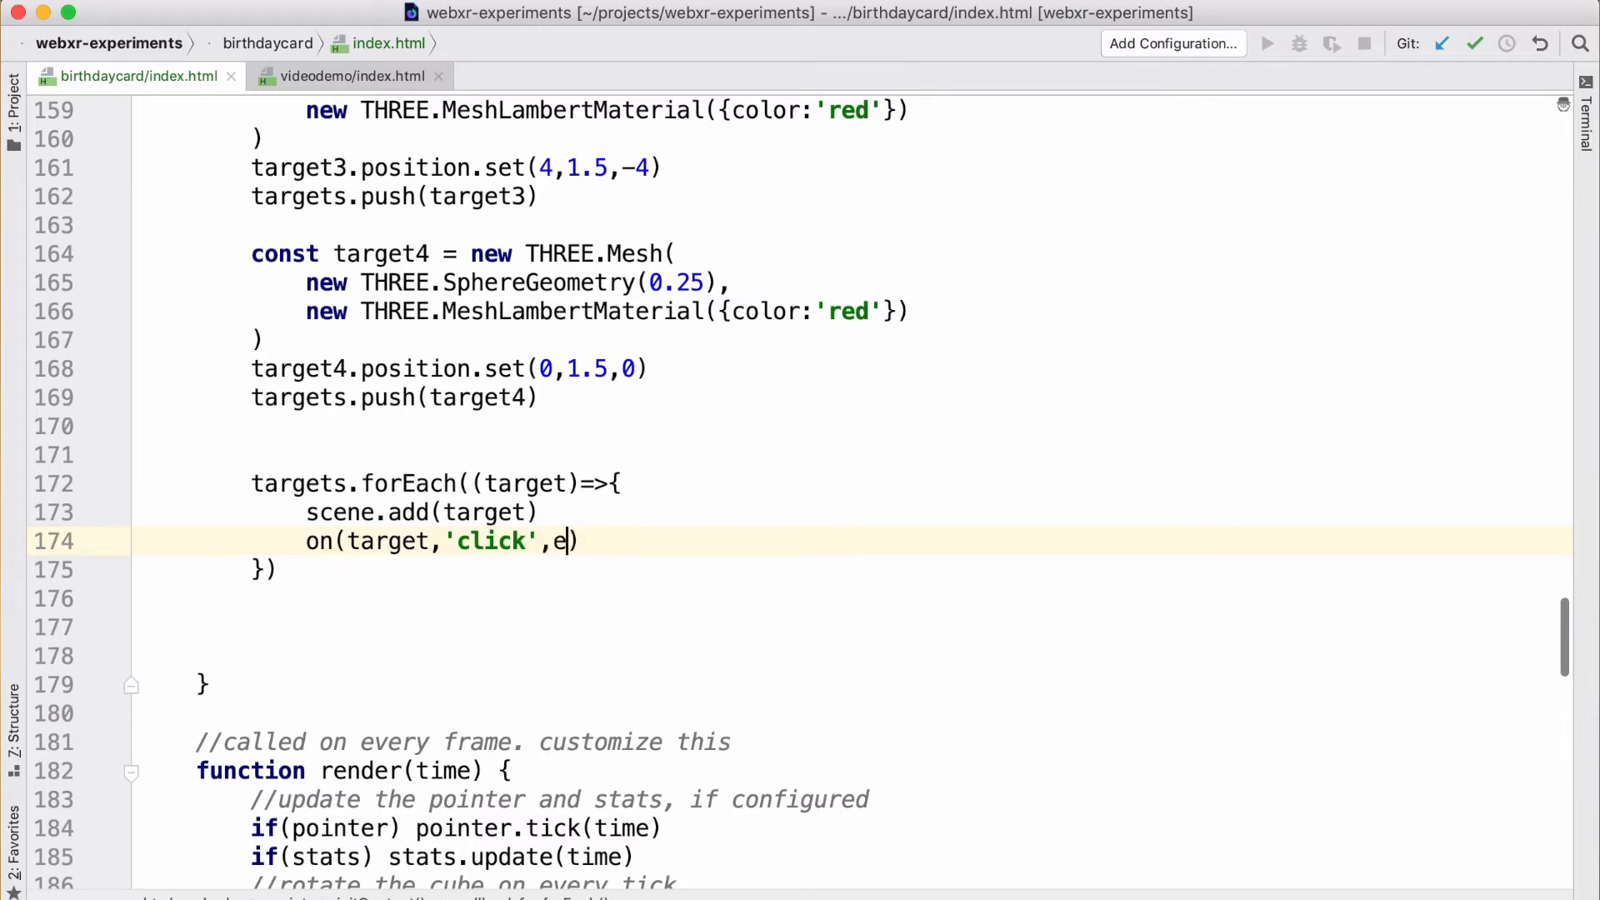
pyautogui.write(')=>{}')
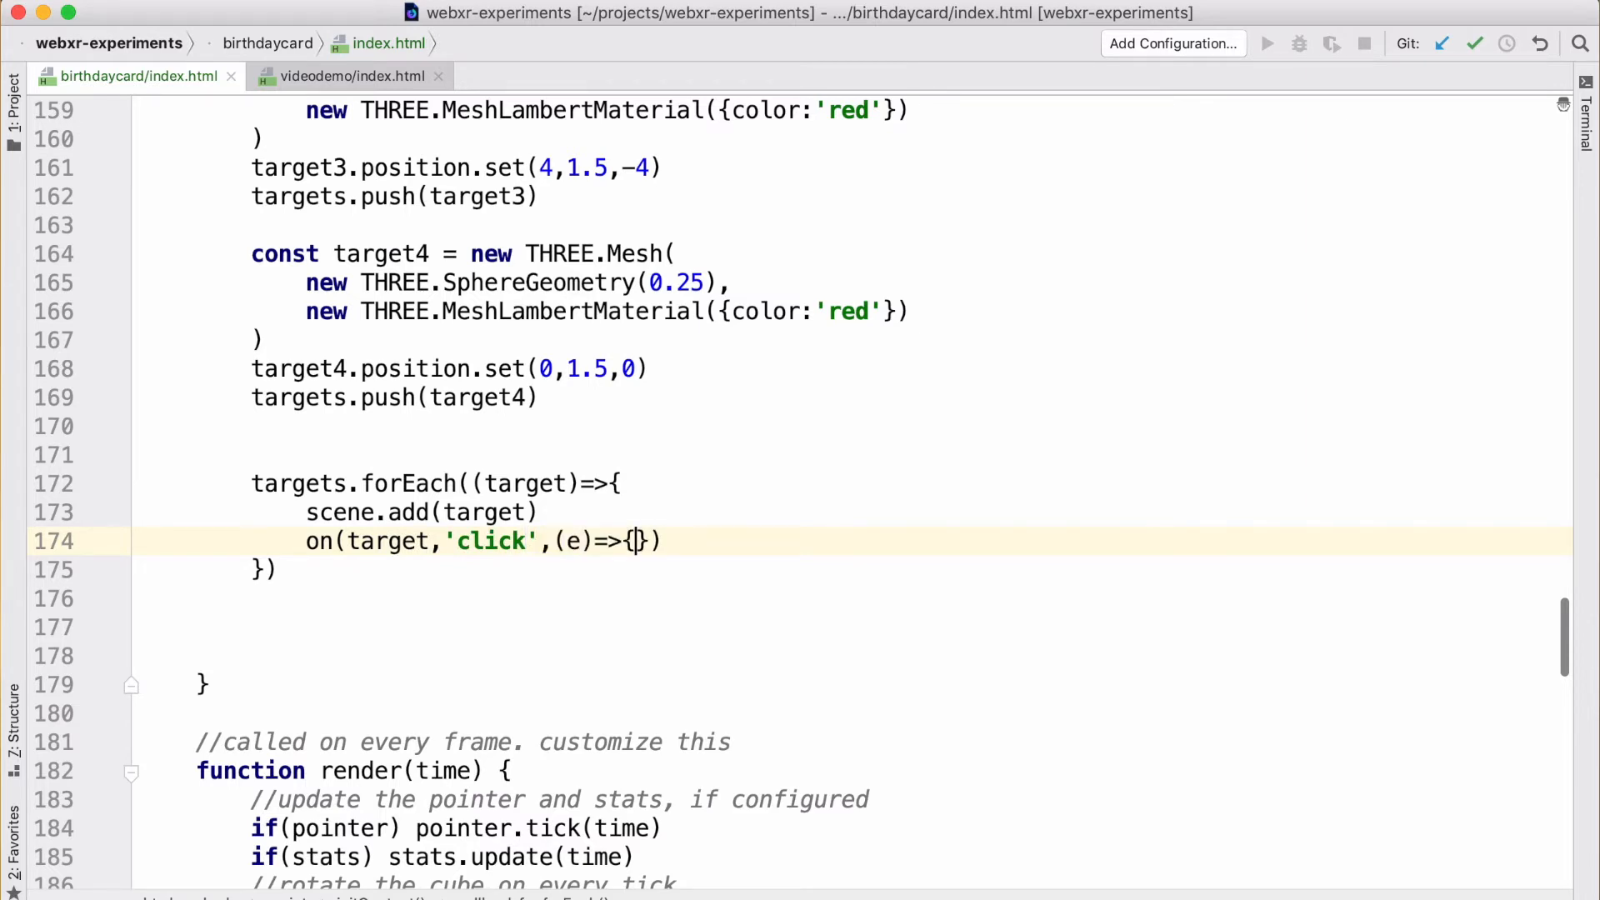
# Step: Log "clicked" with e.target inside the click handler
pyautogui.write('console.log("clicked')
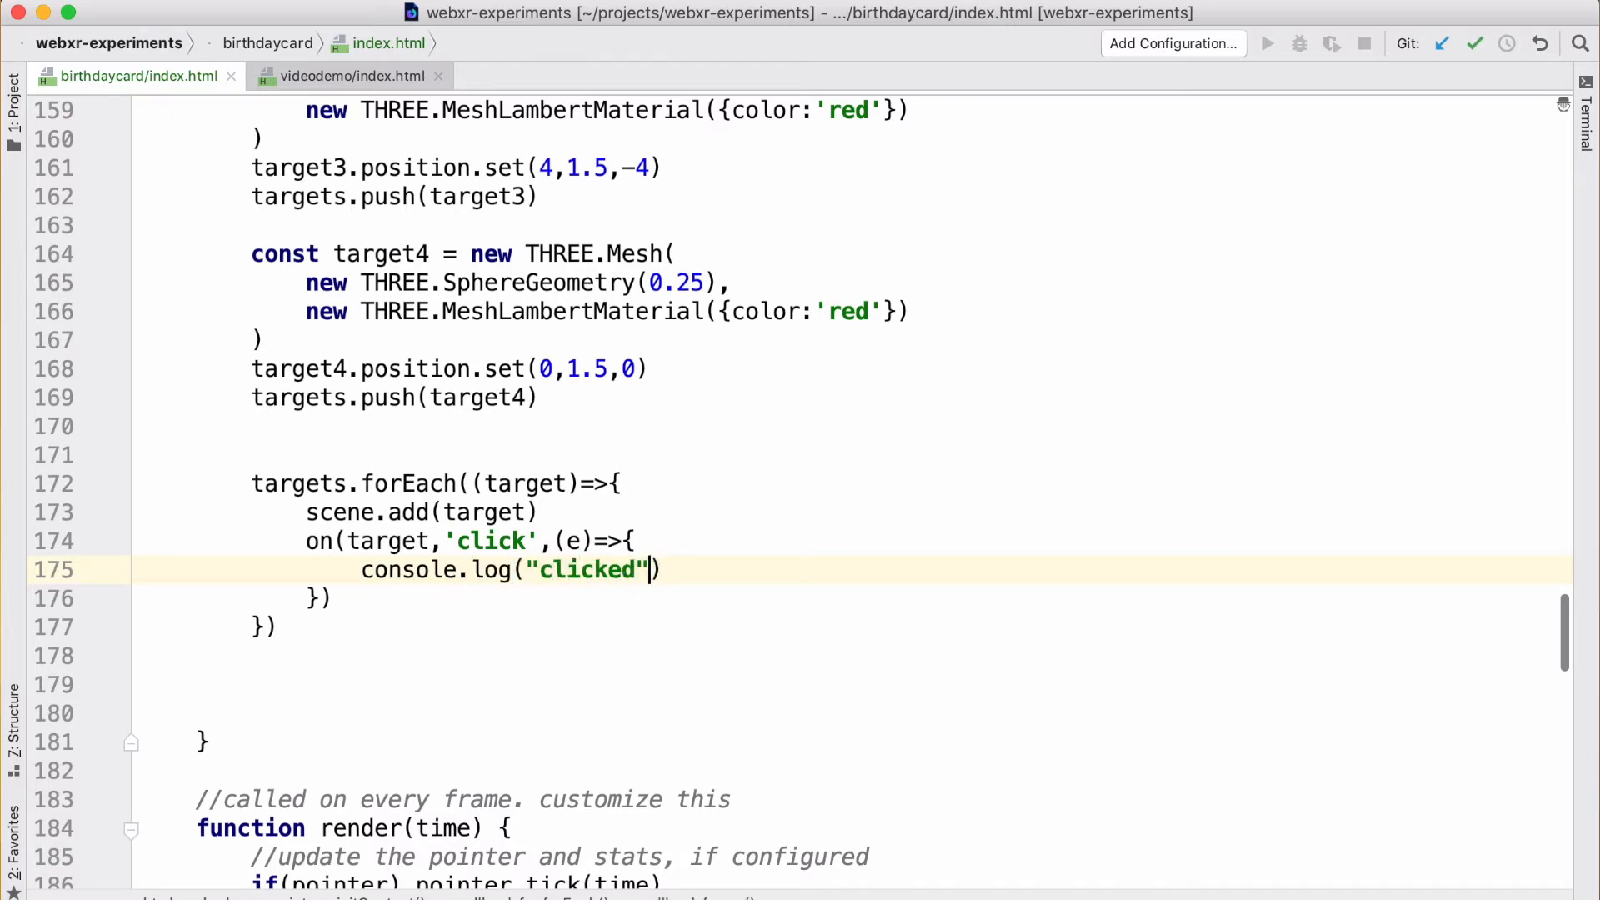
pyautogui.write(',e.target')
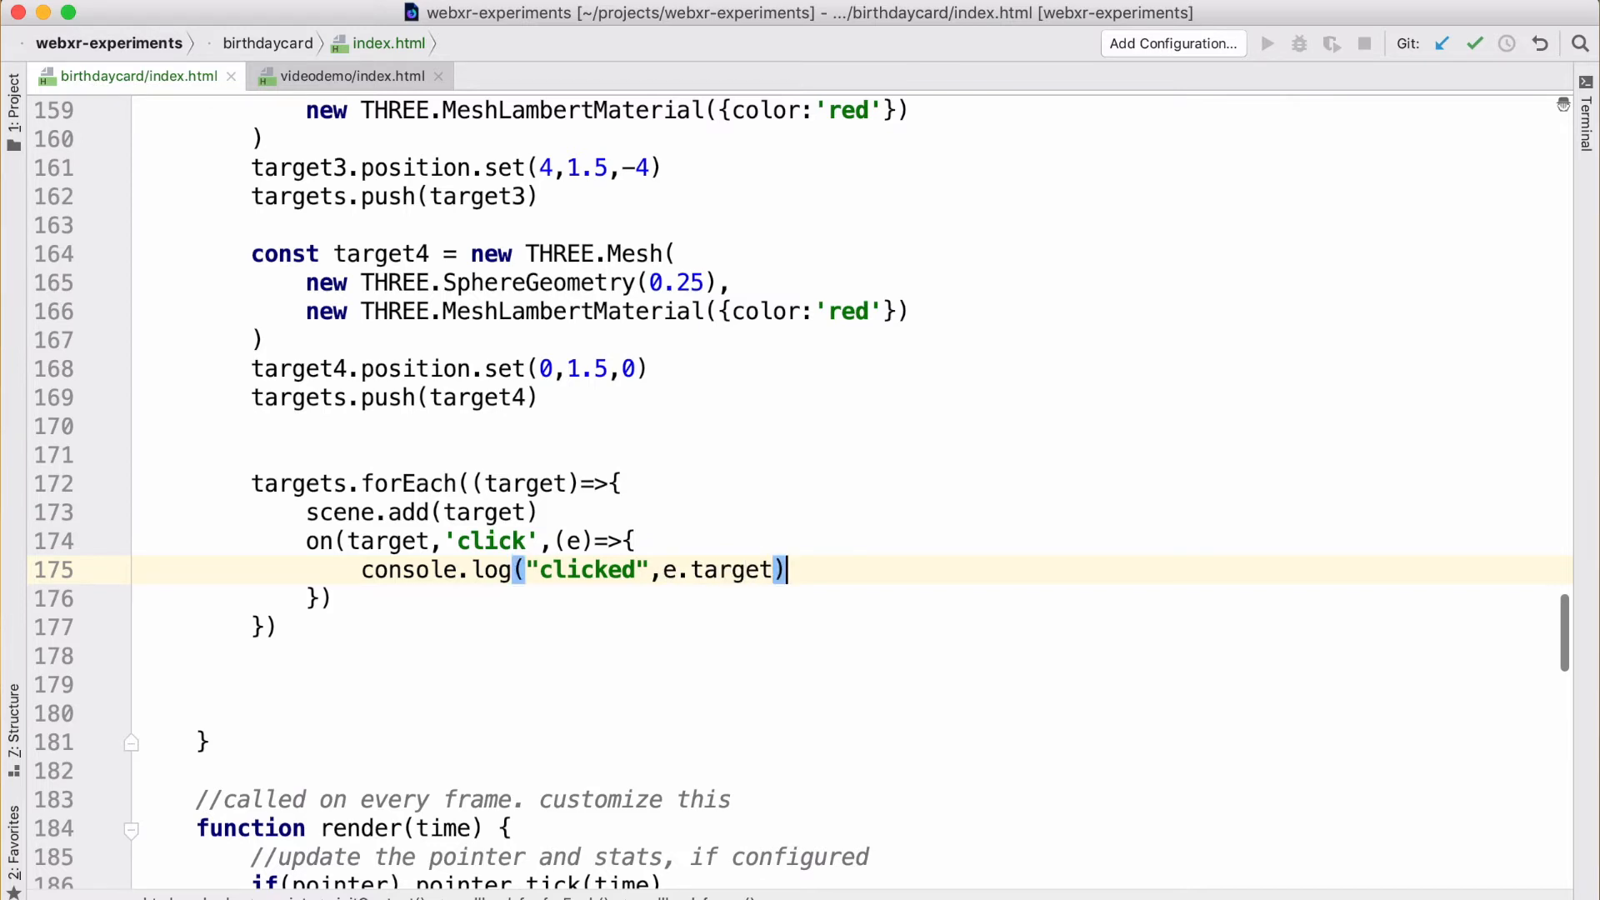
pyautogui.moveTo(290, 408)
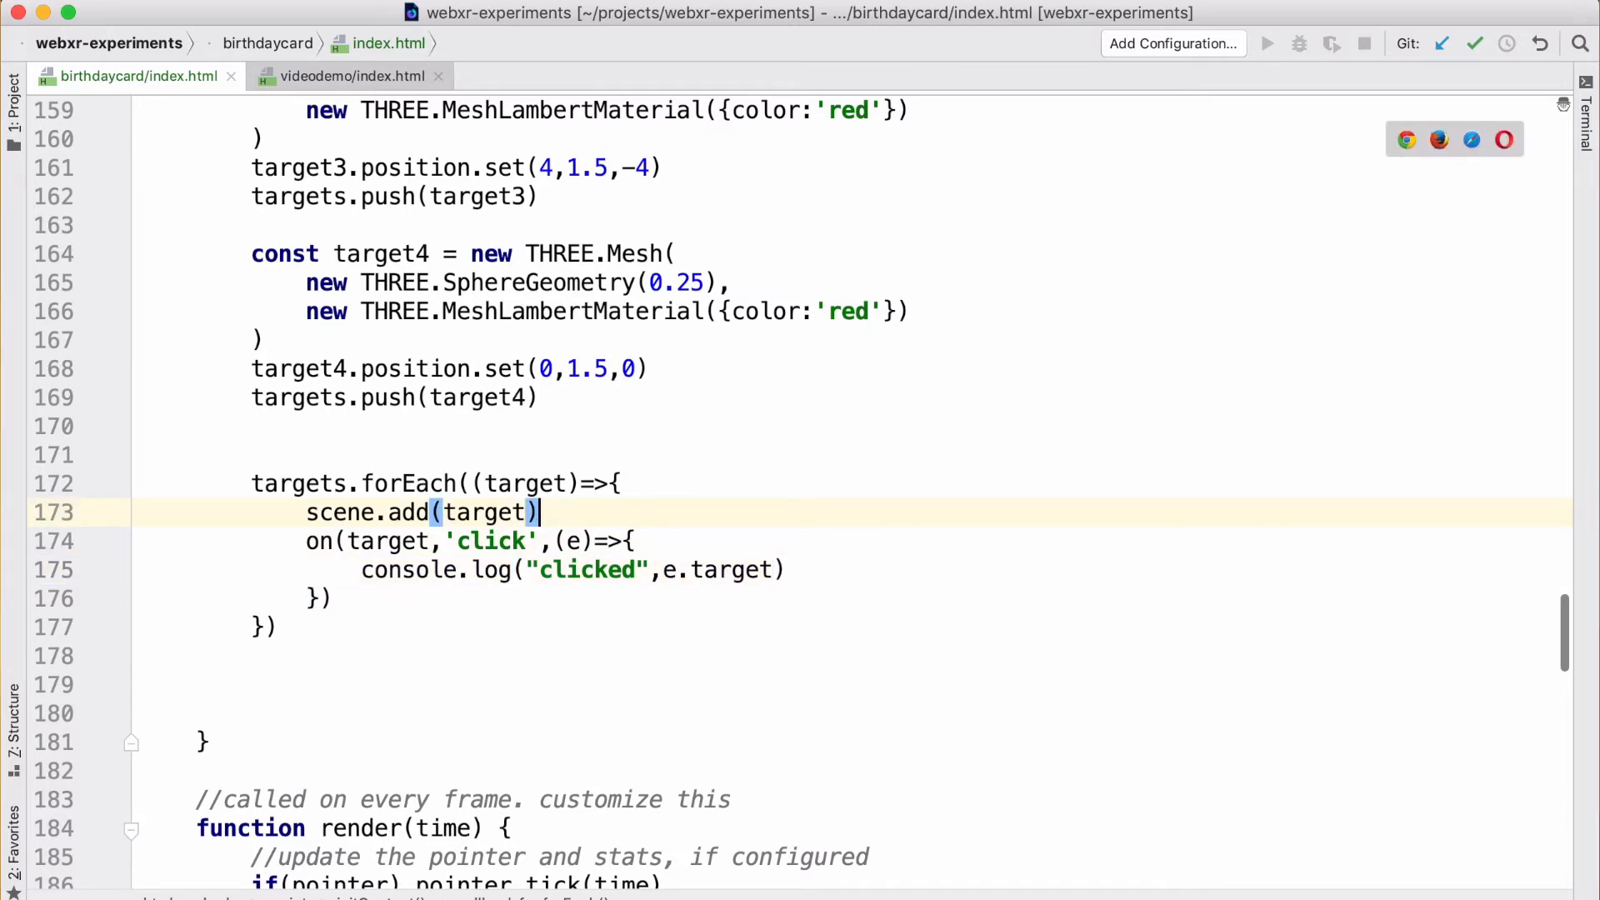
pyautogui.write('ta')
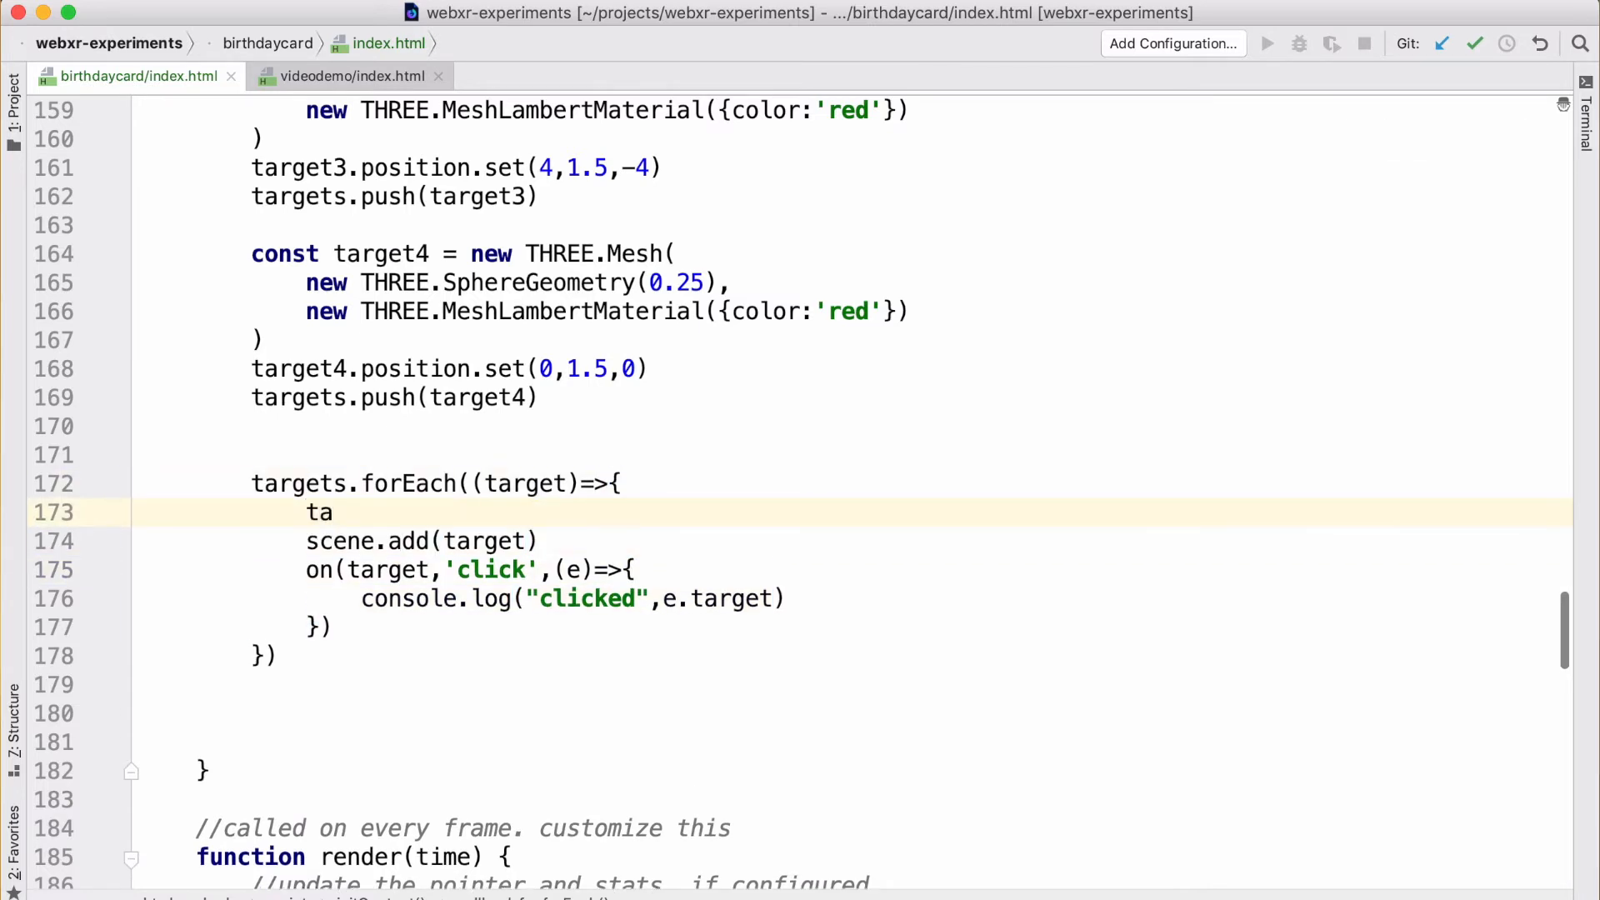
# Step: Set target.userData.clickable = true at the top of the forEach loop
pyautogui.write('rge')
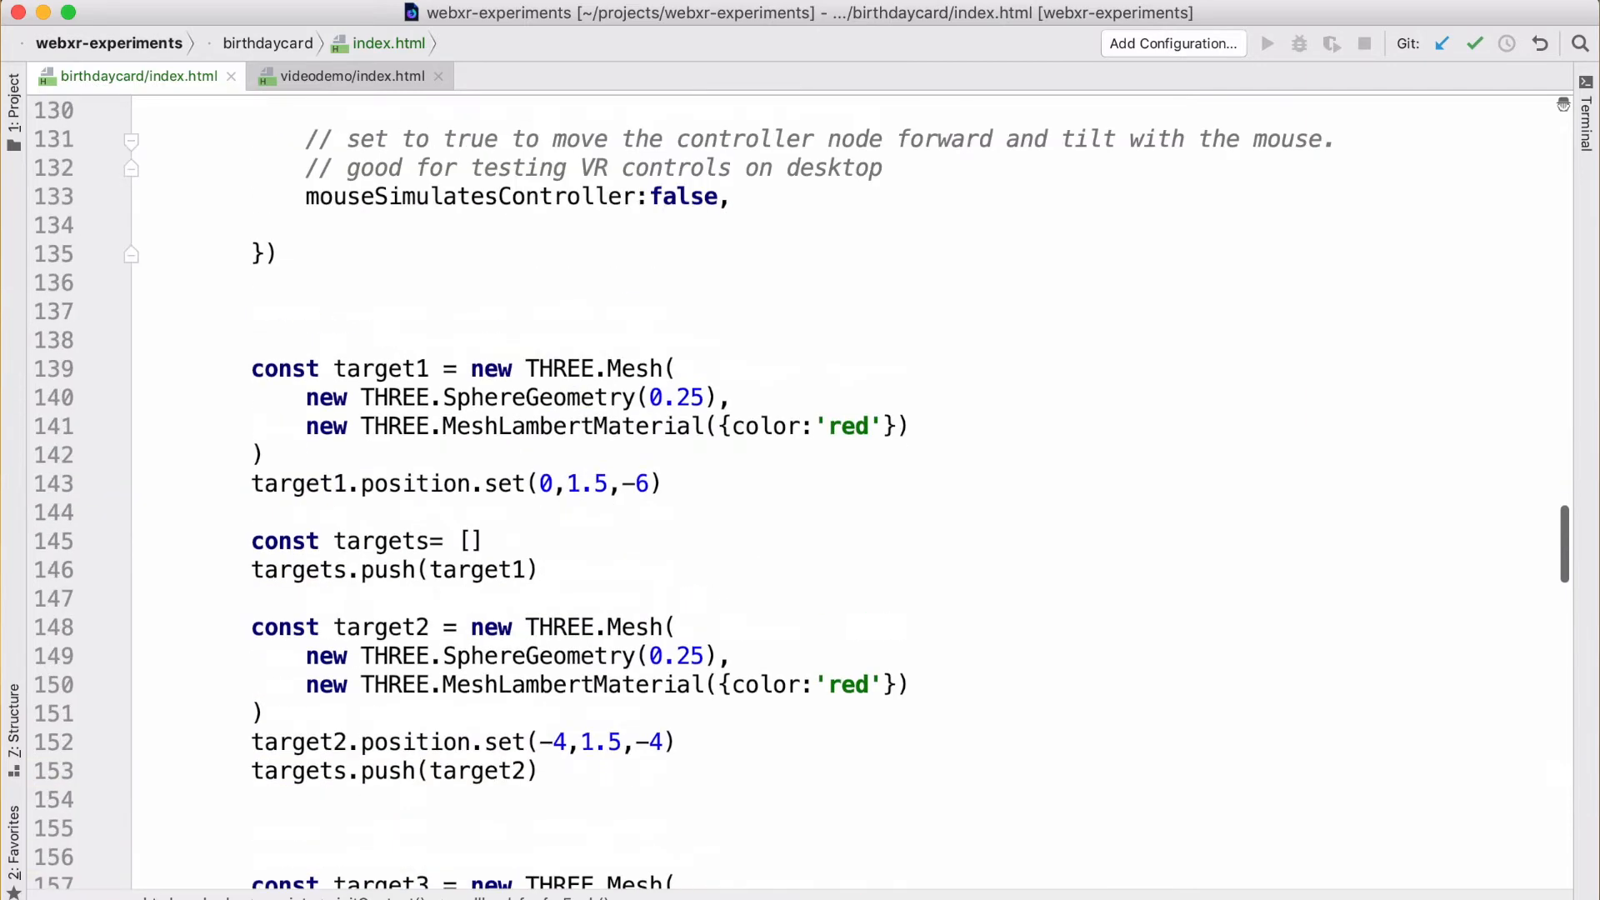
pyautogui.scroll(3)
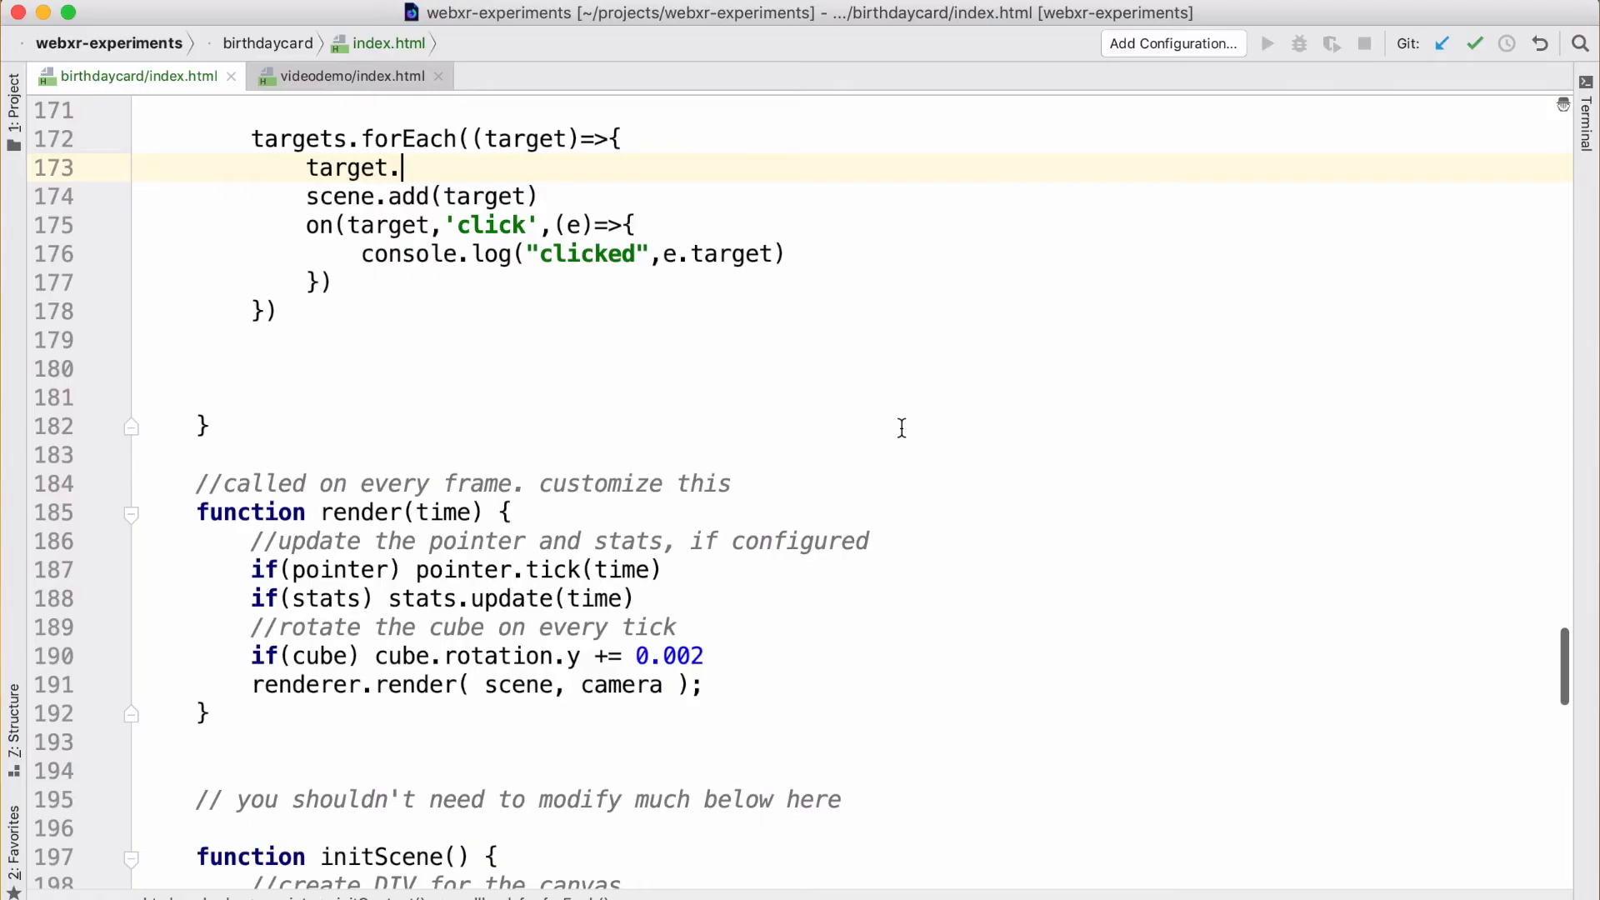
pyautogui.write('u')
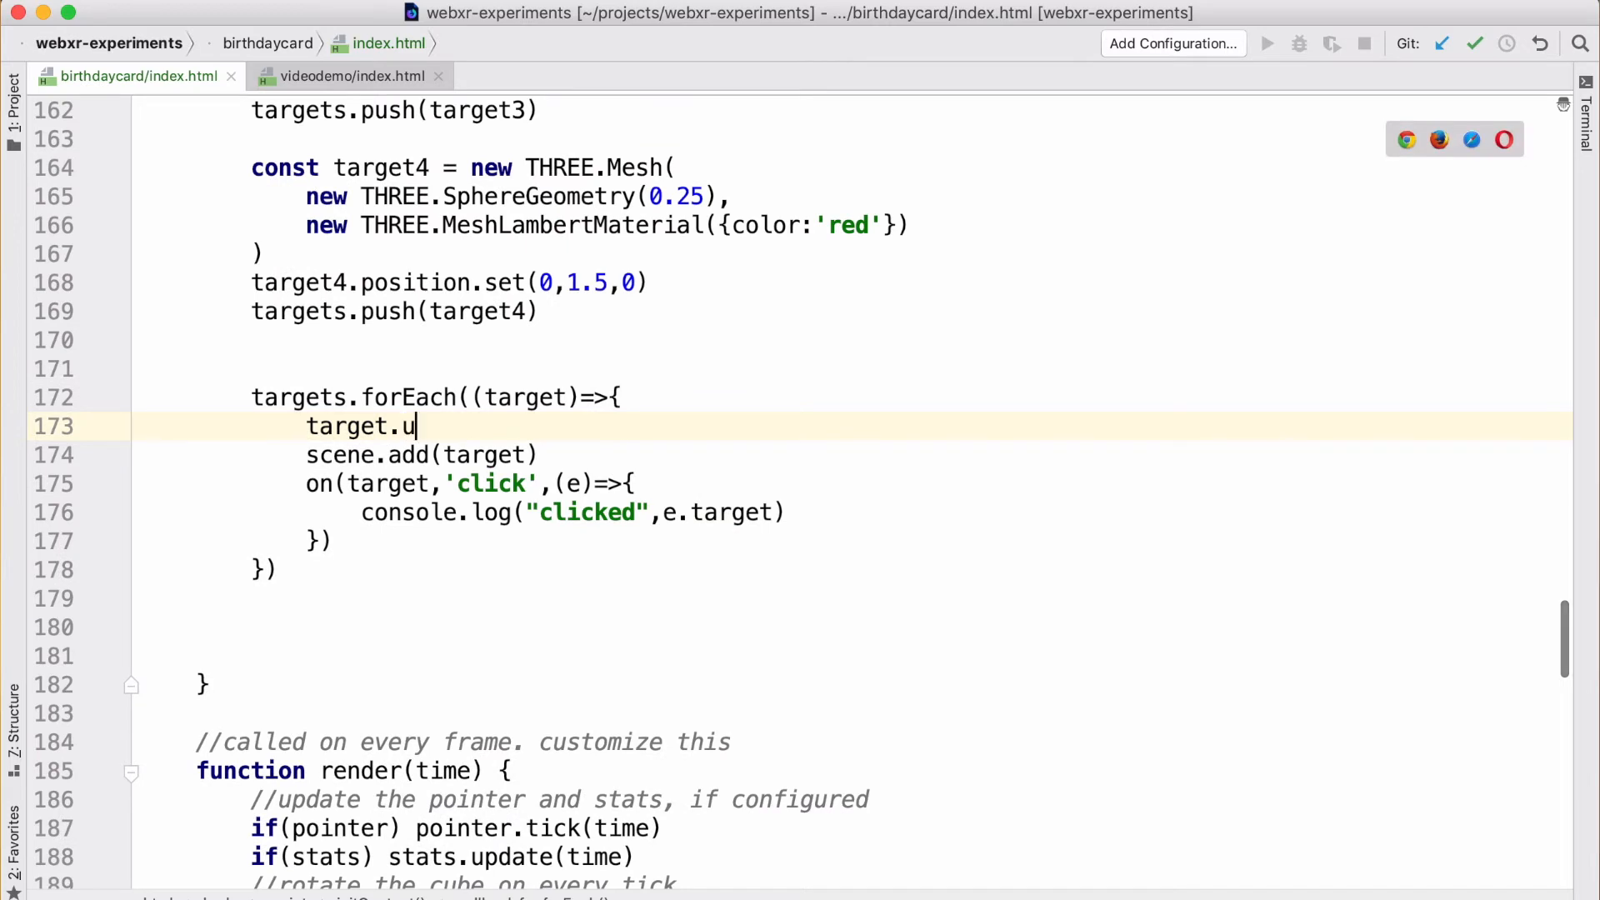
pyautogui.write('serData.c')
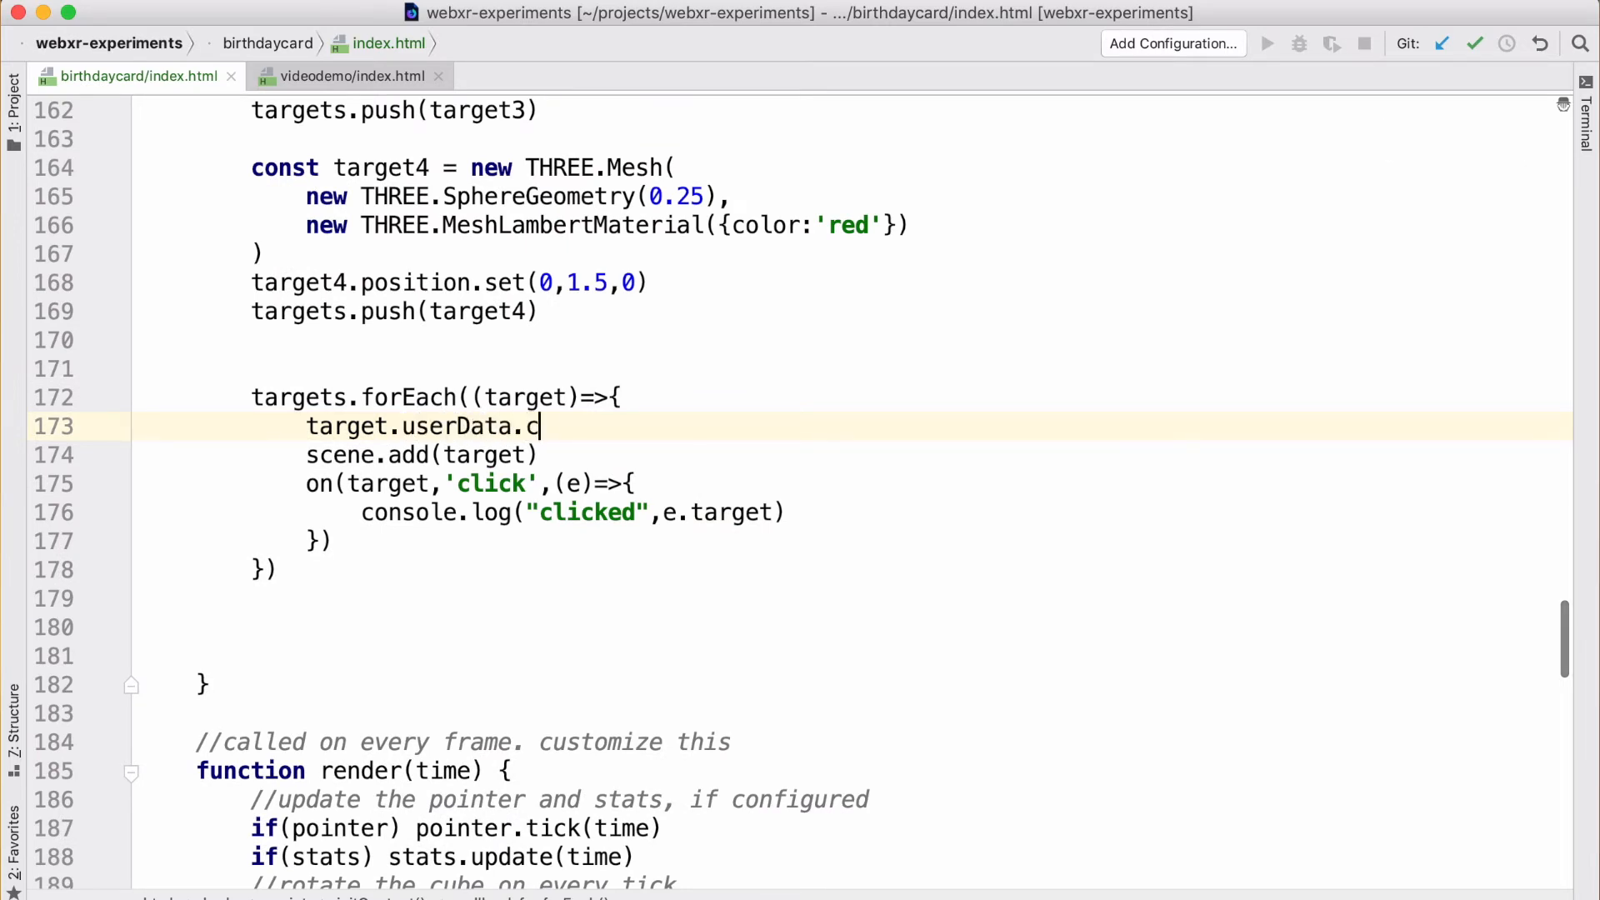
pyautogui.write('lickable = ture')
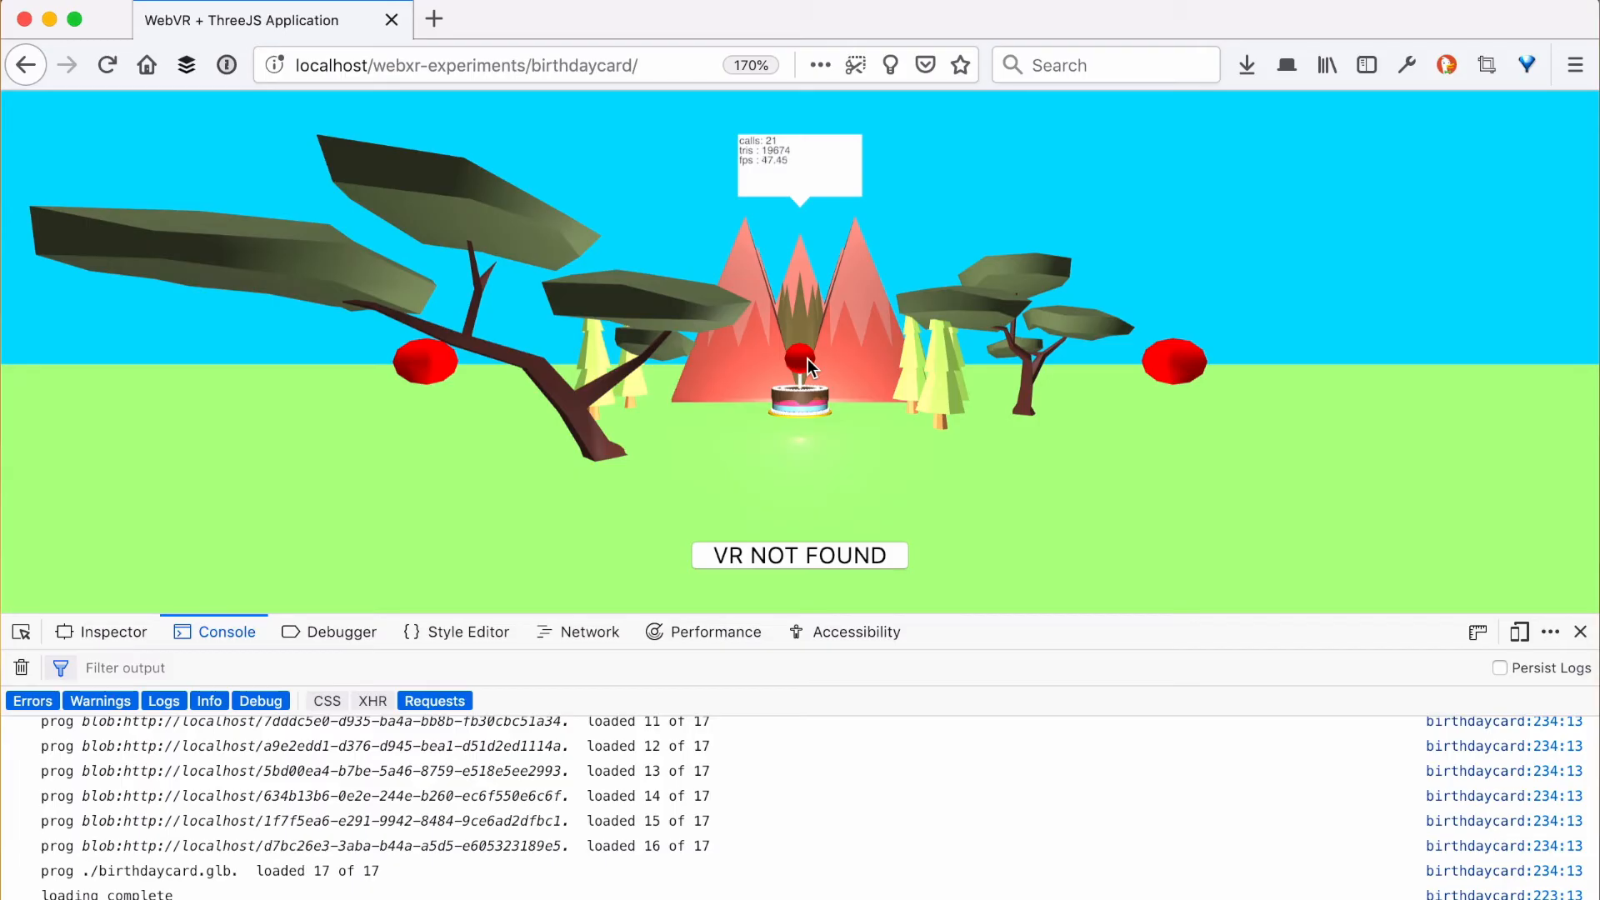
# Step: Click the centre red sphere to check the console logs its Mesh
pyautogui.click(806, 366)
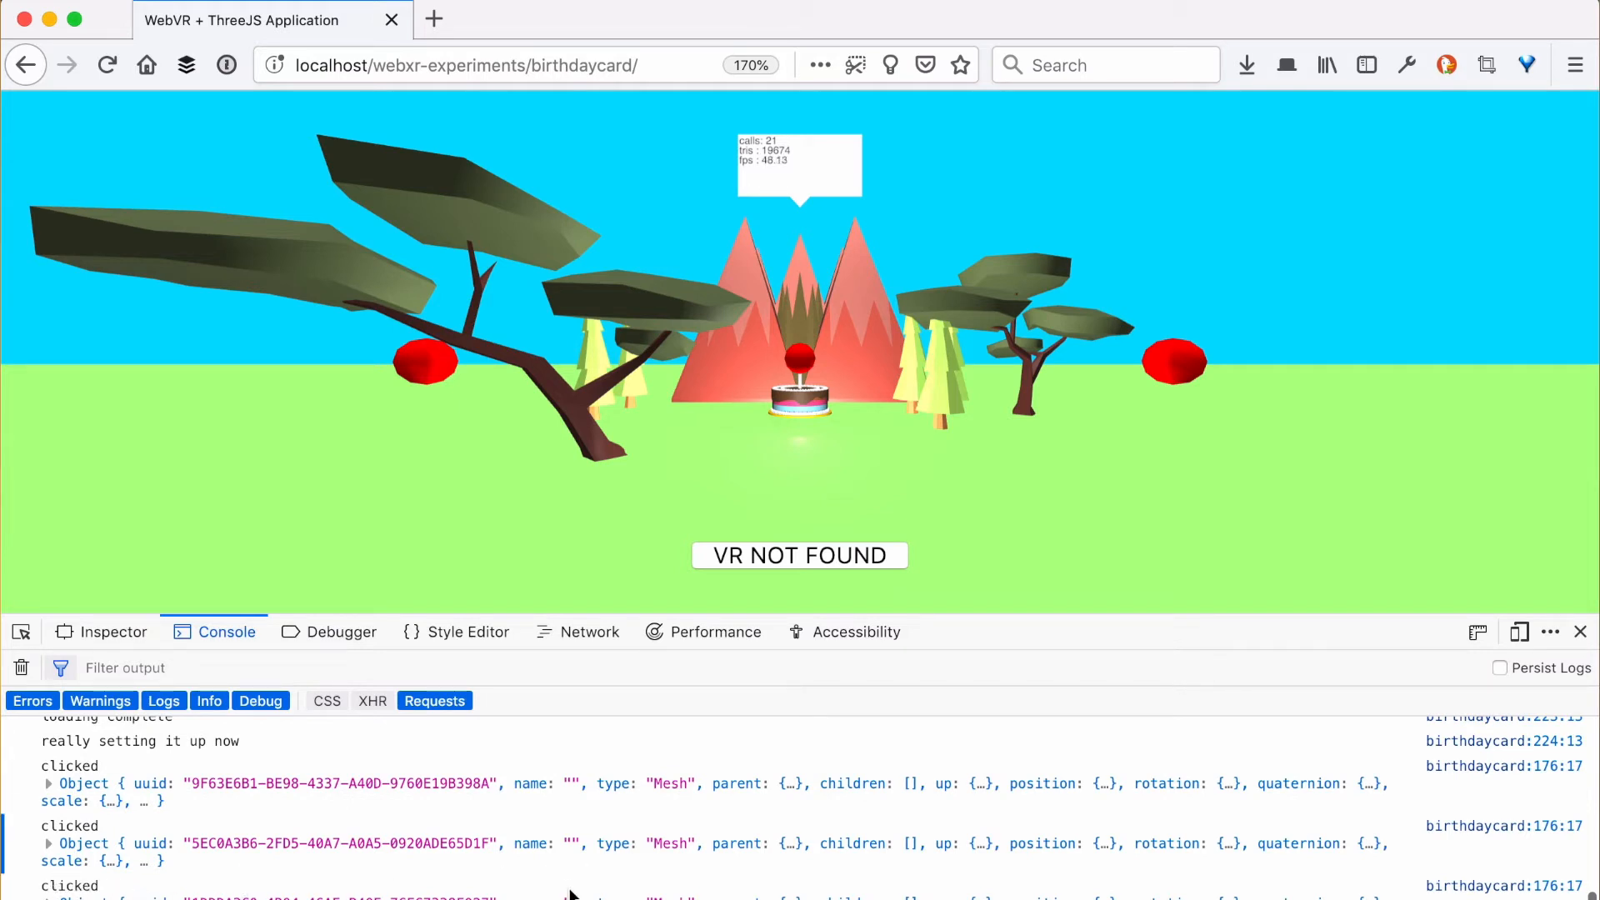
pyautogui.moveTo(735, 412)
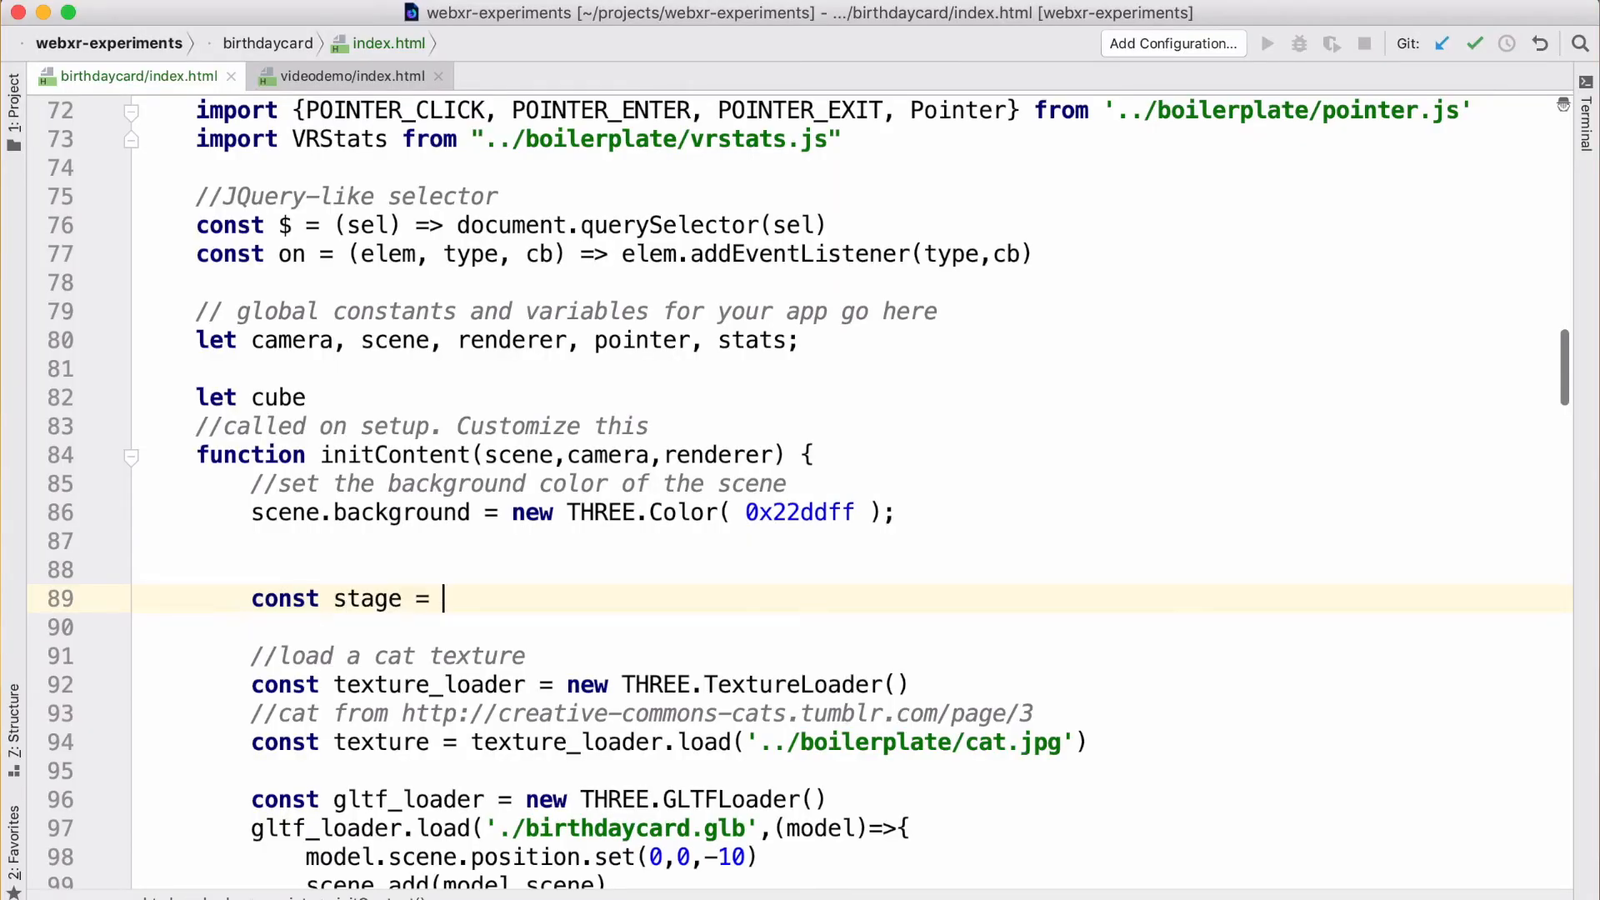
# Step: Declare const stage = new THREE.Group() in initContent
pyautogui.write('new THREE.G')
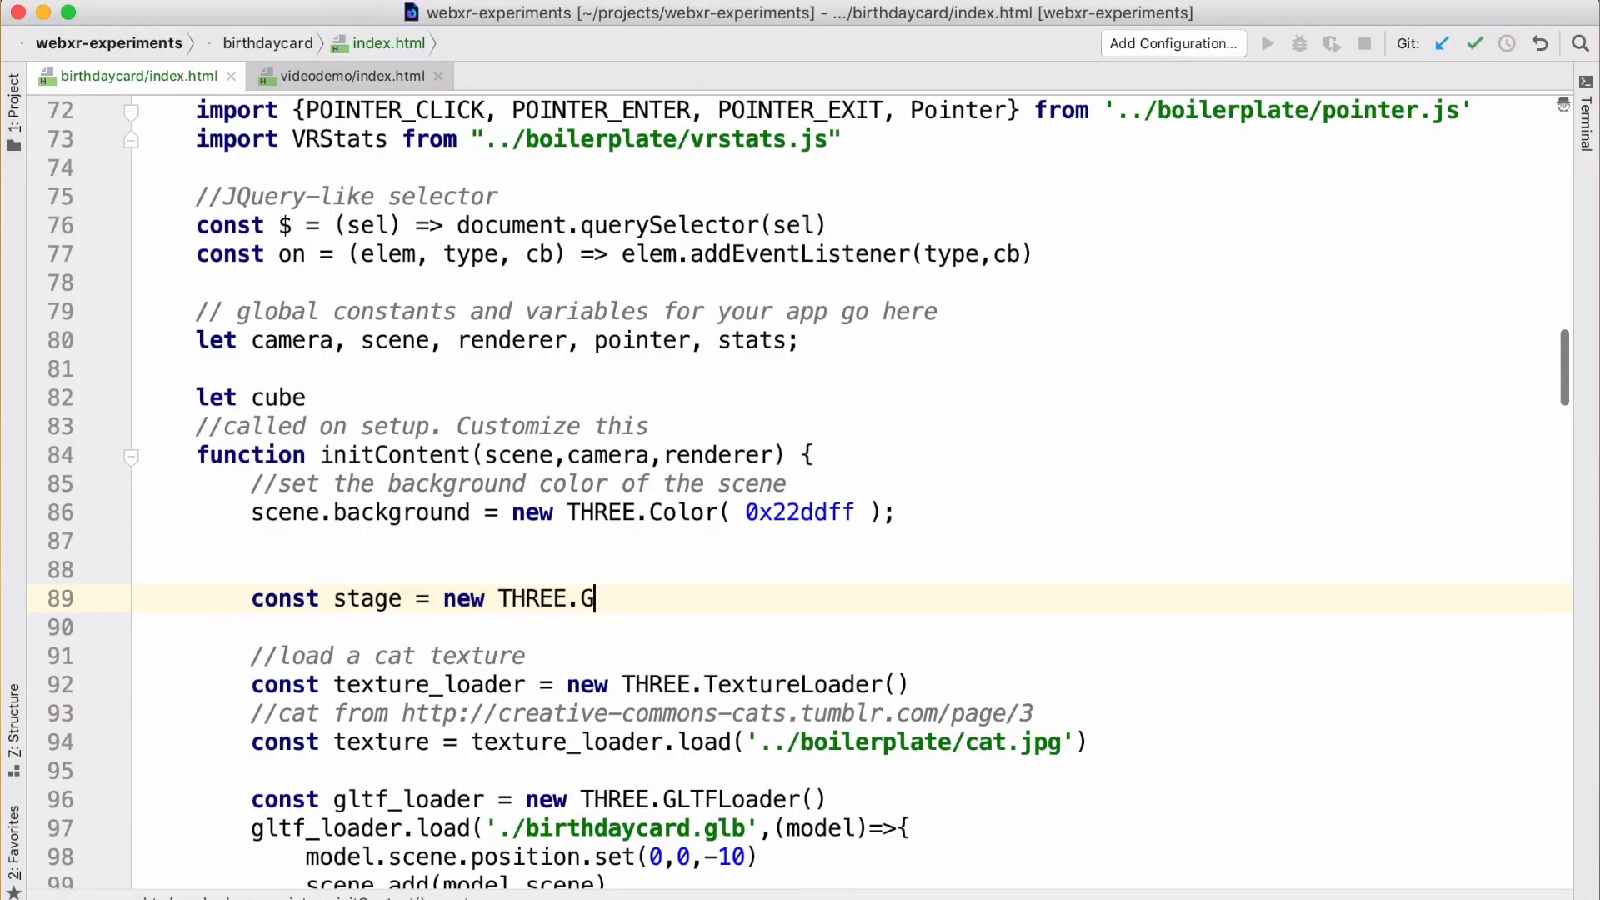
pyautogui.write('roup()')
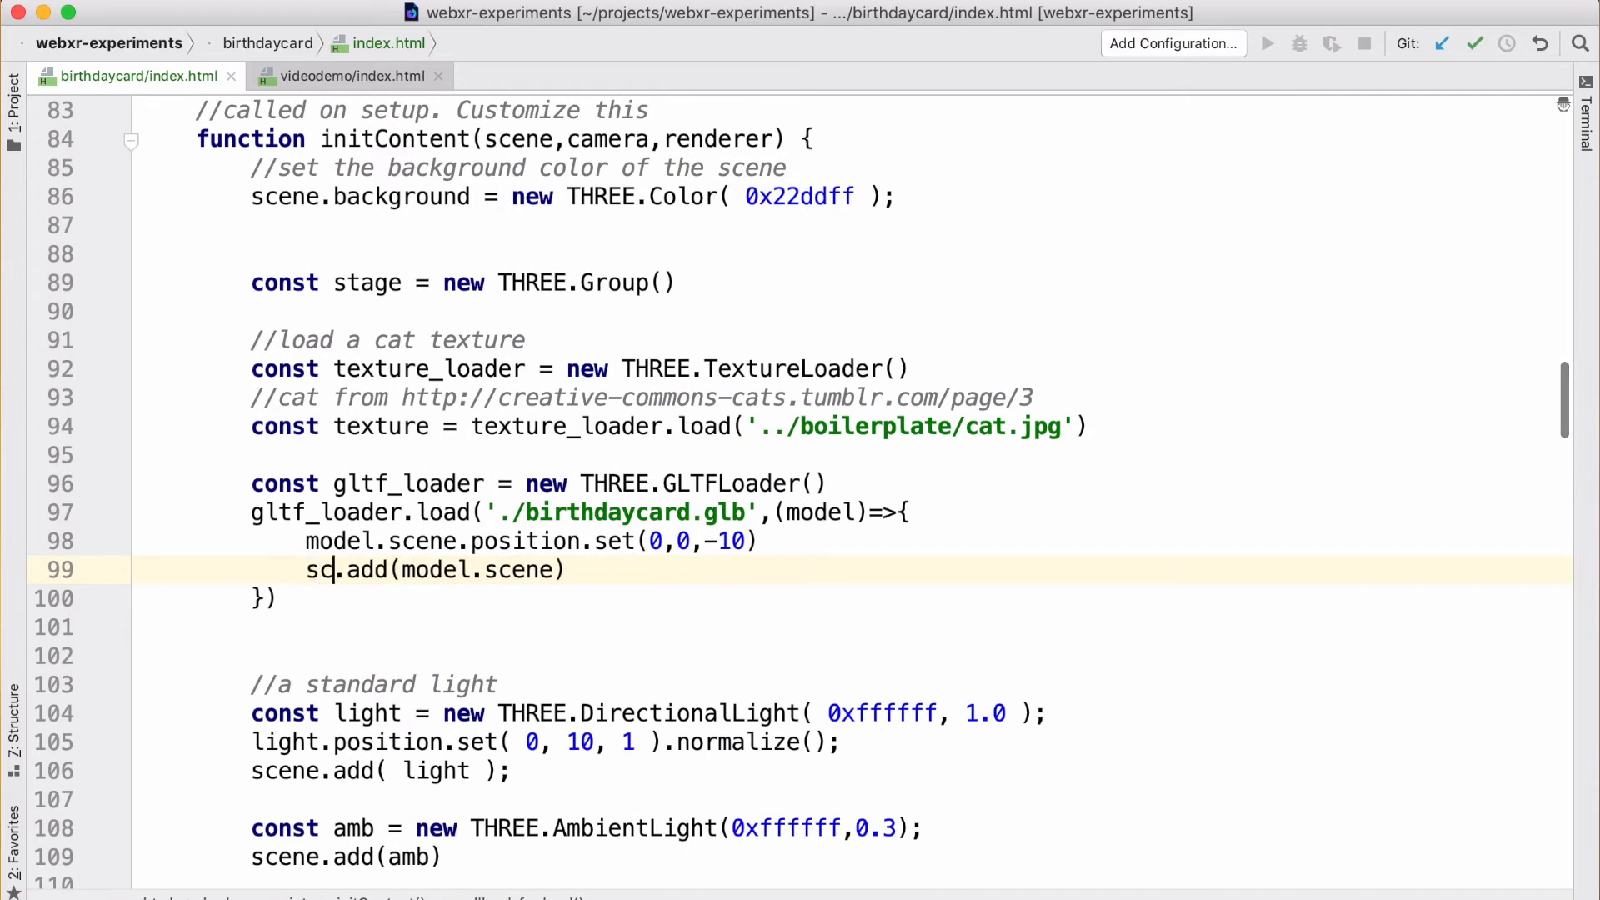
pyautogui.press('Backspace')
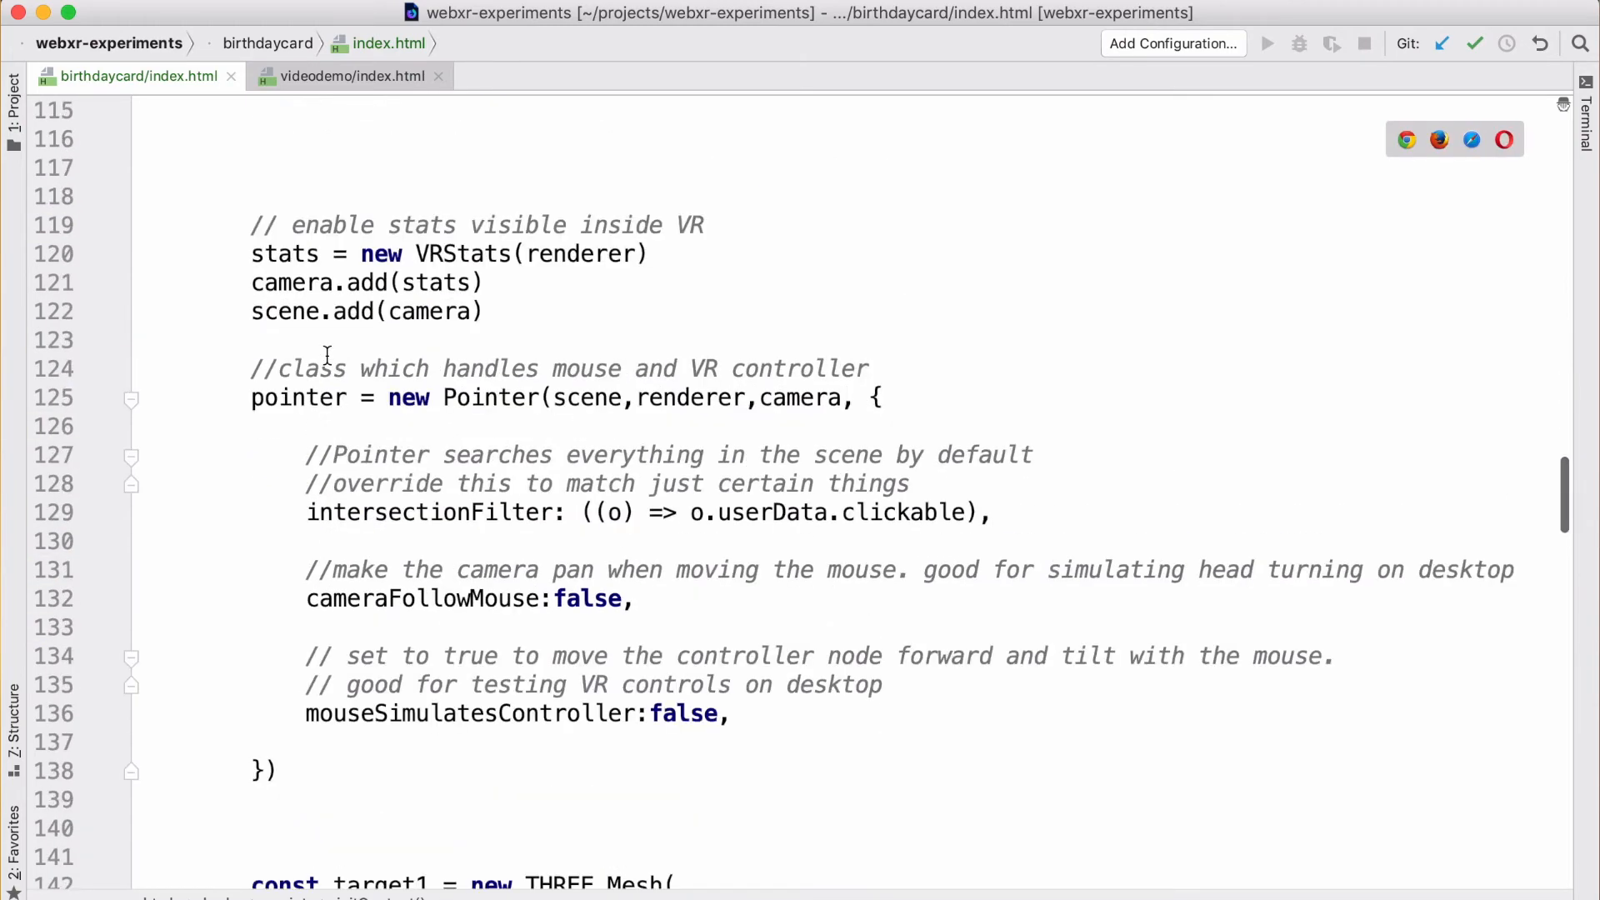
# Step: Add each target to stage instead of the scene
pyautogui.scroll(-3)
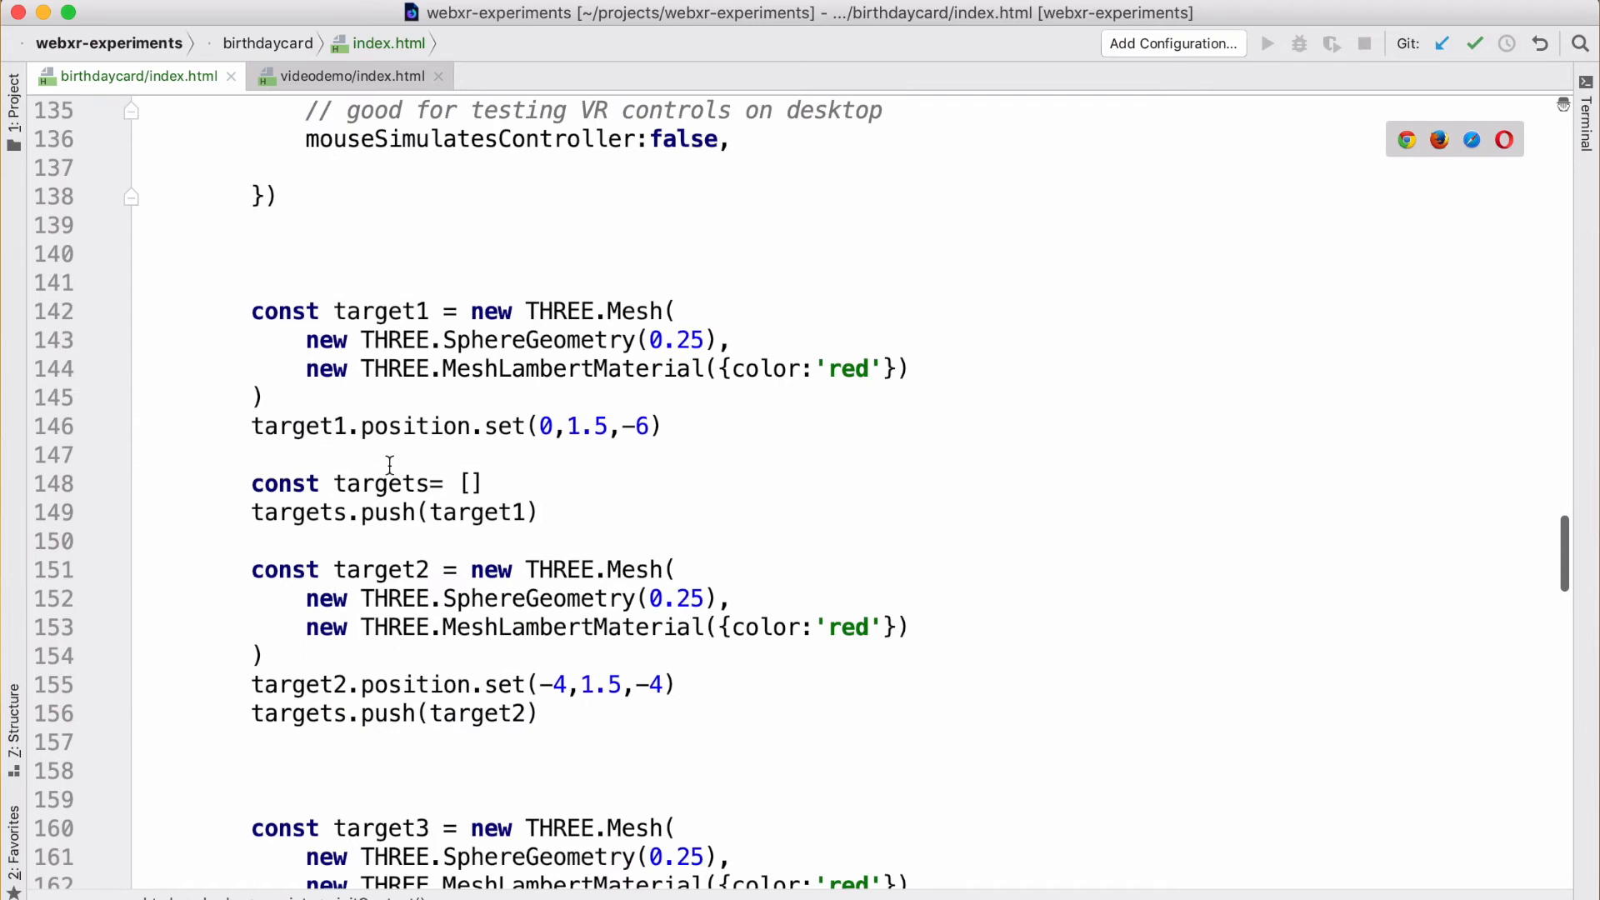
pyautogui.scroll(-3)
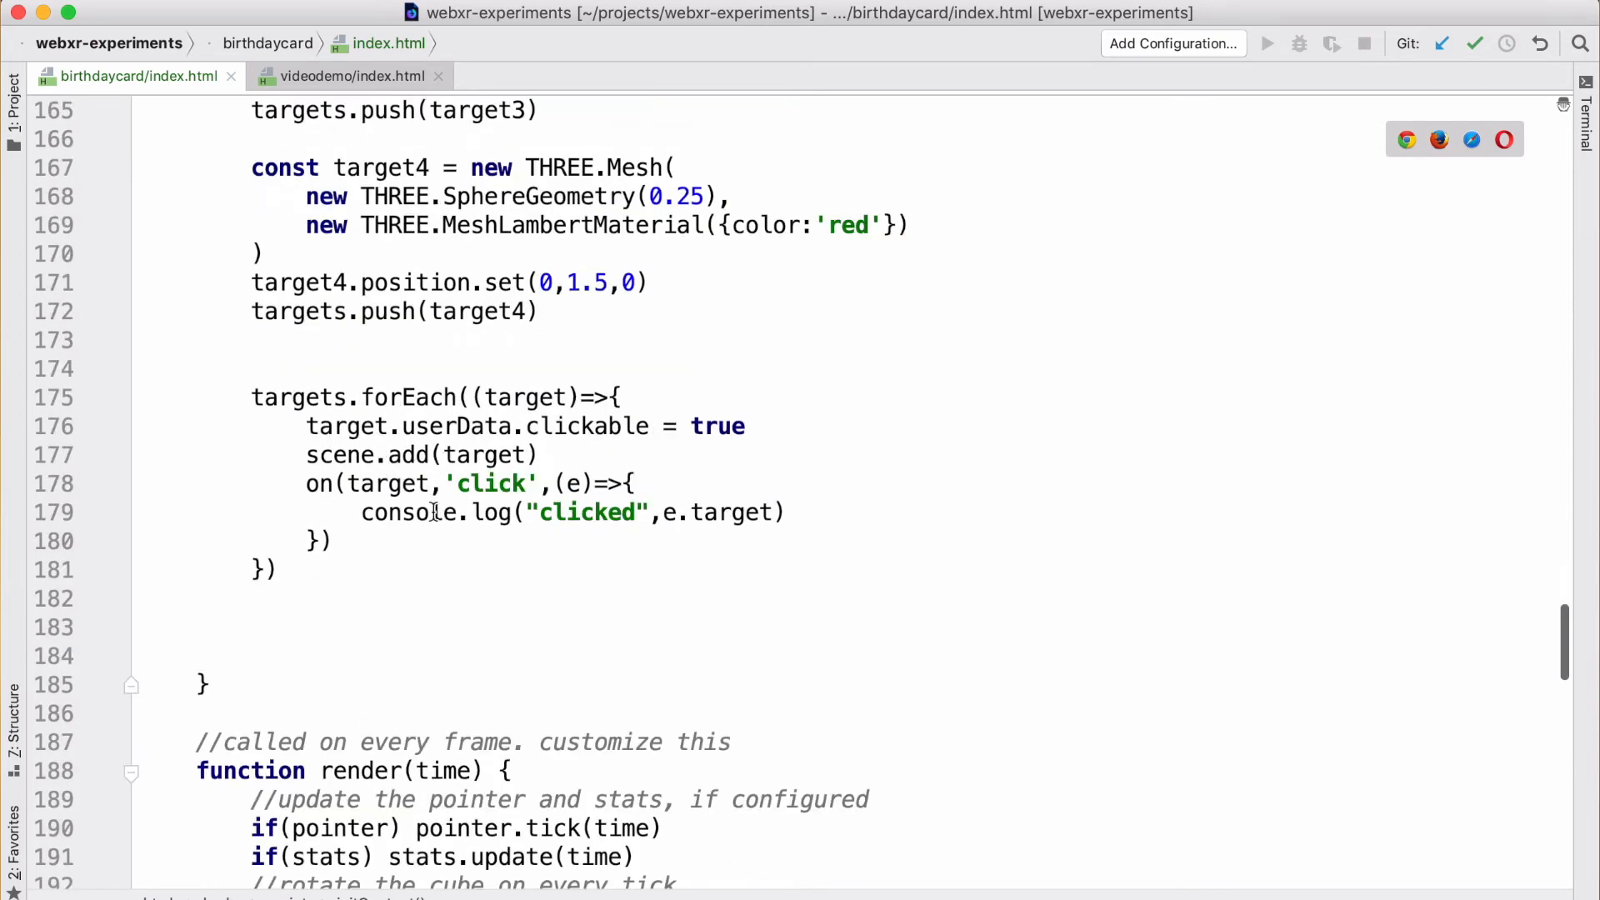
pyautogui.write('stage')
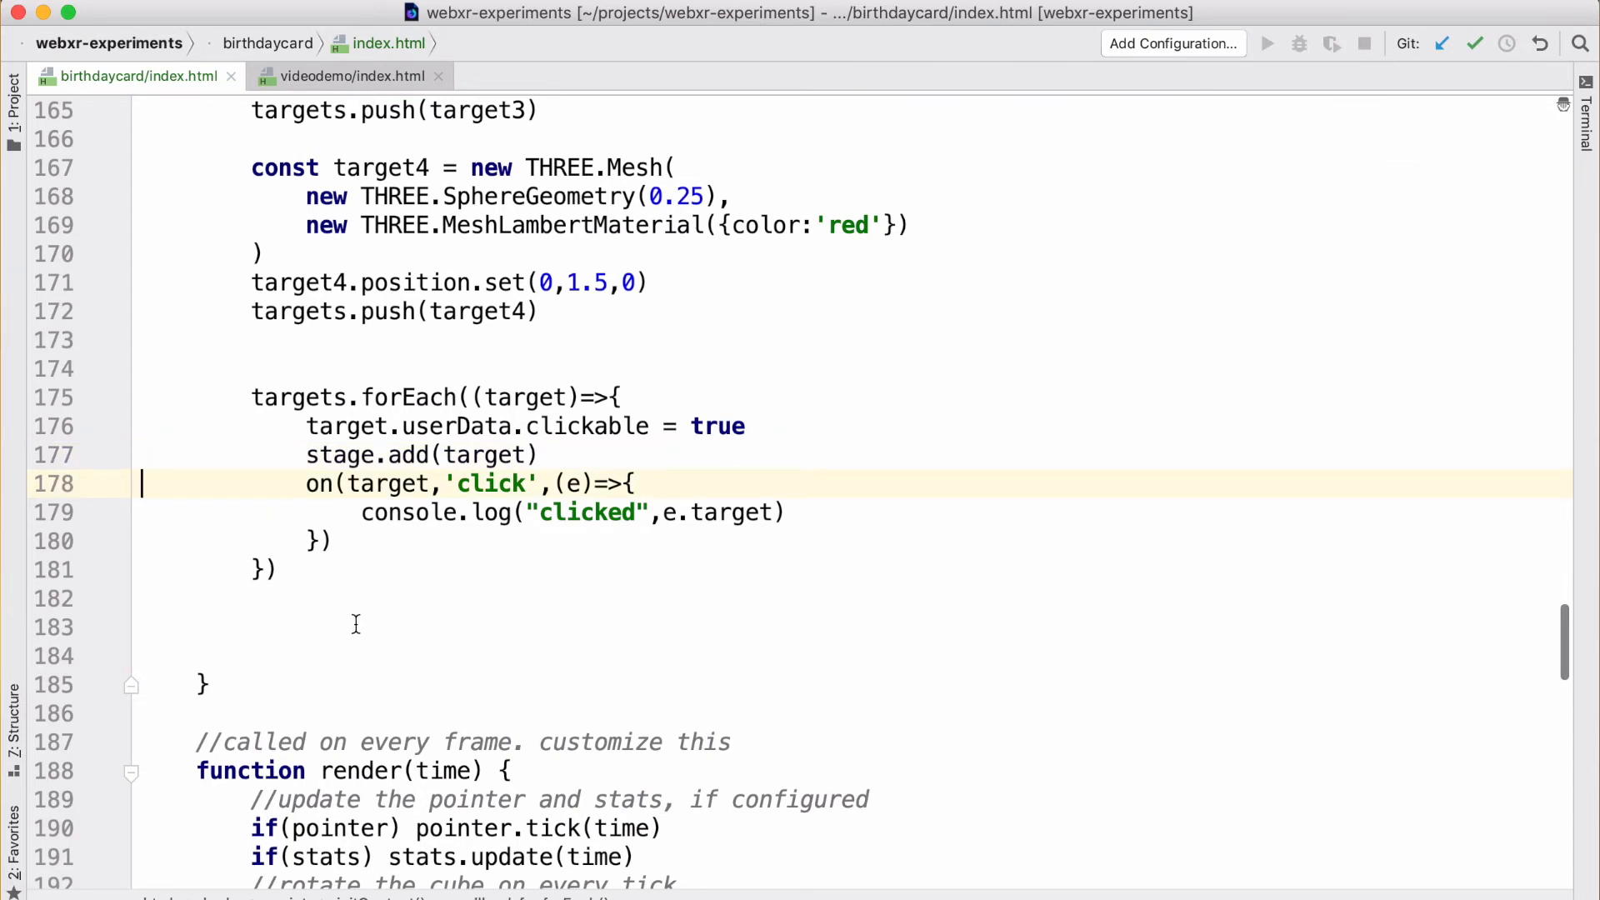
pyautogui.write('stag')
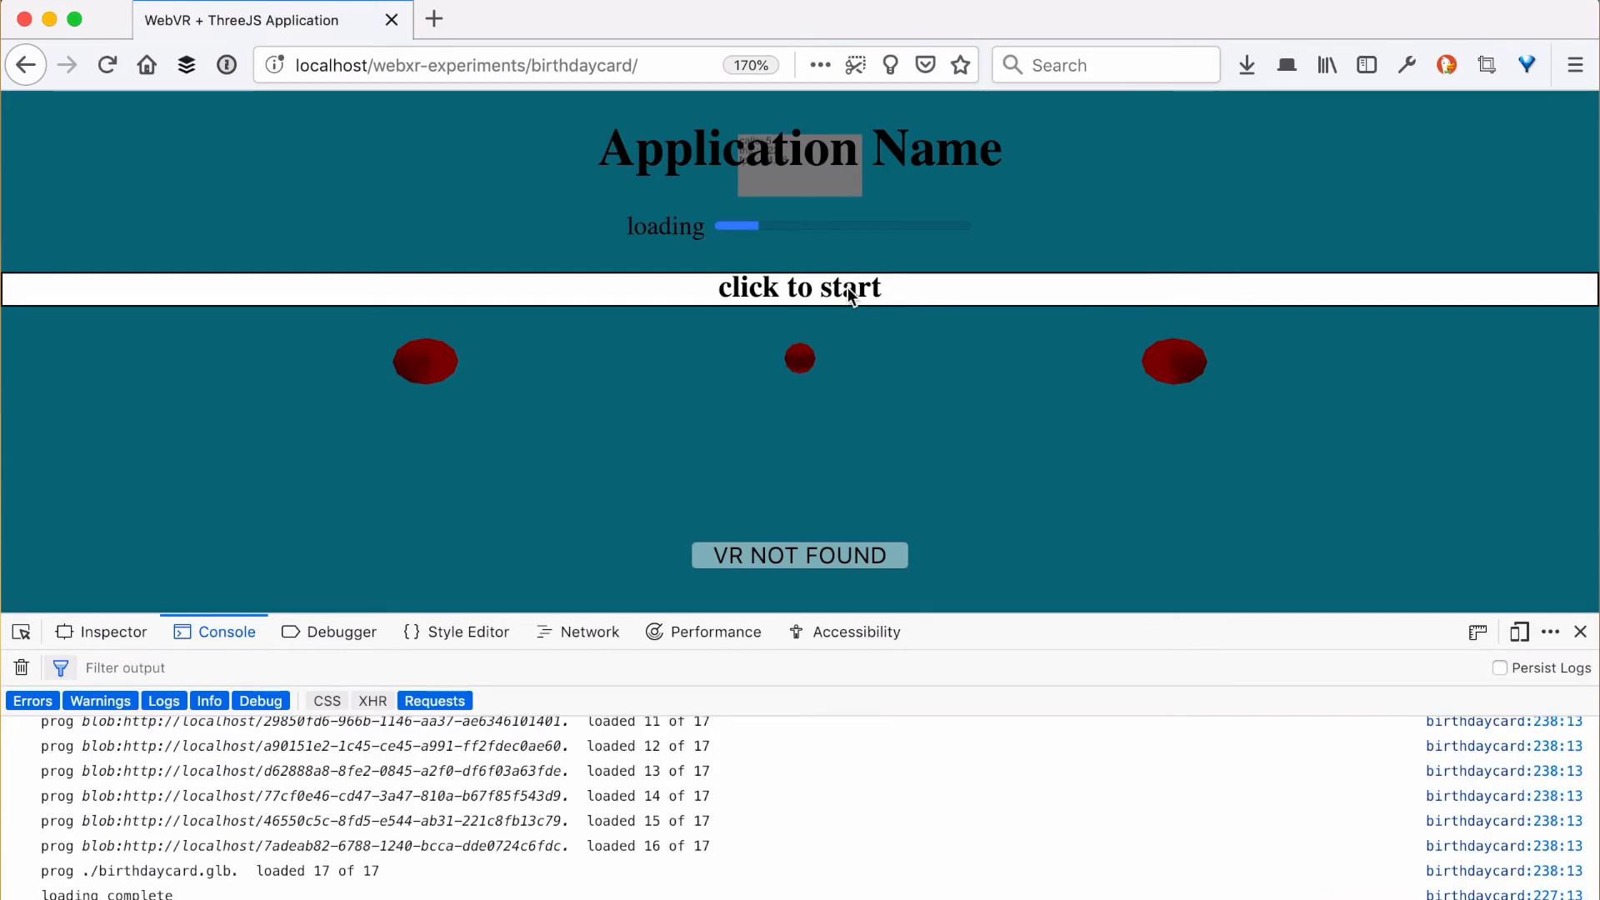
# Step: Start the reloaded scene with the stage grouping
pyautogui.click(798, 287)
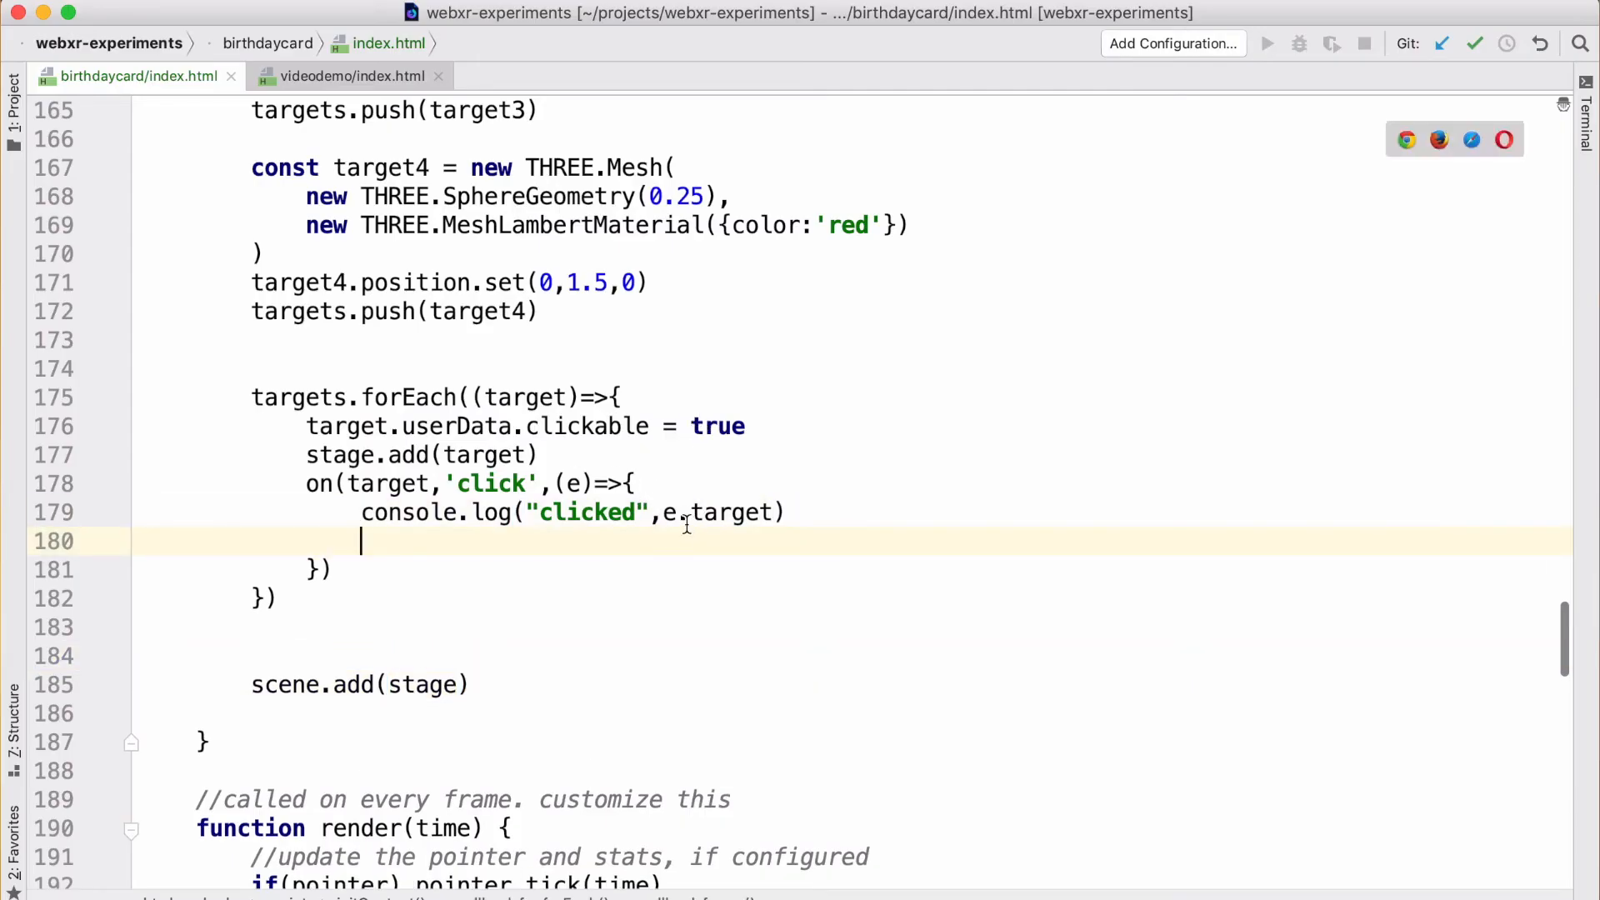
pyautogui.moveTo(755, 512)
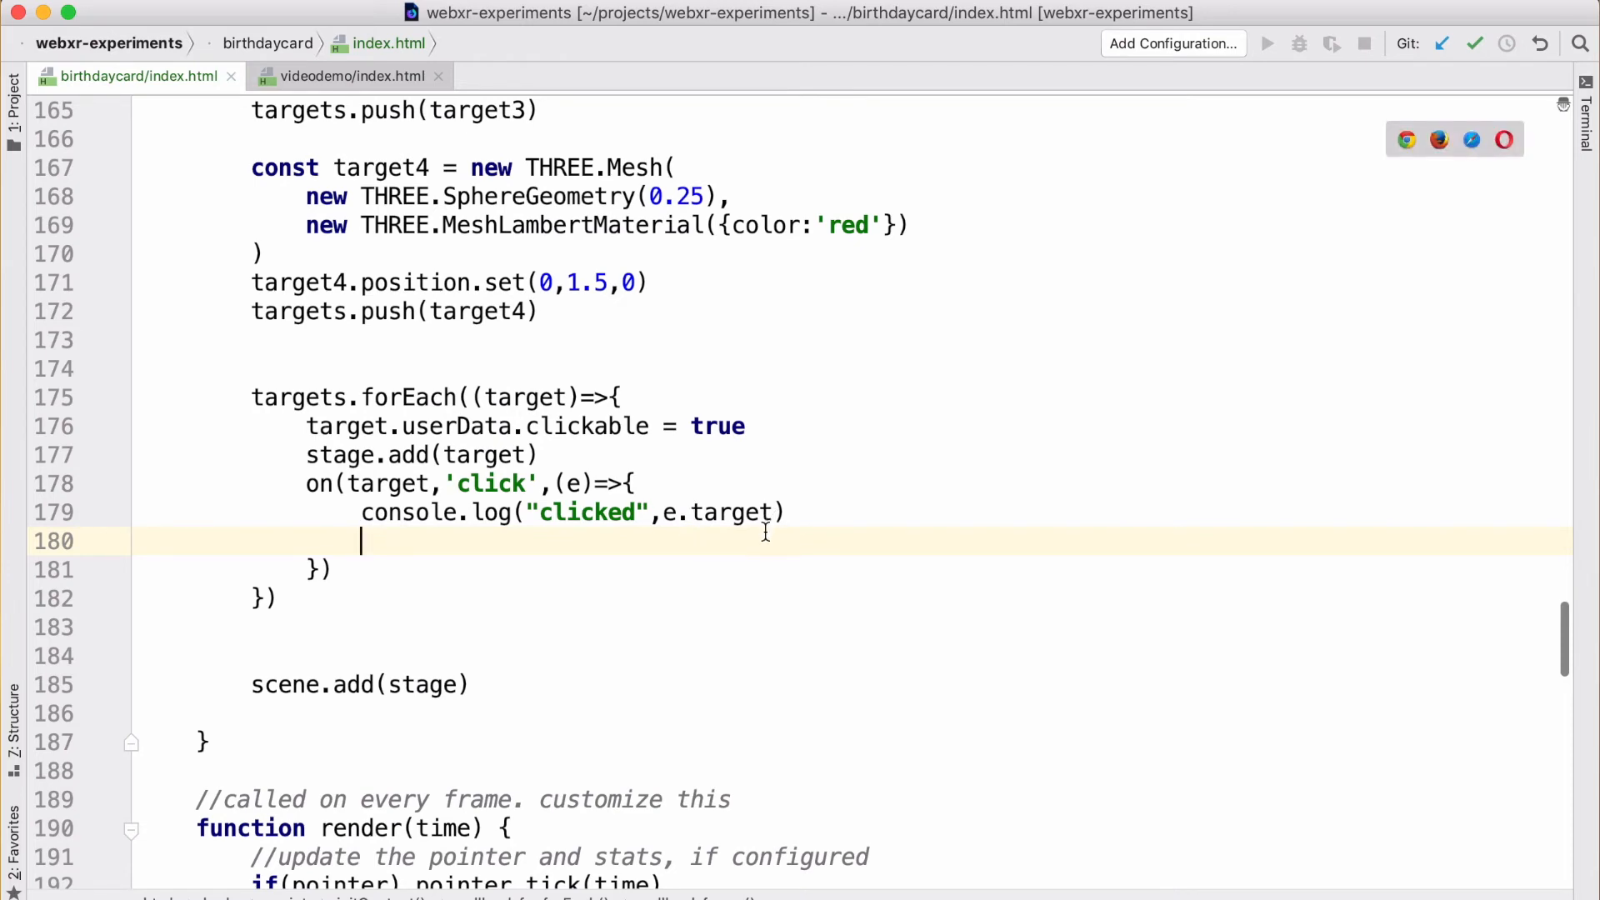
# Step: In the click handler set stage.position.x = -e.target.position.x
pyautogui.write('stage.')
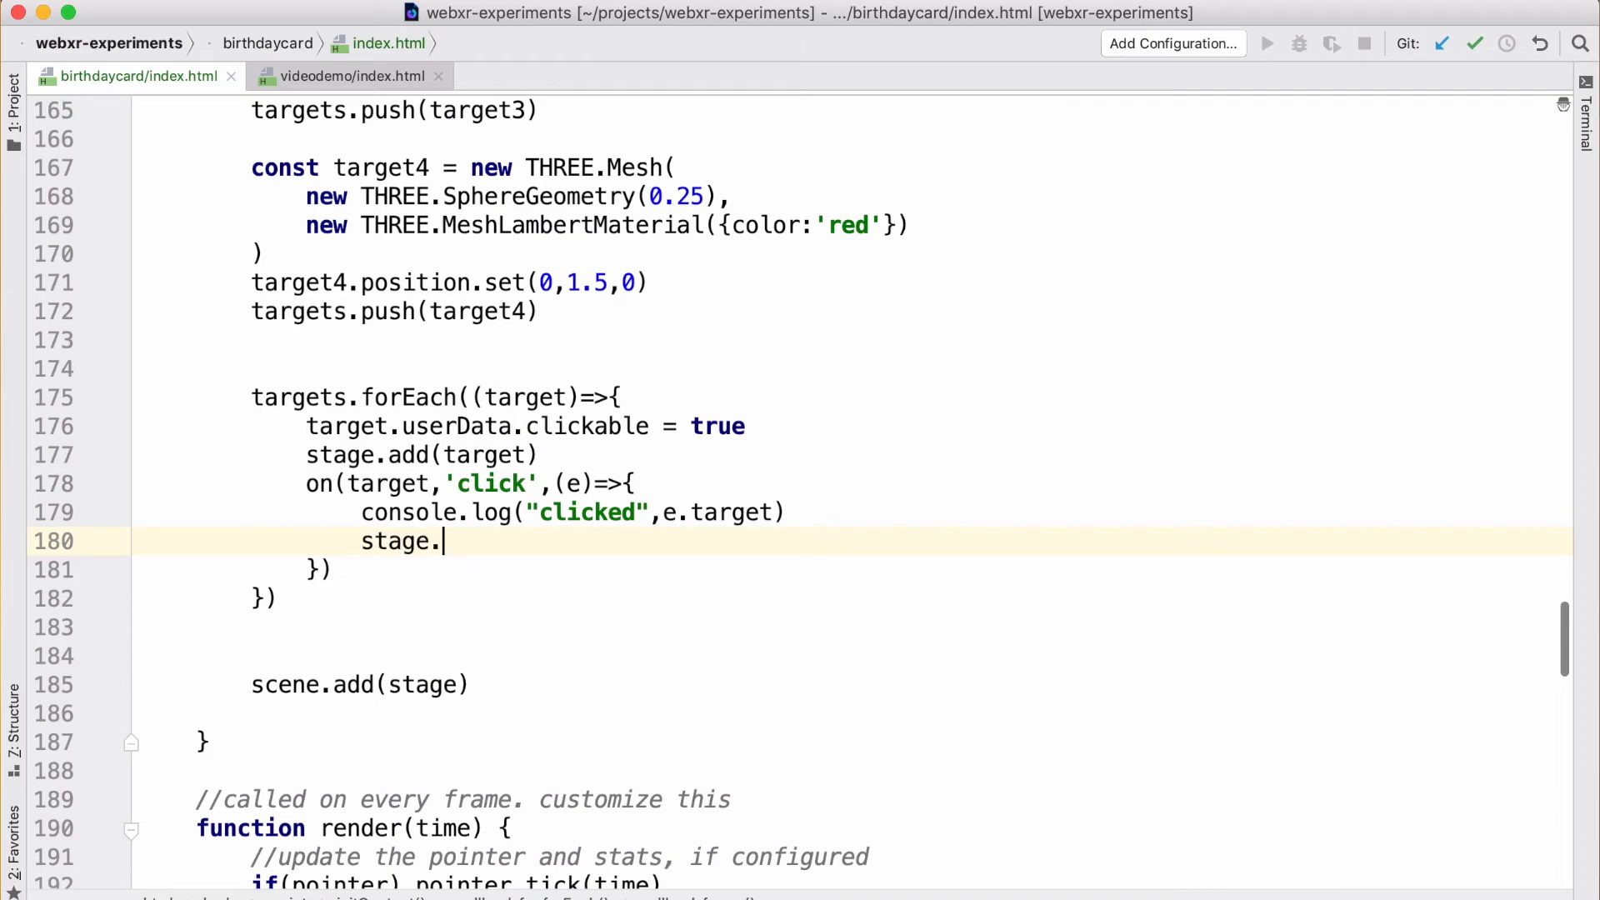
pyautogui.write('position.x = e.target.position.x')
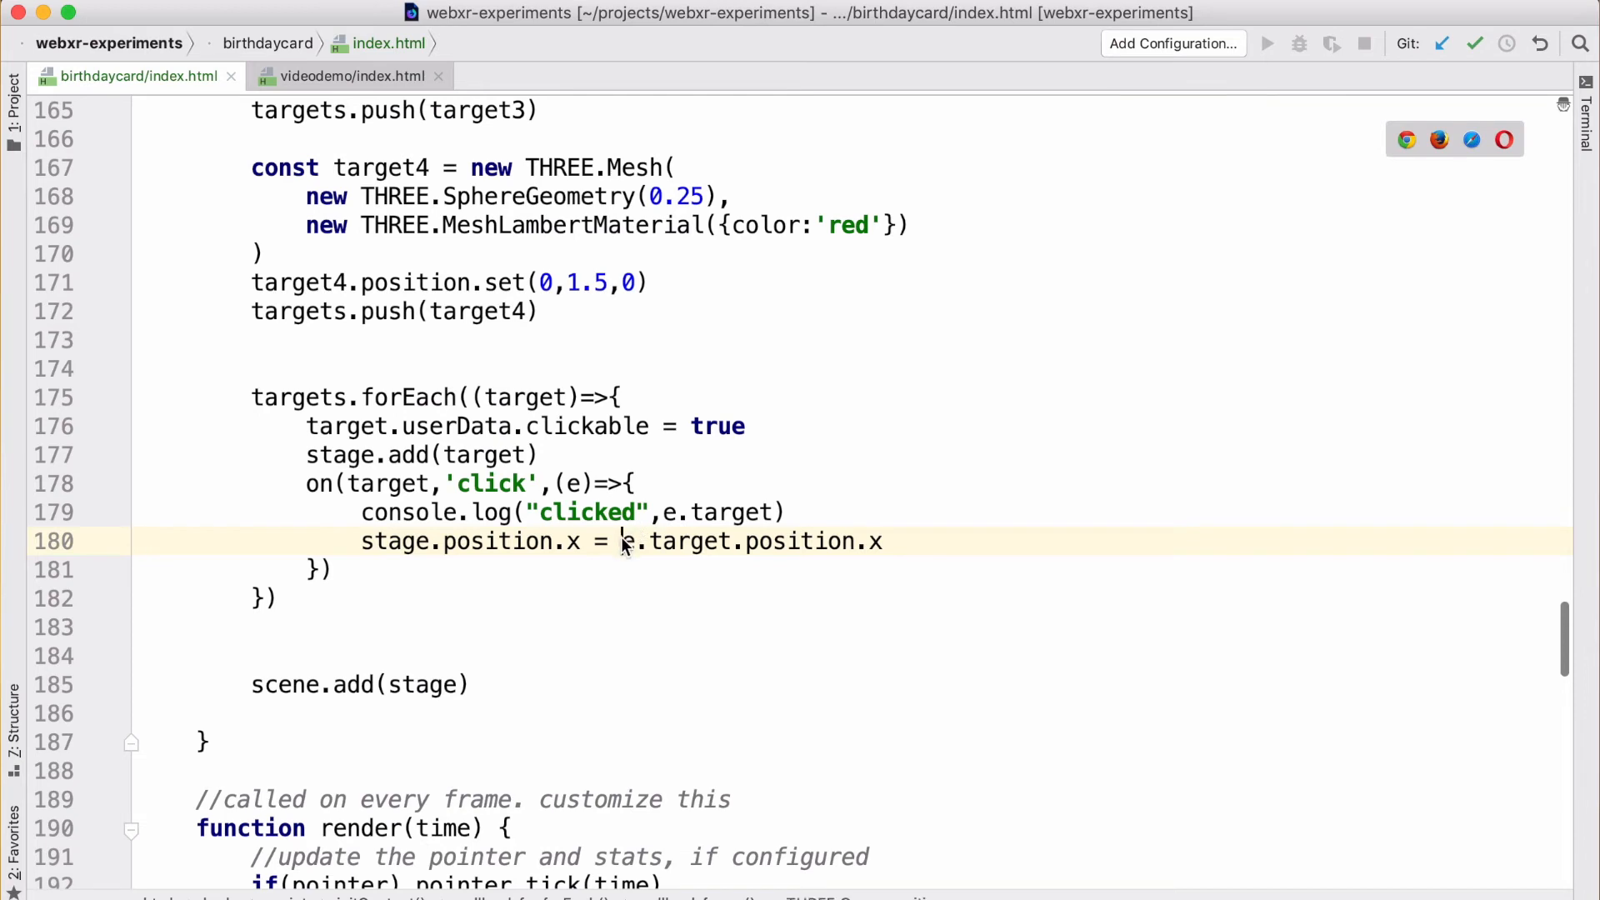
pyautogui.write('-')
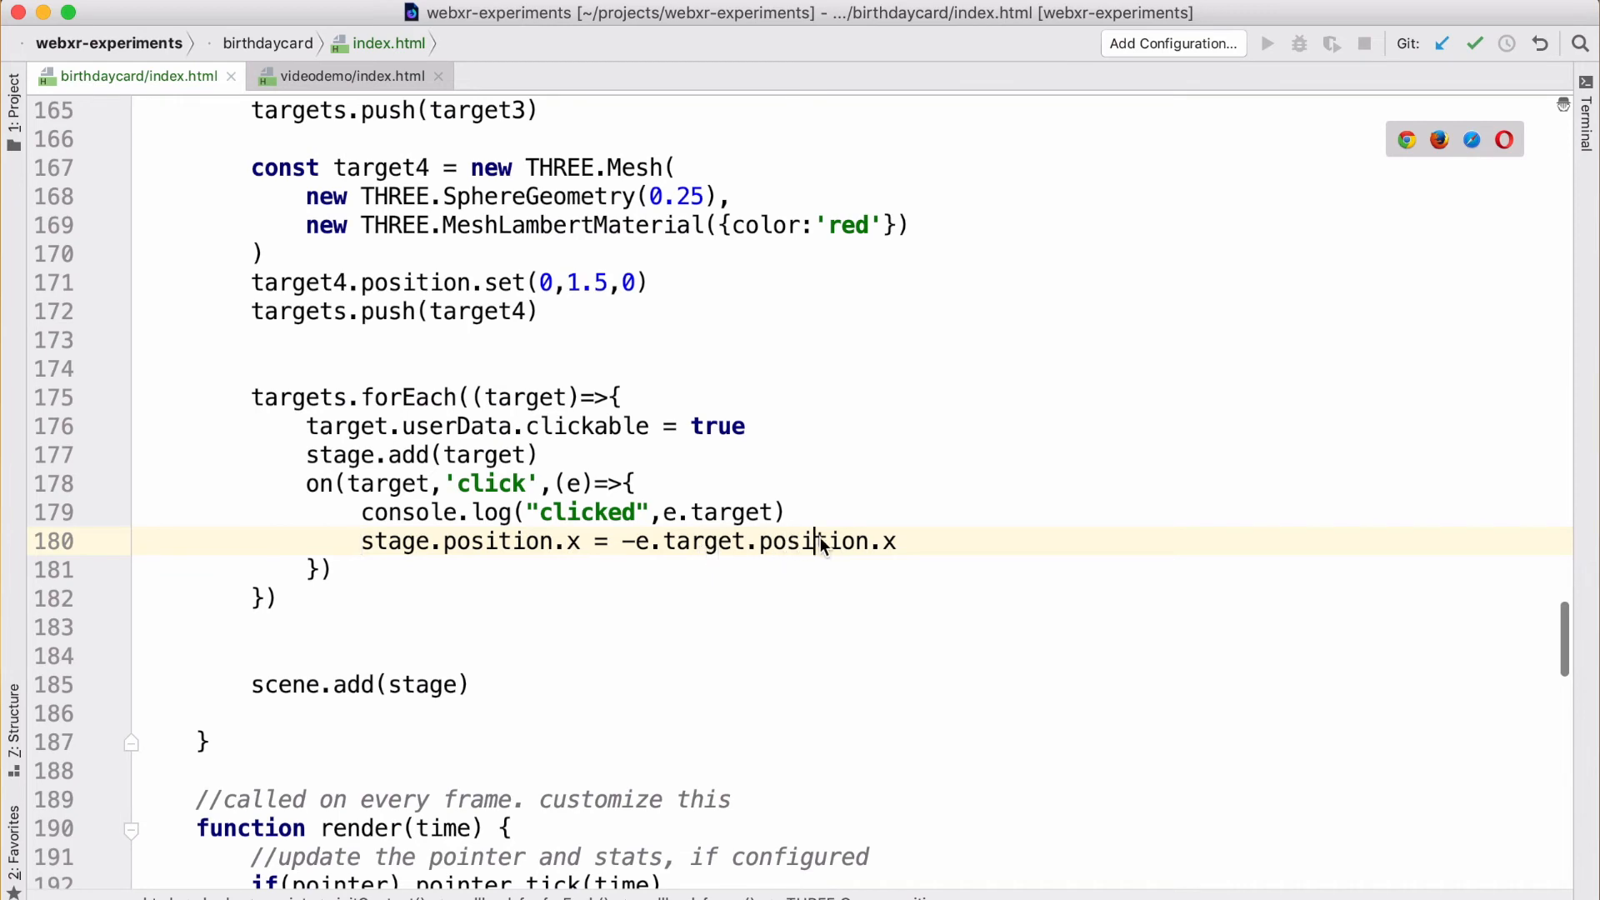
pyautogui.tripleClick(612, 540)
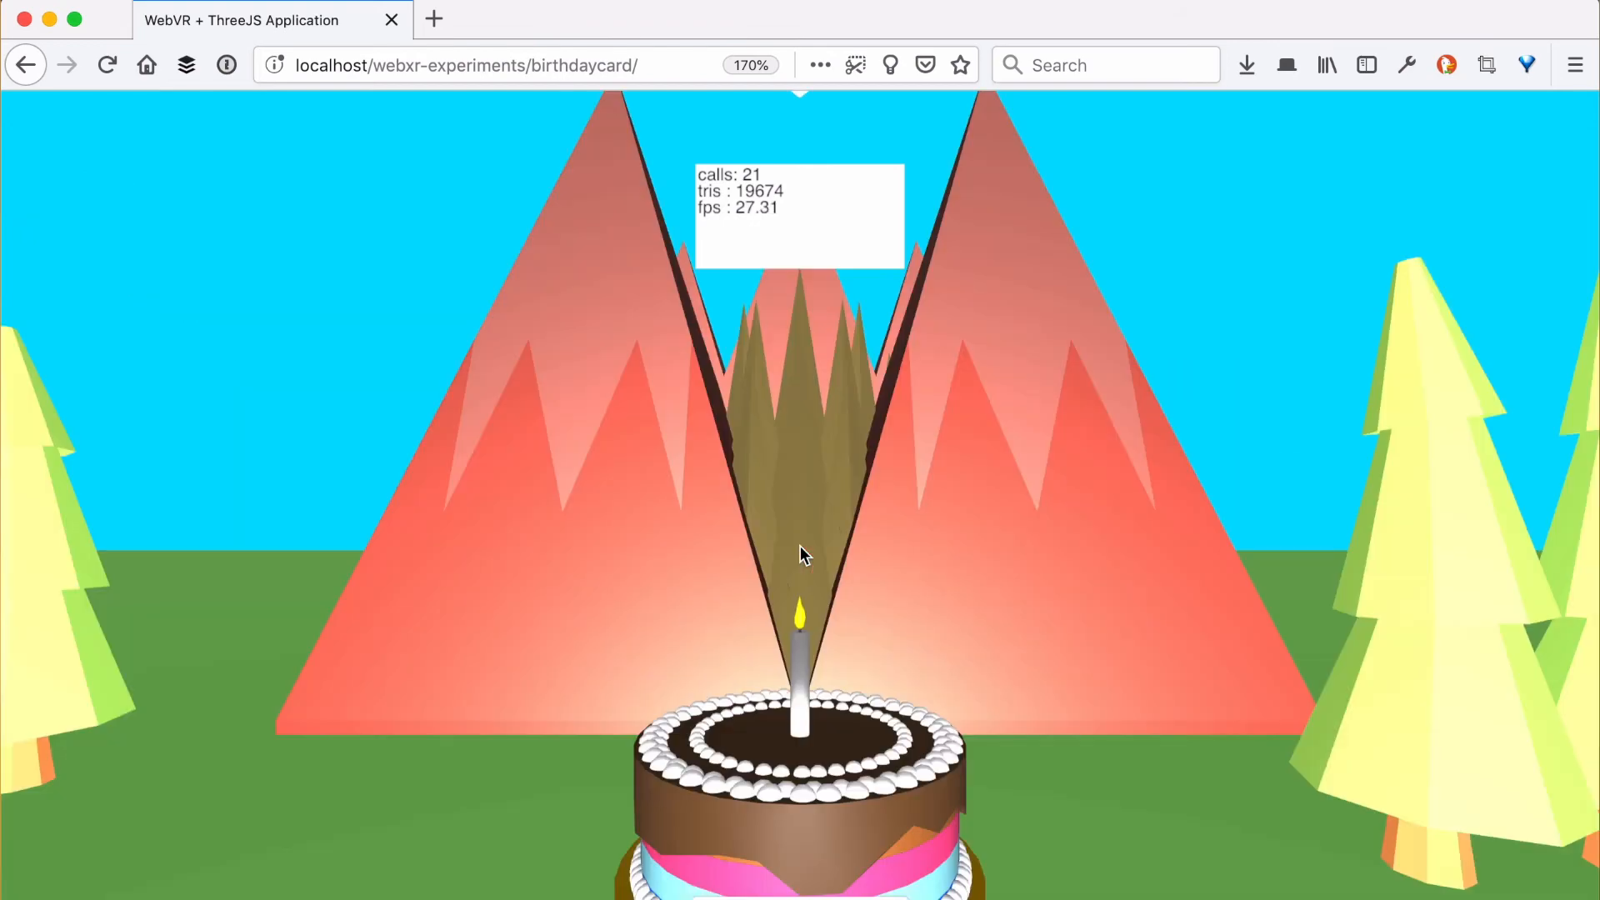
pyautogui.moveTo(979, 702)
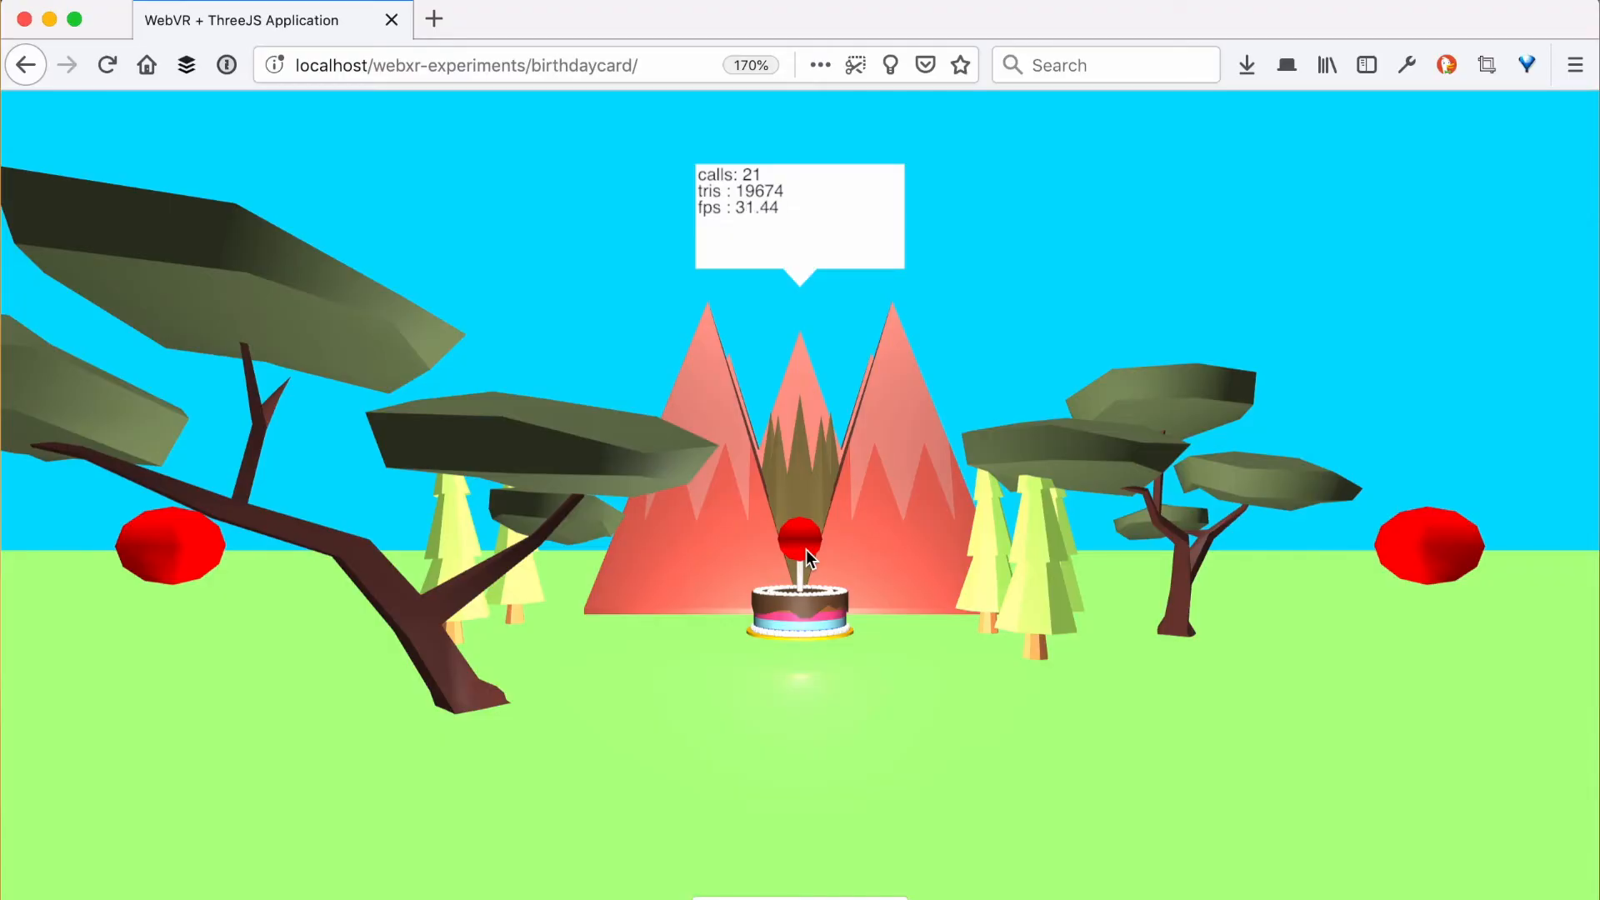
pyautogui.moveTo(164, 571)
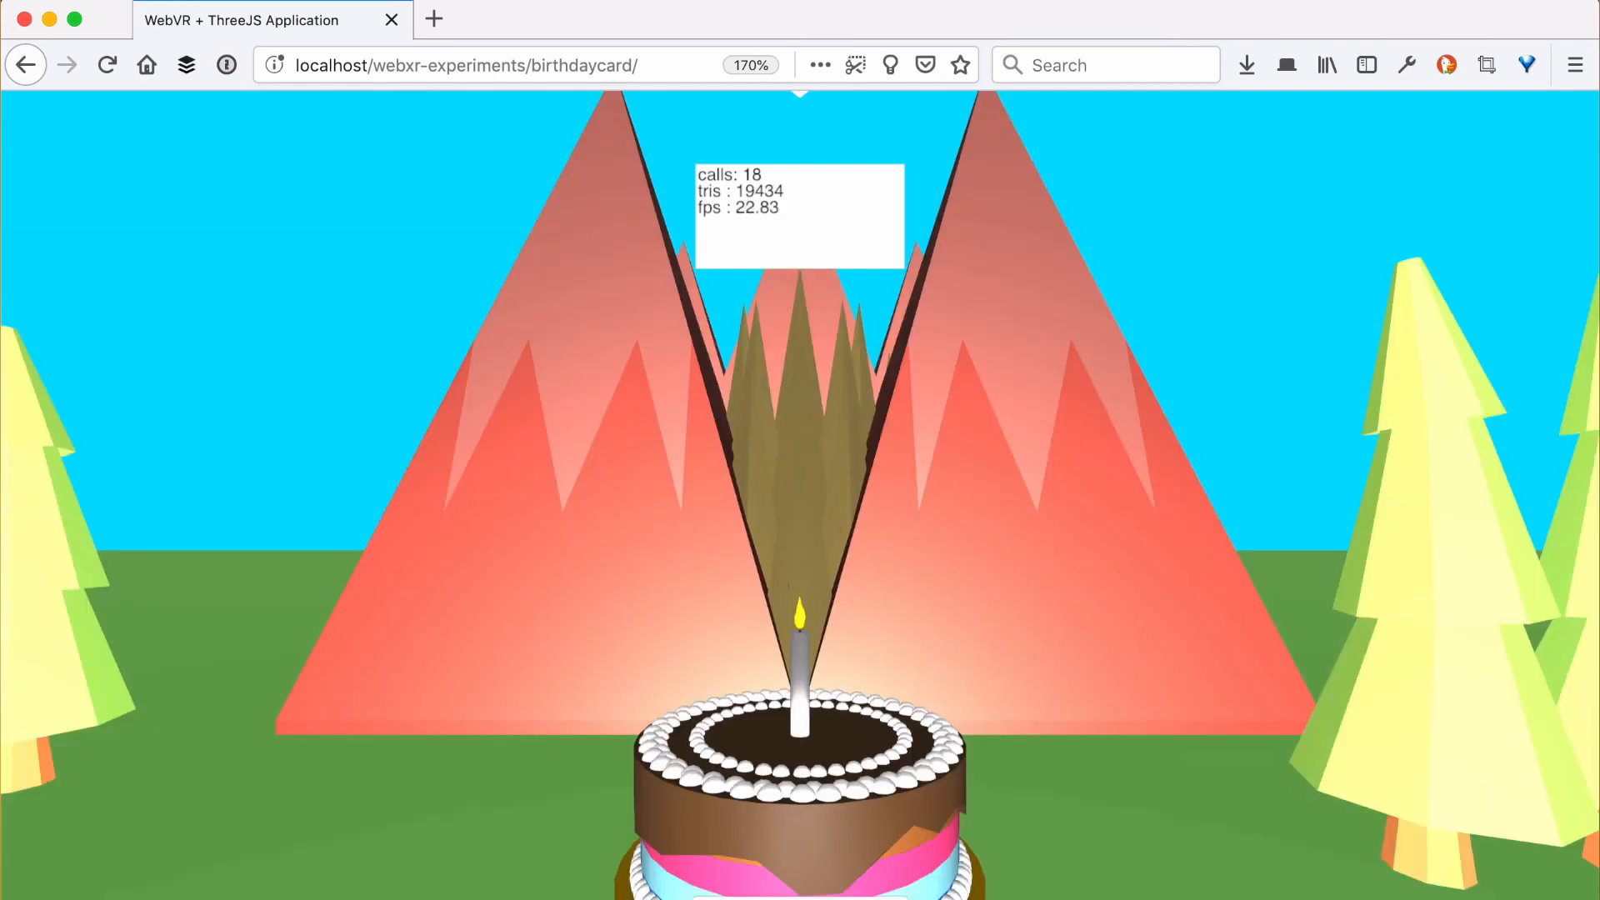
pyautogui.moveTo(967, 752)
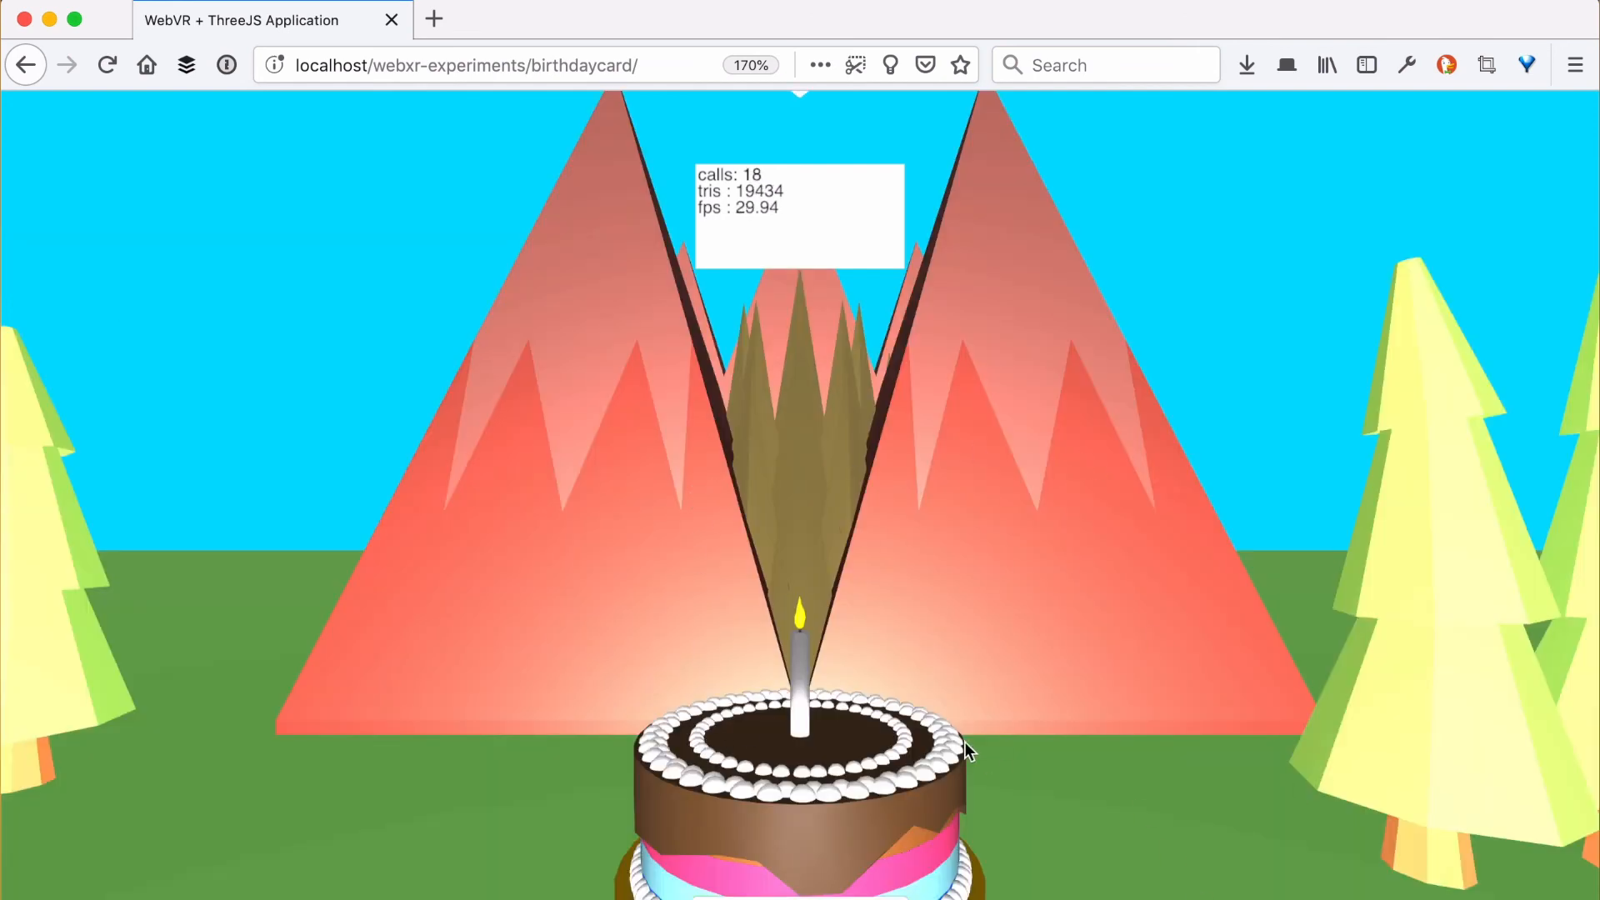
pyautogui.moveTo(1170, 720)
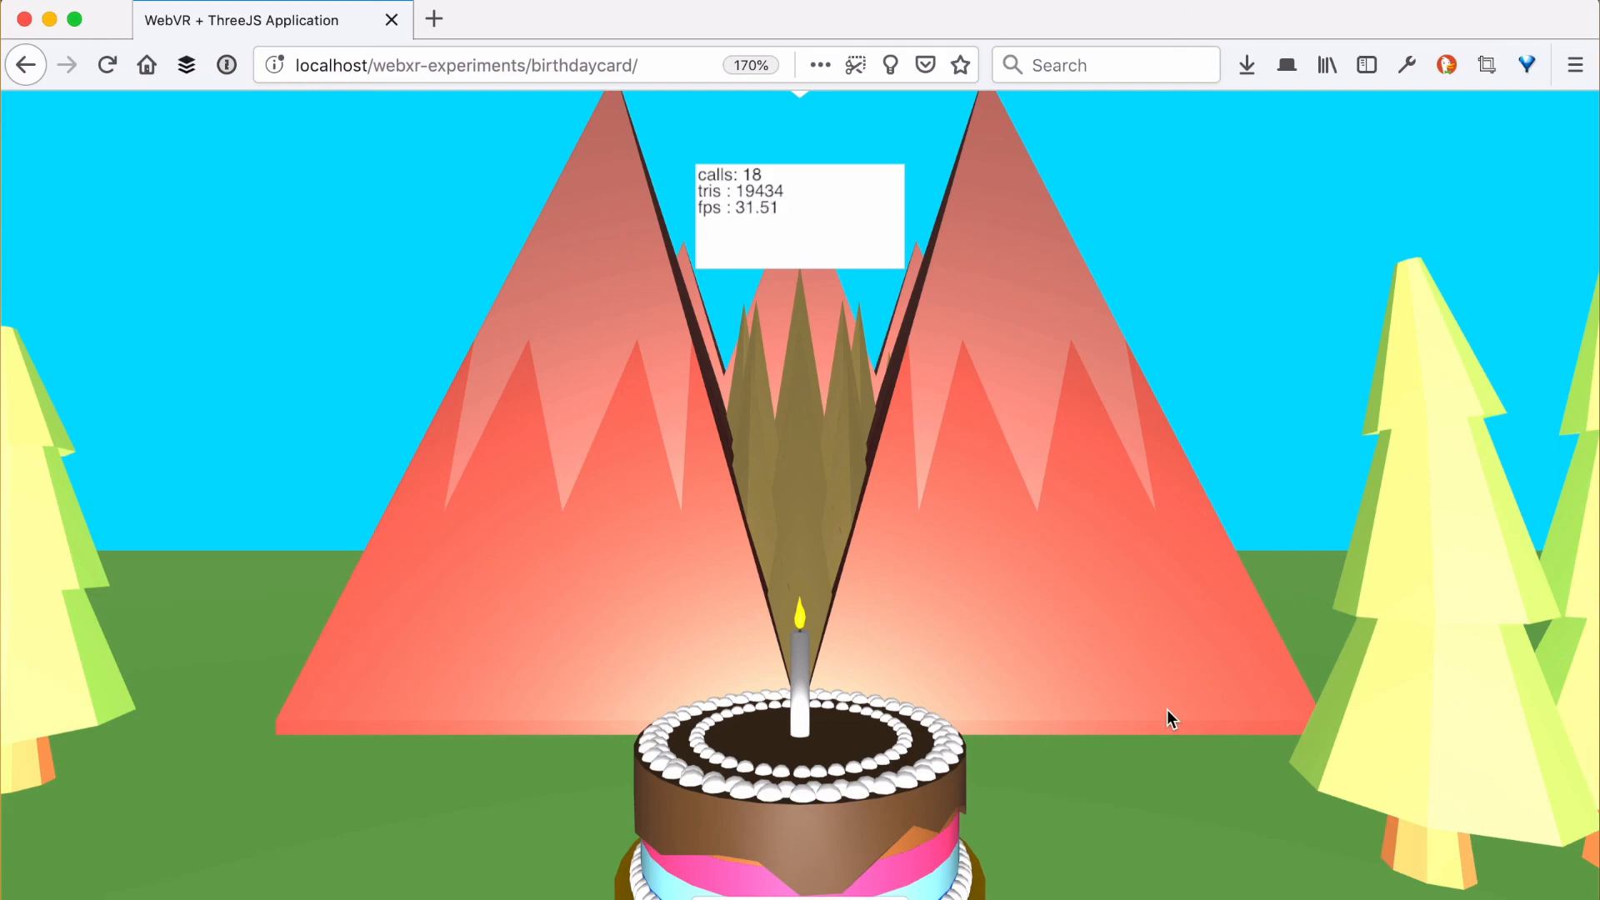